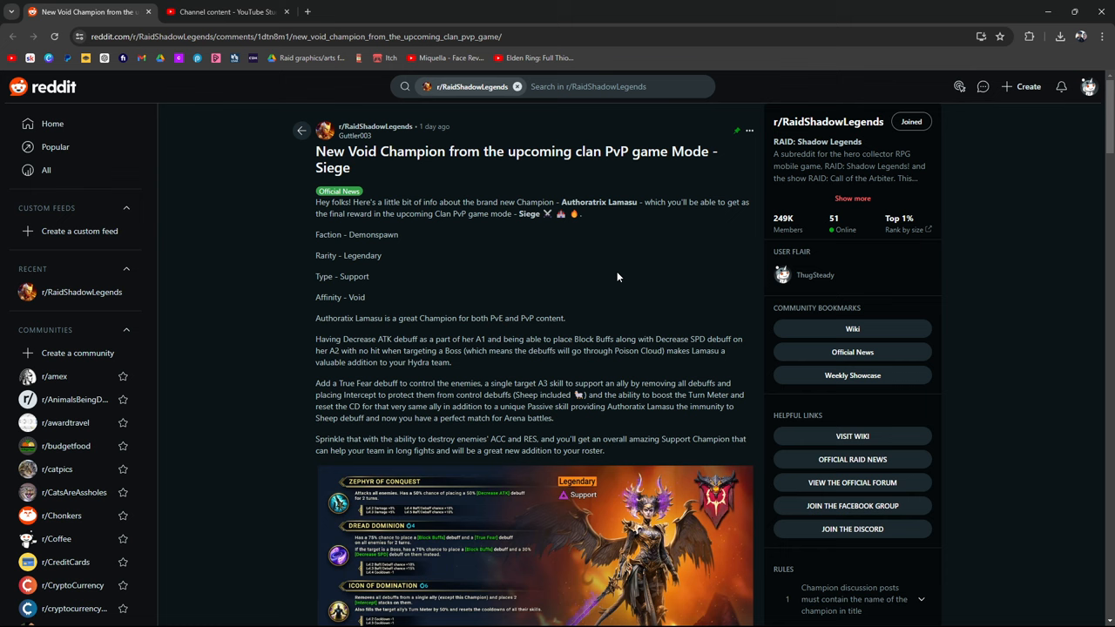
pyautogui.moveTo(585, 200)
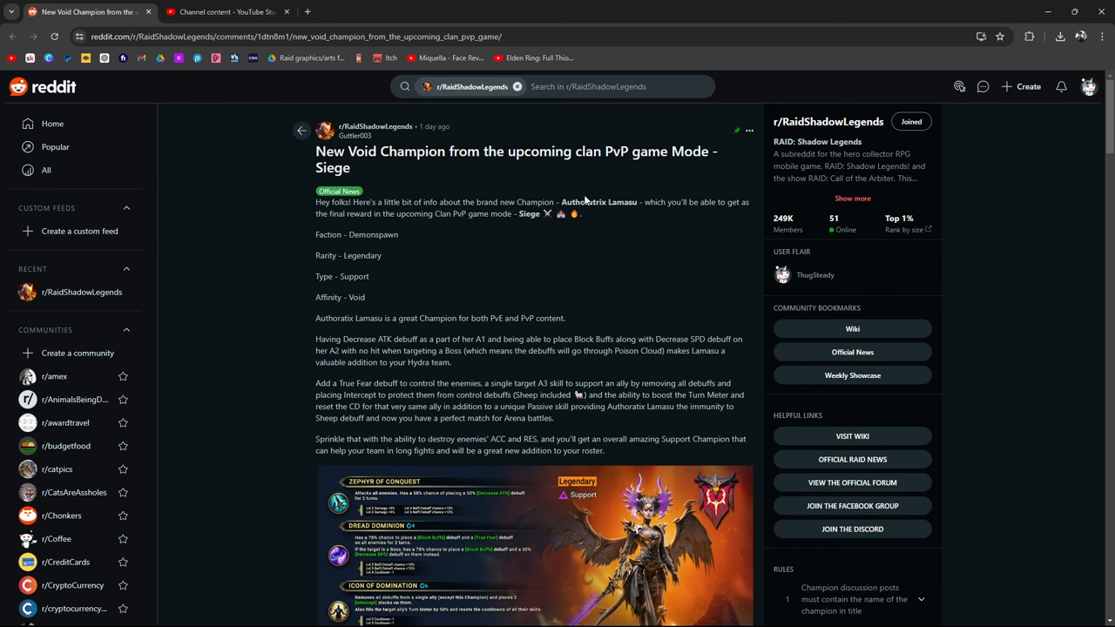
# Step: Scroll down the Authoratrix Lamasu post past the description to the skill card image and poll
pyautogui.scroll(-3)
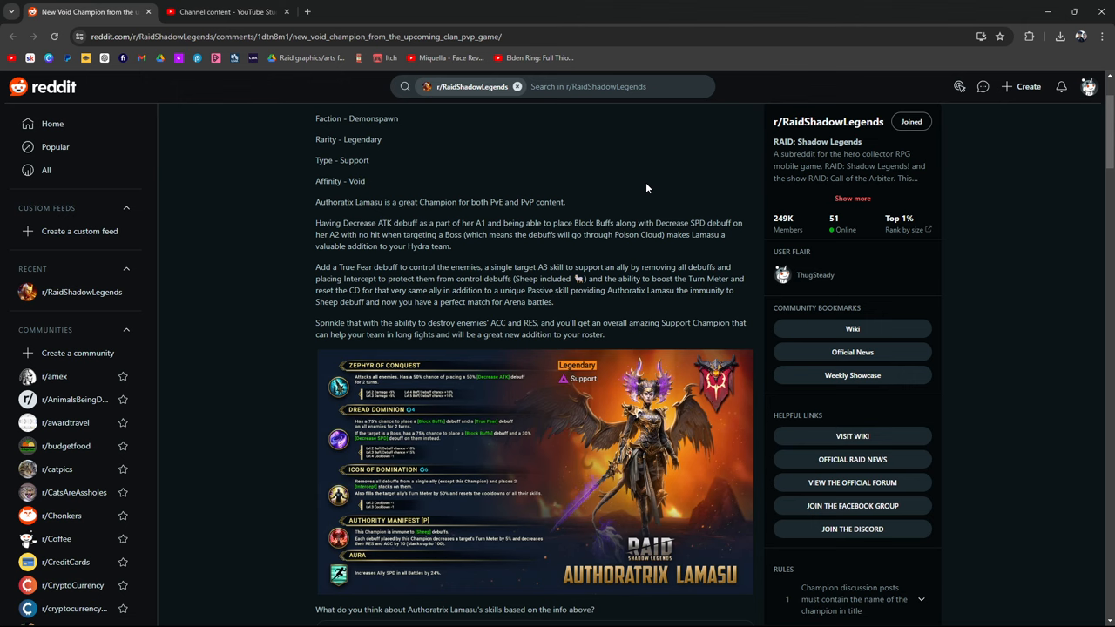
pyautogui.scroll(-3)
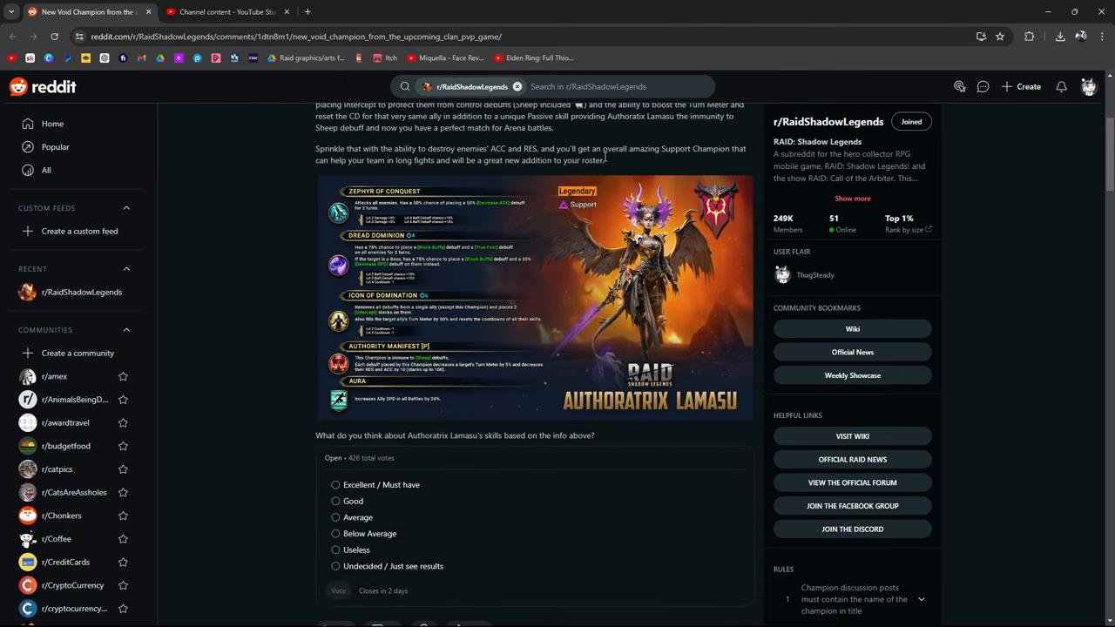
pyautogui.moveTo(606, 157)
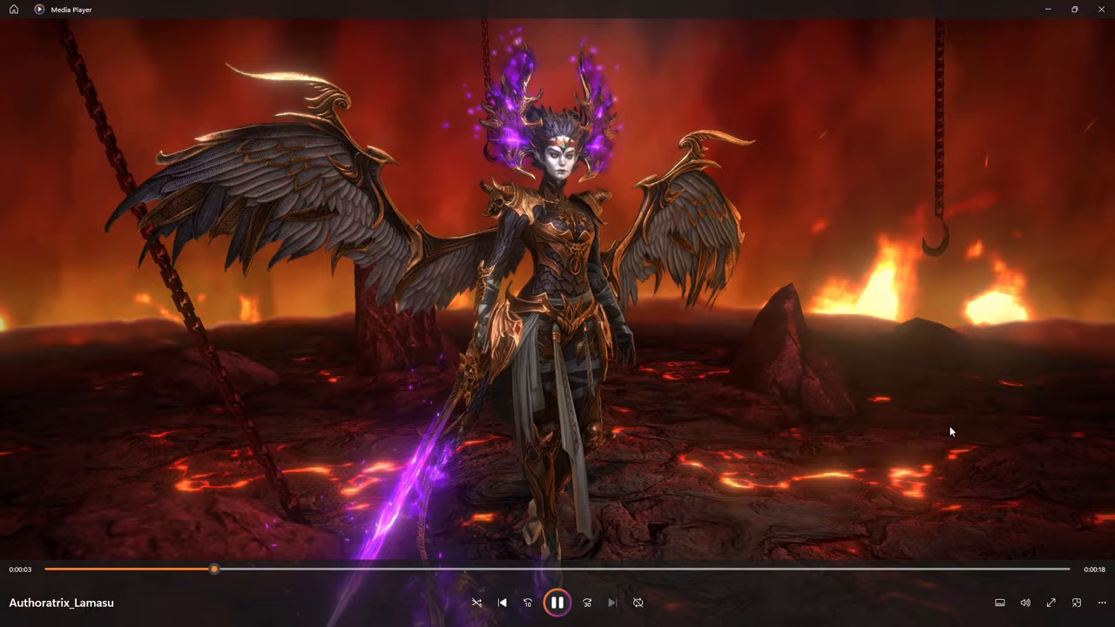
pyautogui.click(1050, 603)
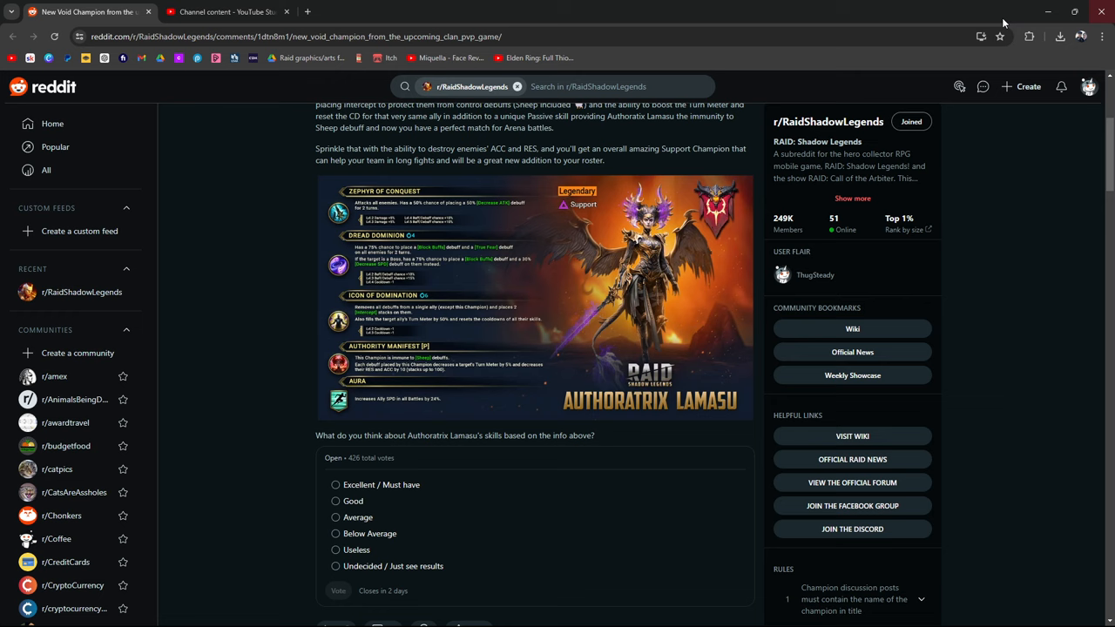
pyautogui.moveTo(488, 360)
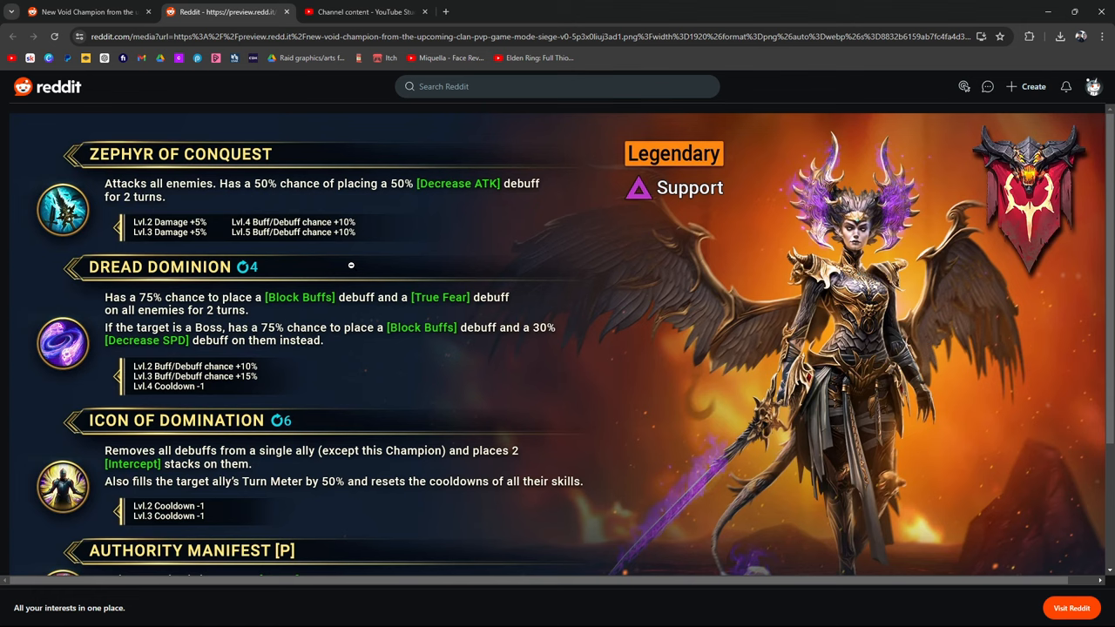
pyautogui.moveTo(243, 203)
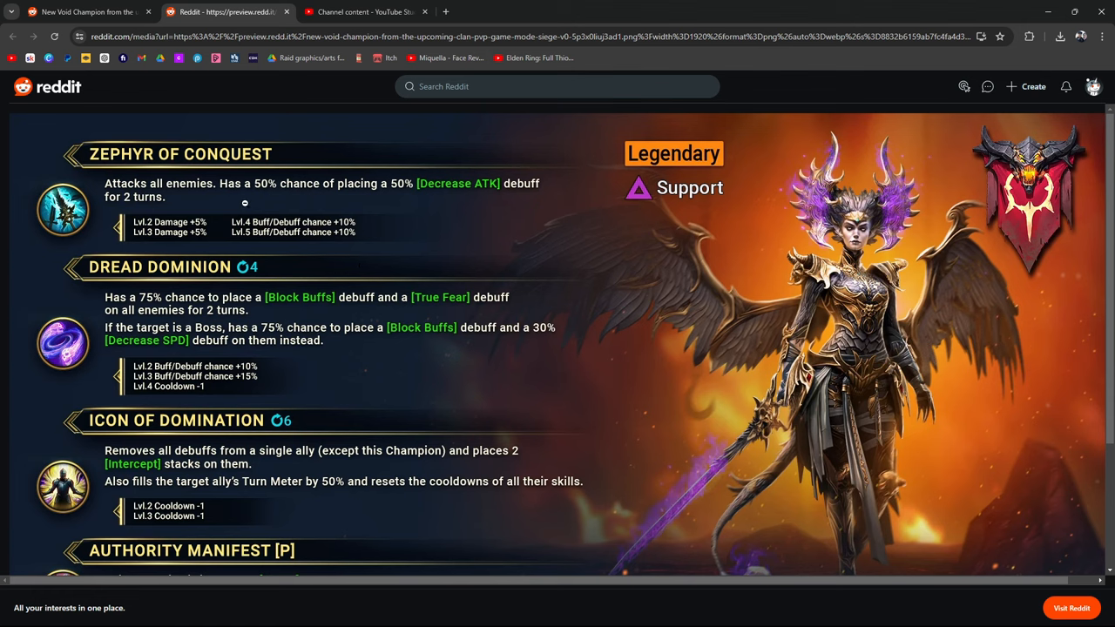
pyautogui.moveTo(340, 235)
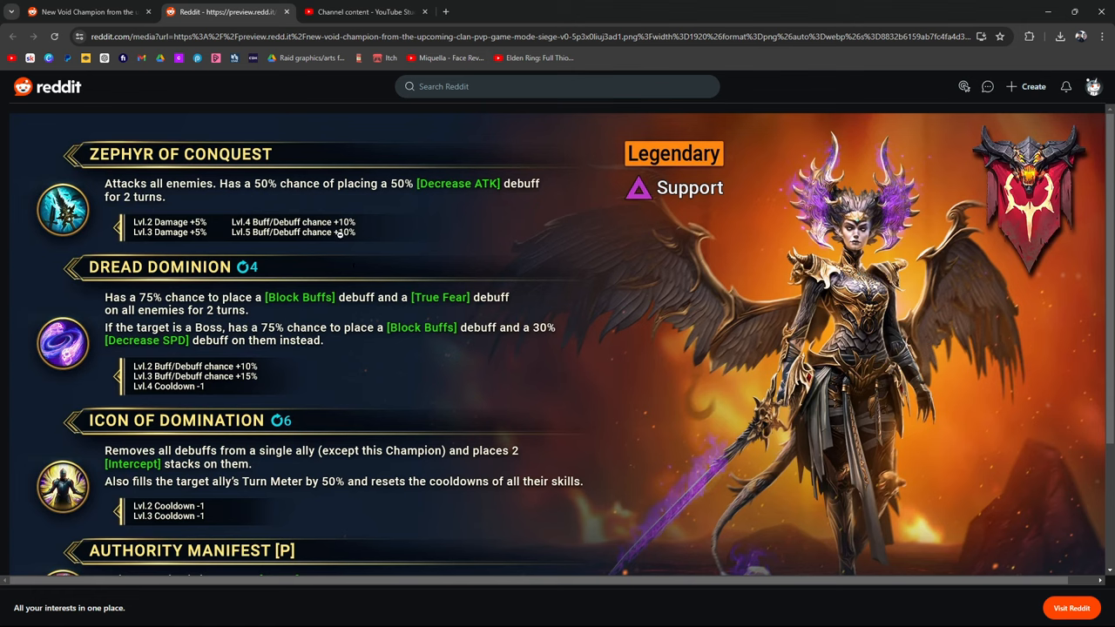
pyautogui.moveTo(479, 310)
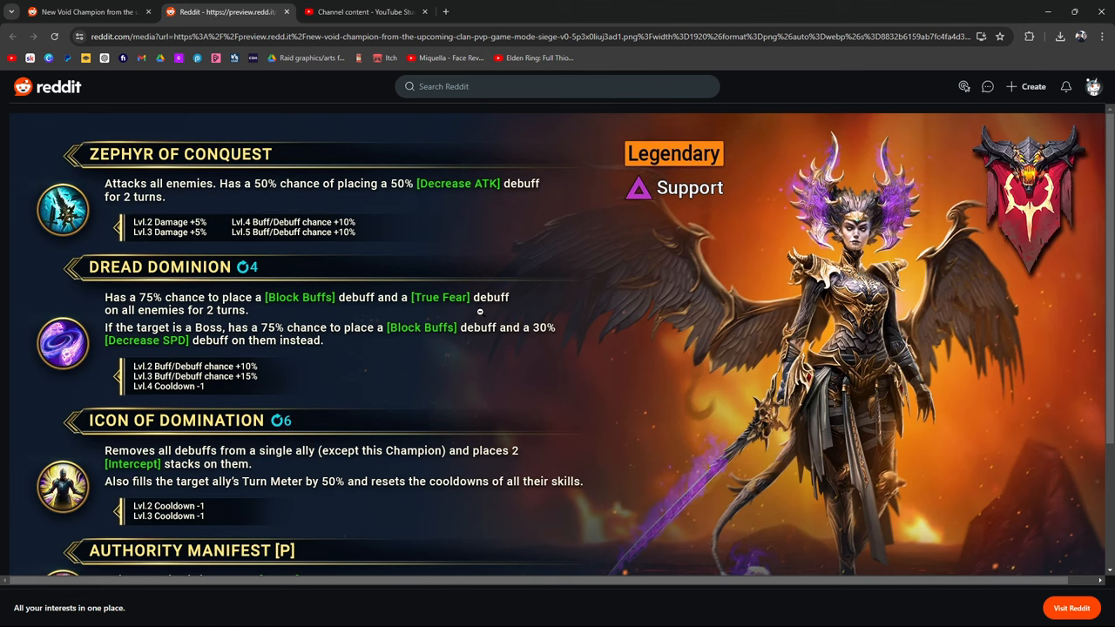
pyautogui.moveTo(442, 139)
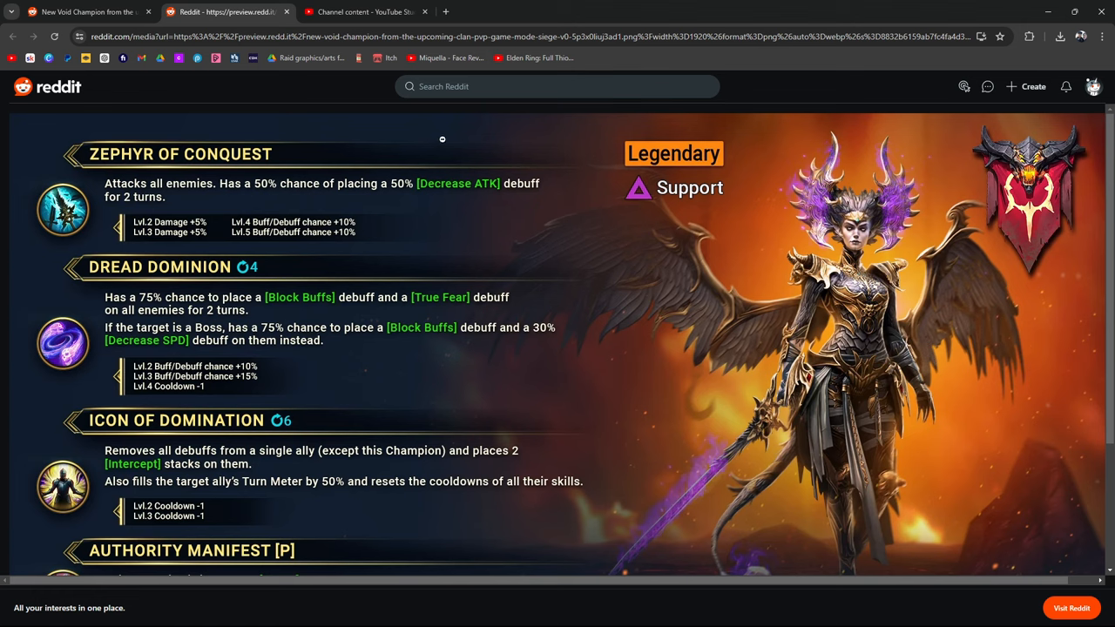
pyautogui.moveTo(331, 333)
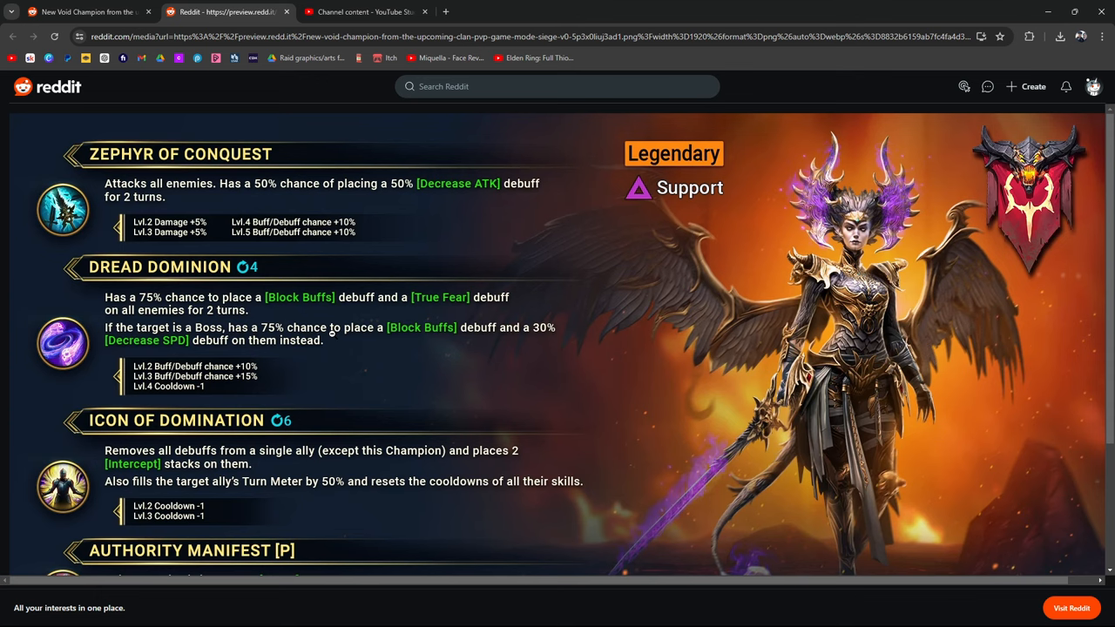
pyautogui.moveTo(380, 321)
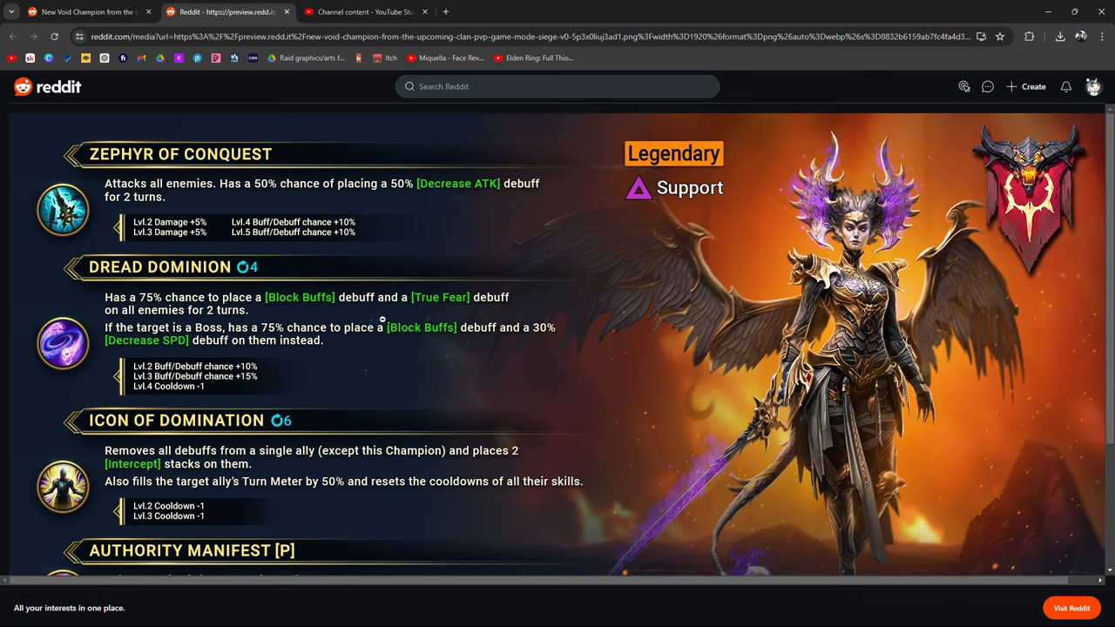
# Step: Scroll through the full-size skill card image and back up to Zephyr of Conquest
pyautogui.scroll(-3)
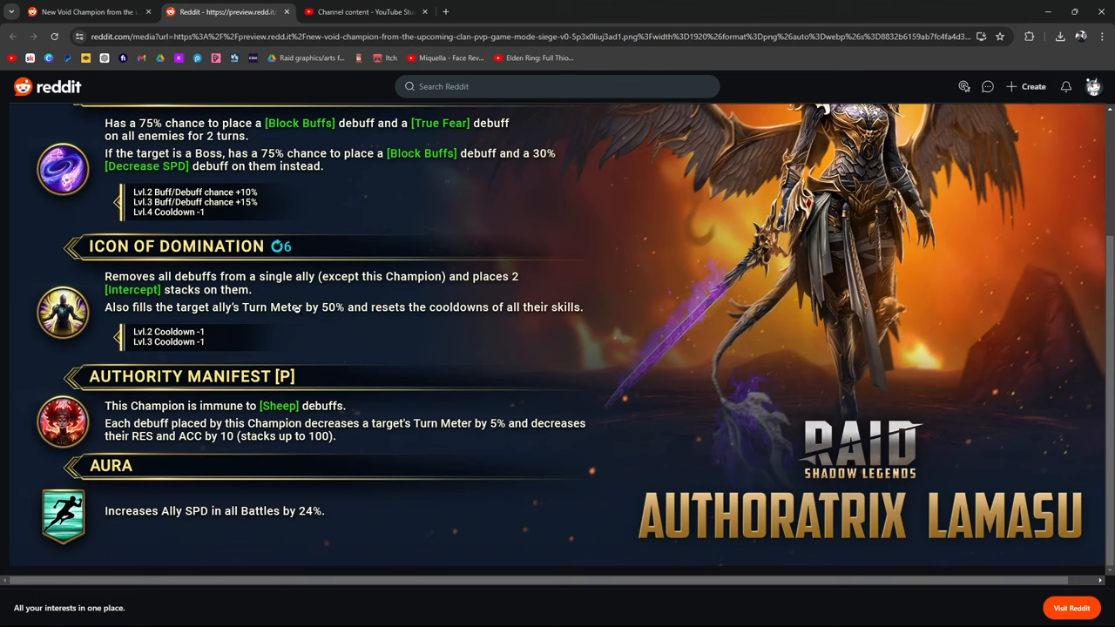
pyautogui.moveTo(169, 278)
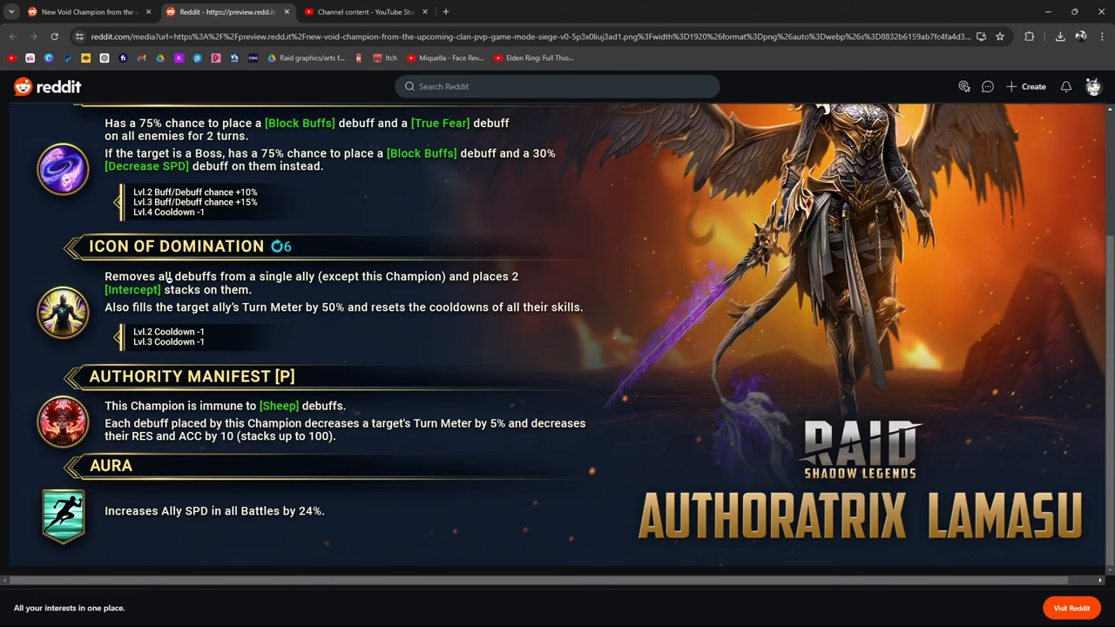
pyautogui.moveTo(283, 289)
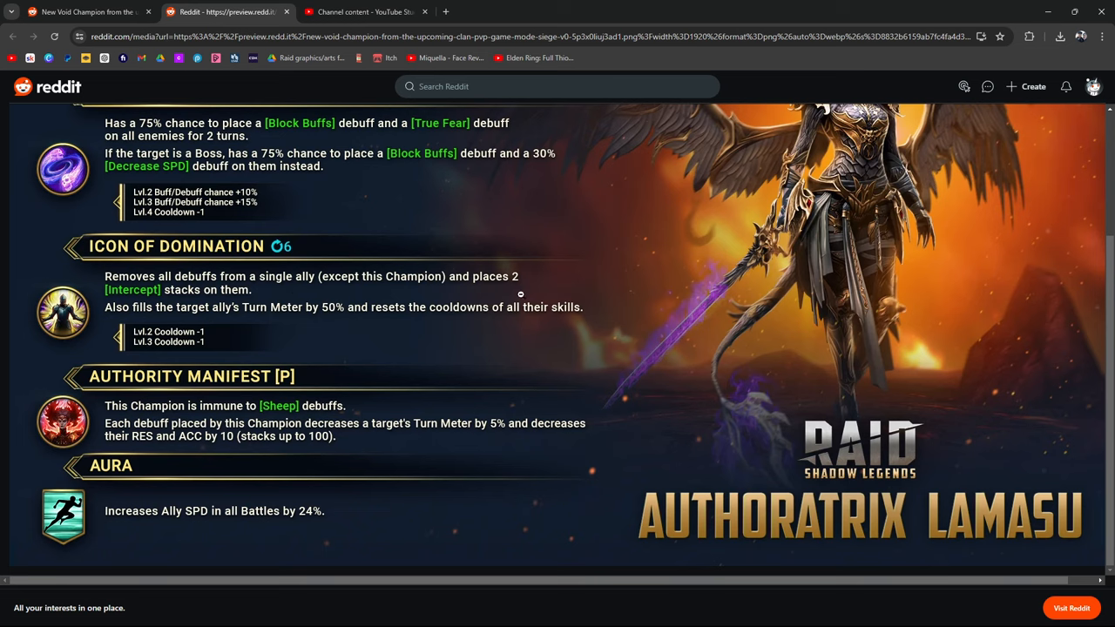
pyautogui.moveTo(287, 226)
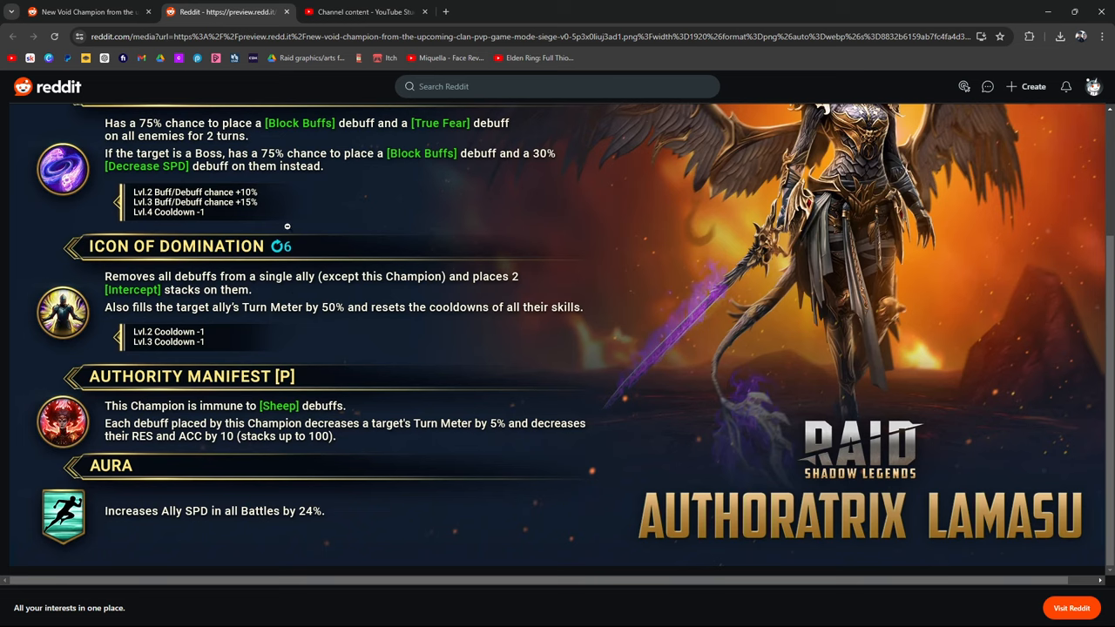
pyautogui.moveTo(305, 247)
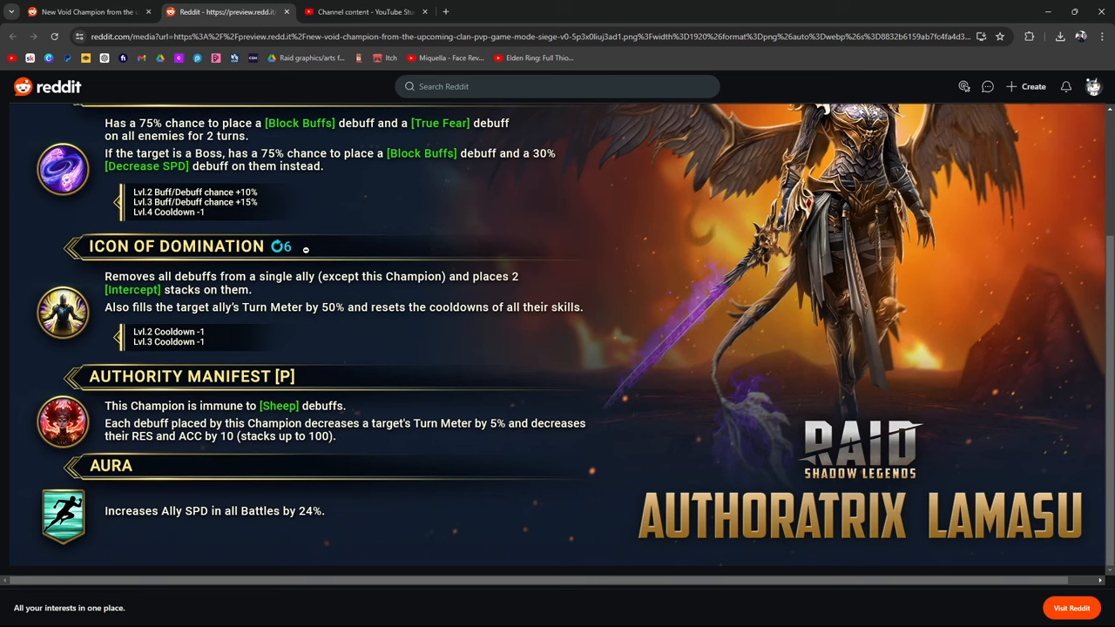
pyautogui.moveTo(317, 217)
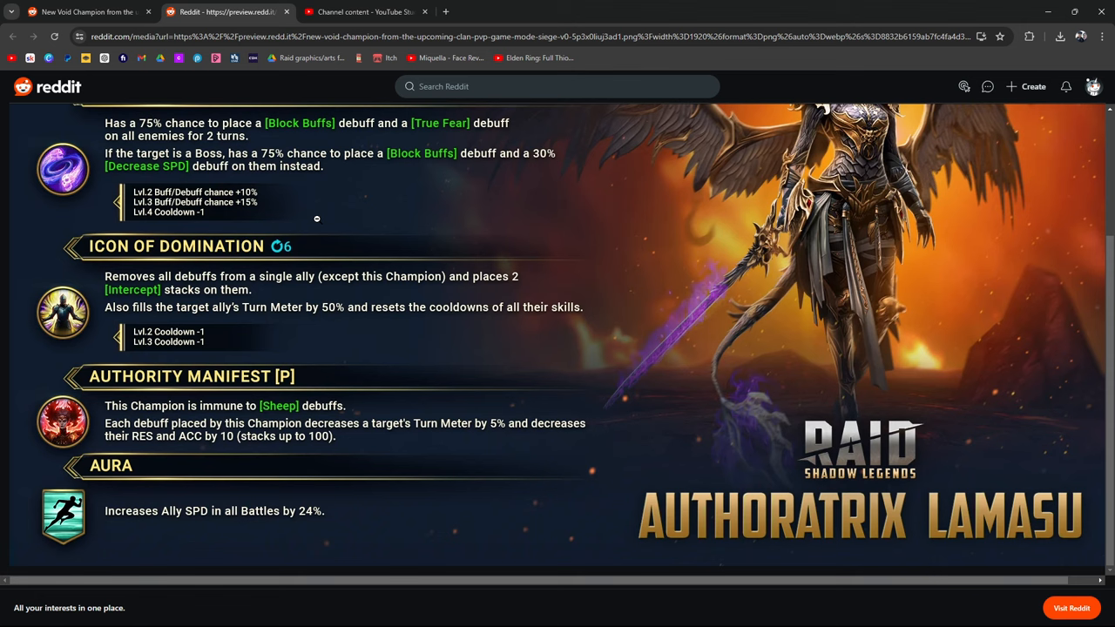
pyautogui.moveTo(429, 234)
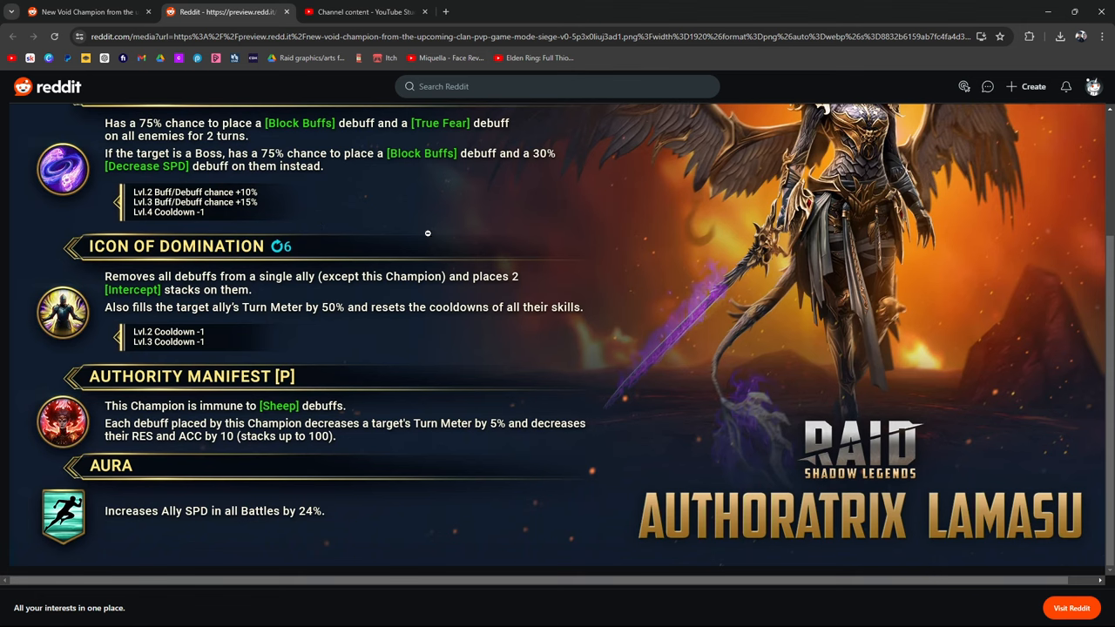
pyautogui.scroll(3)
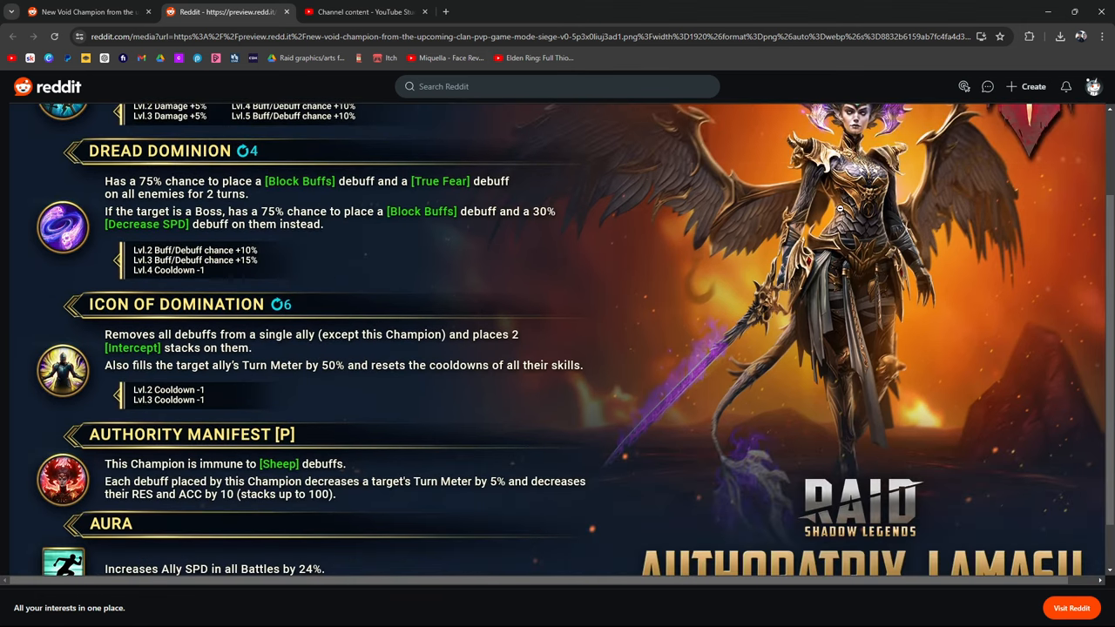
pyautogui.scroll(-3)
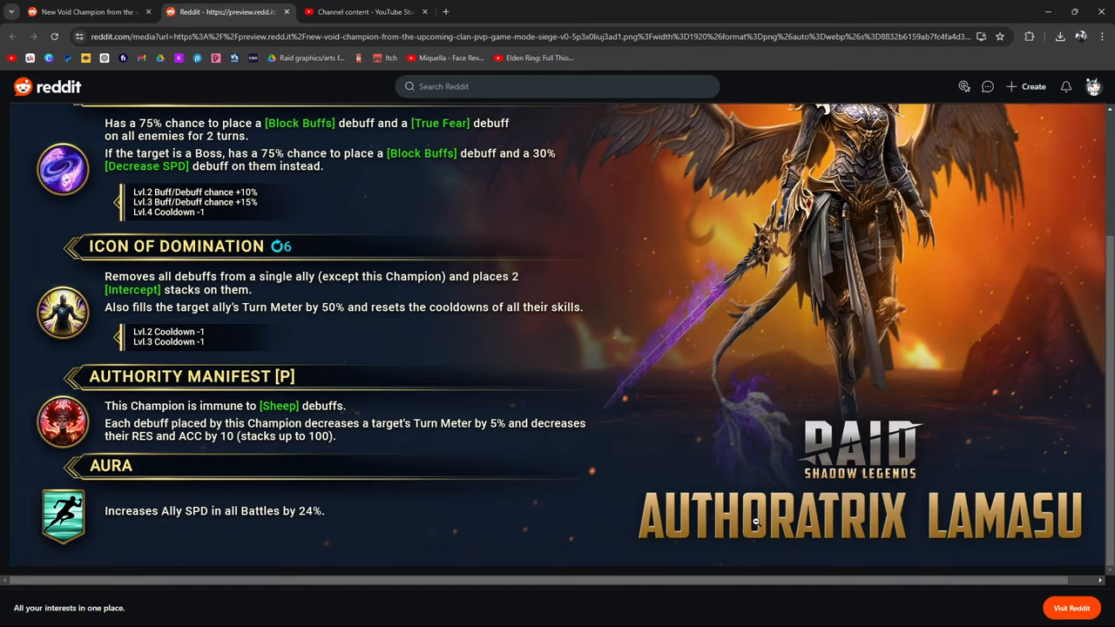
pyautogui.moveTo(150, 317)
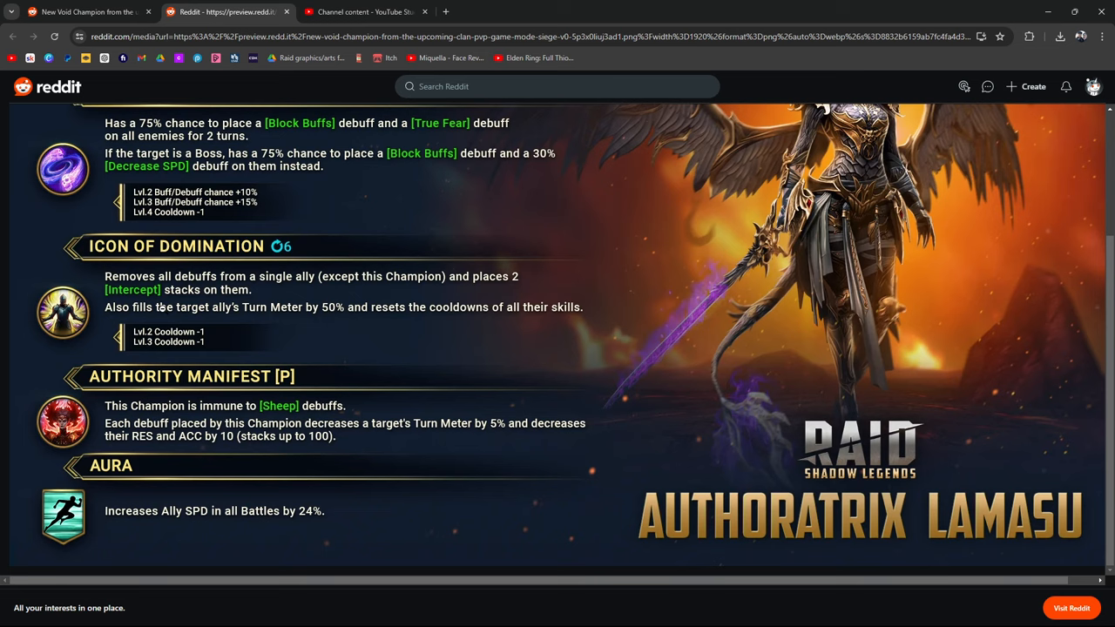
pyautogui.moveTo(268, 406)
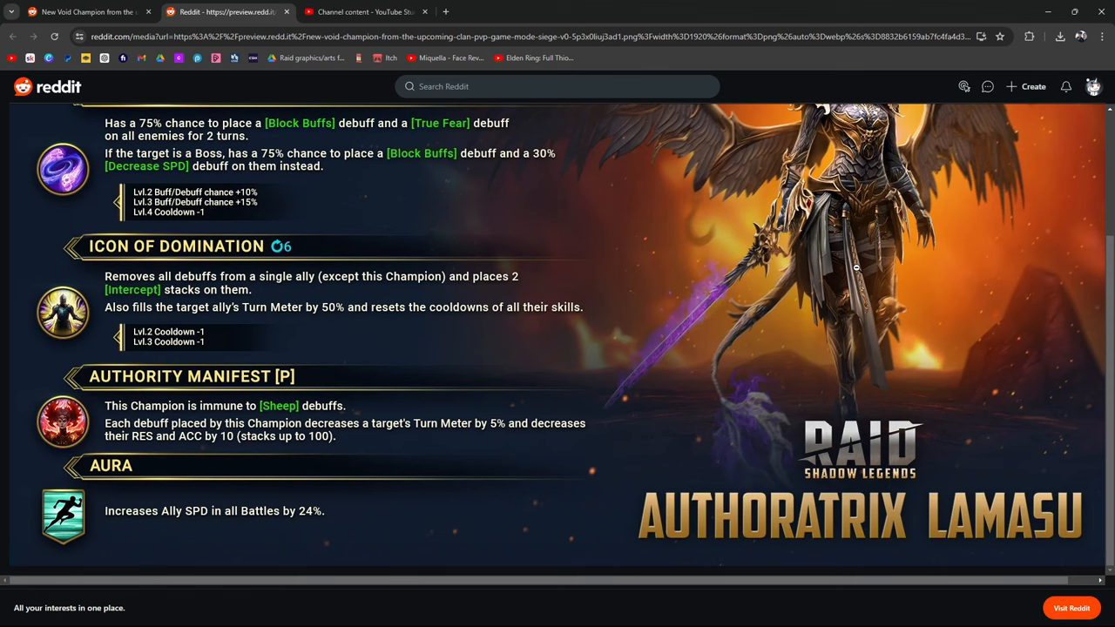
pyautogui.moveTo(60, 479)
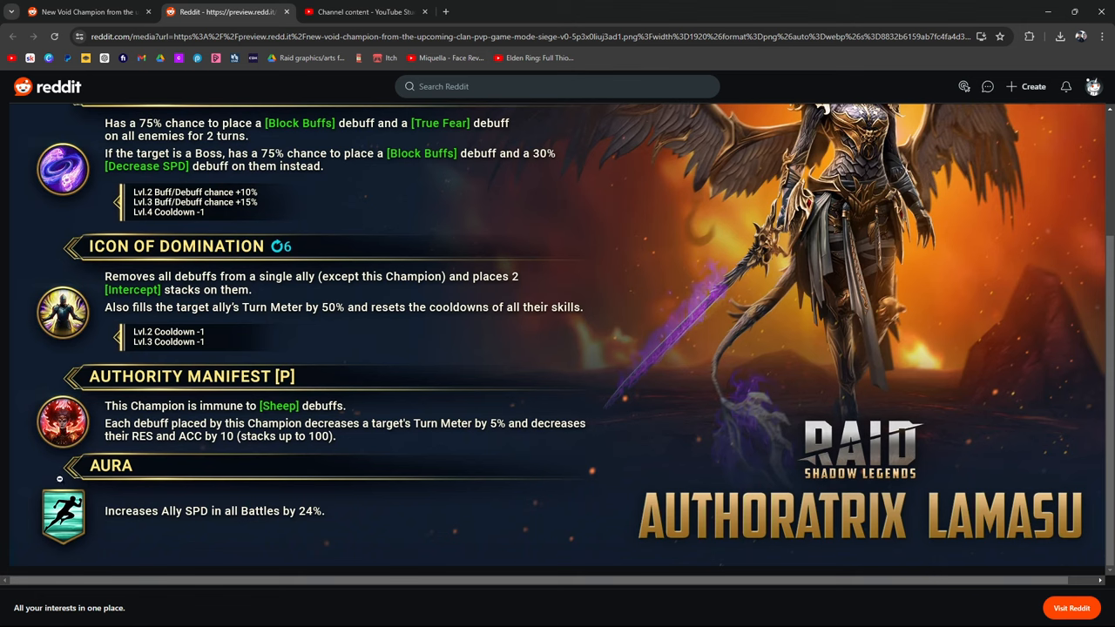
pyautogui.moveTo(295, 432)
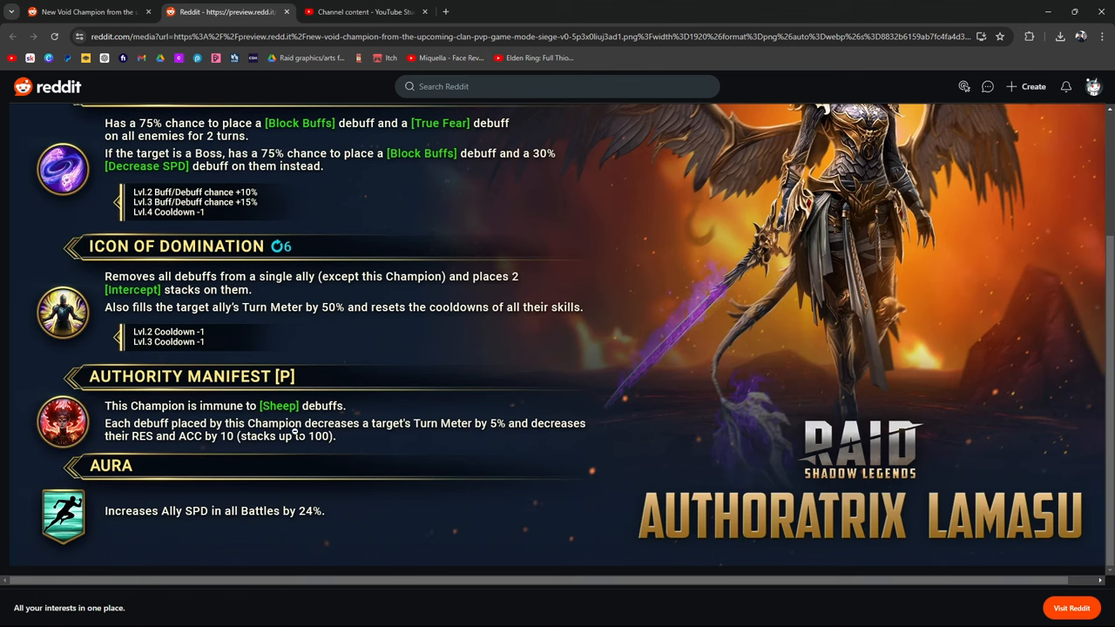
pyautogui.moveTo(603, 365)
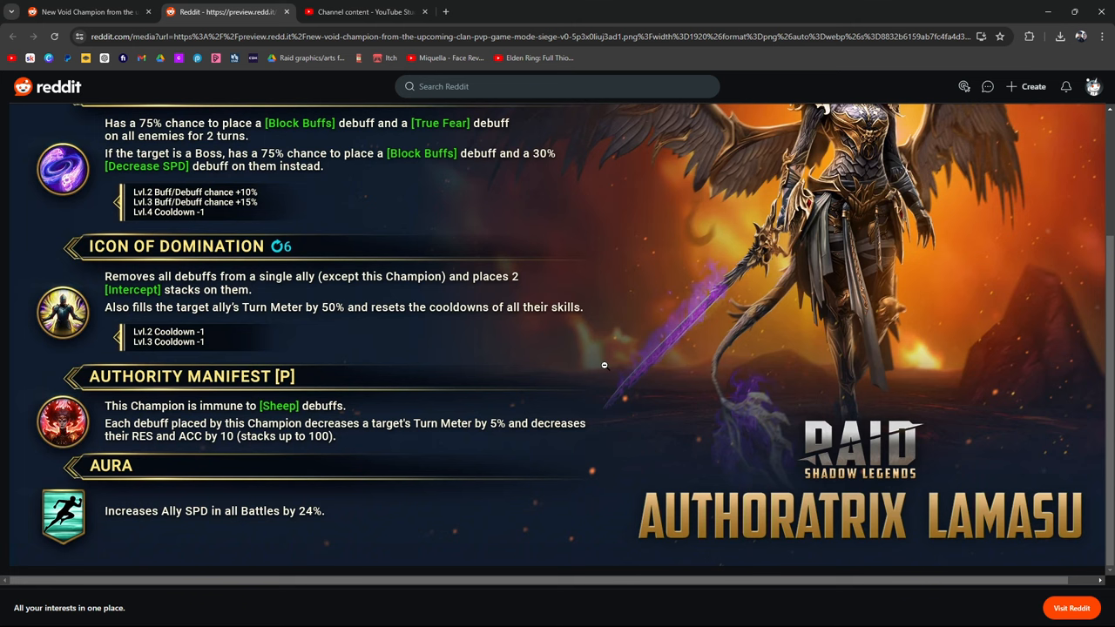
pyautogui.scroll(3)
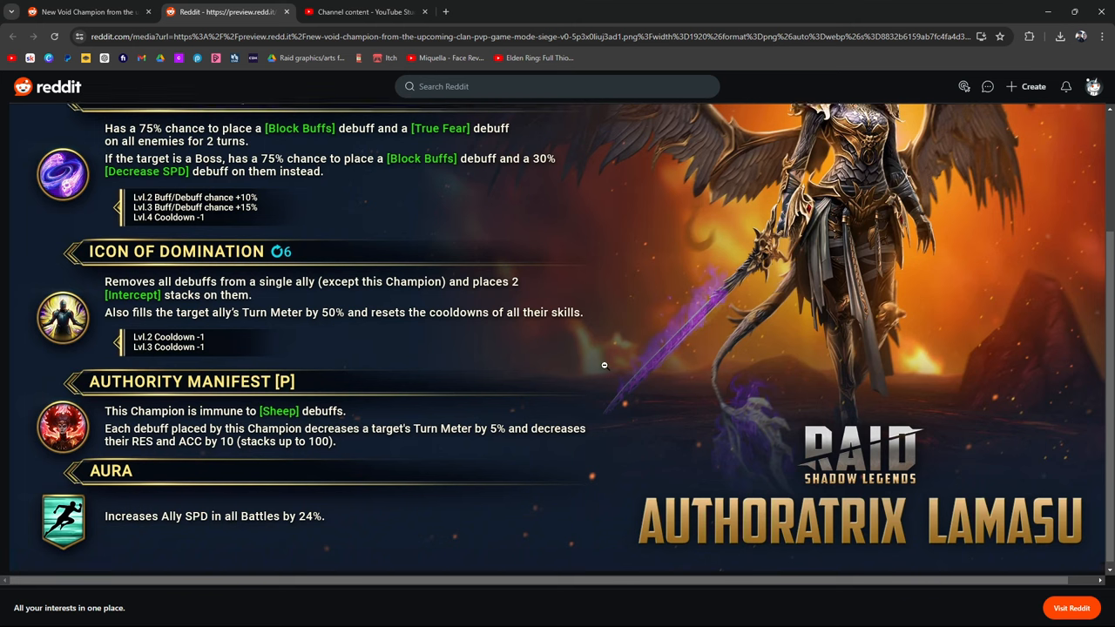
pyautogui.scroll(3)
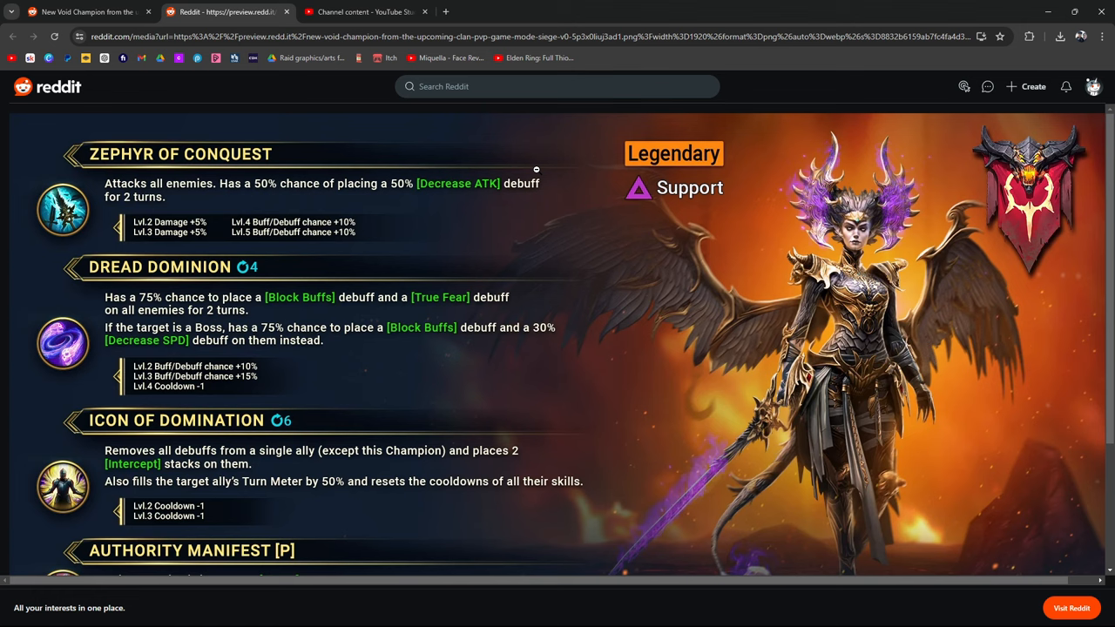
pyautogui.moveTo(365, 10)
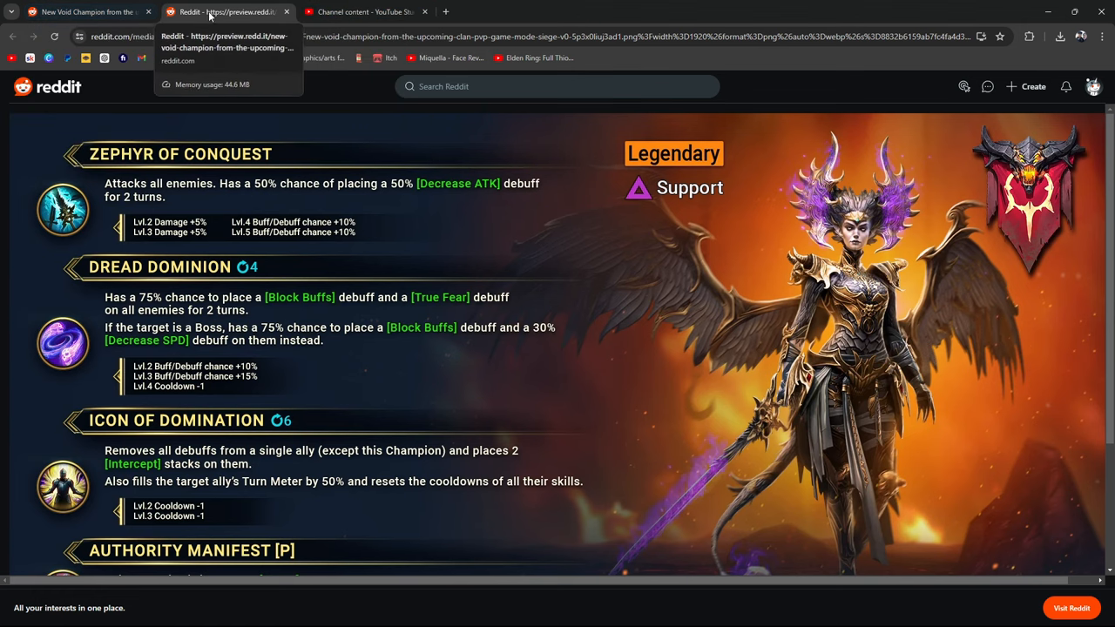
# Step: Return to the post and cast an Excellent / Must have vote in the skills poll
pyautogui.click(286, 11)
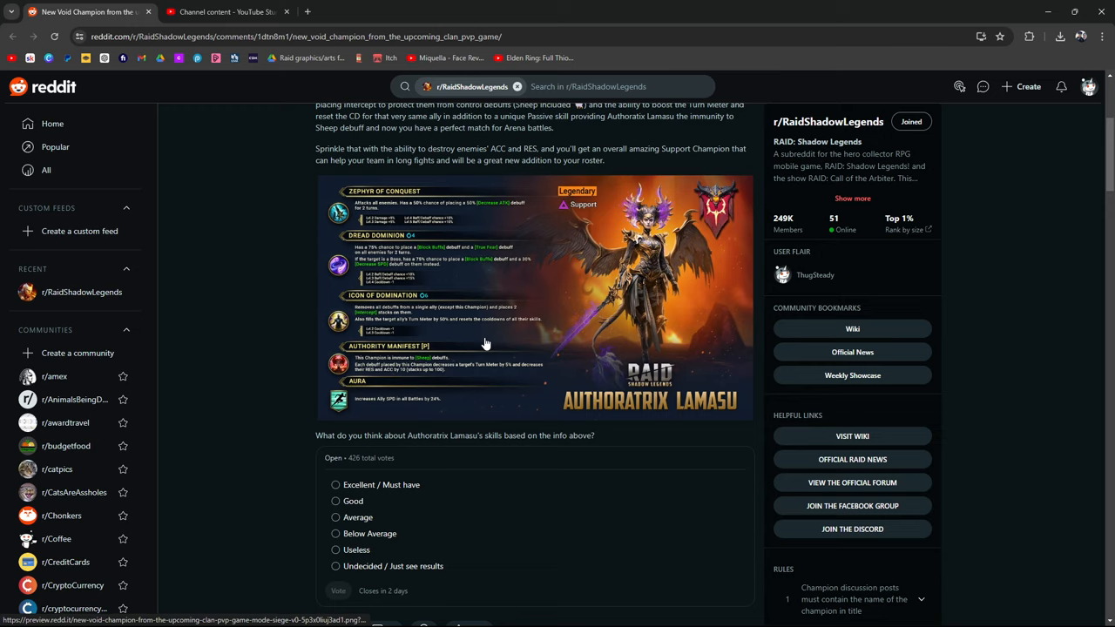
pyautogui.scroll(-3)
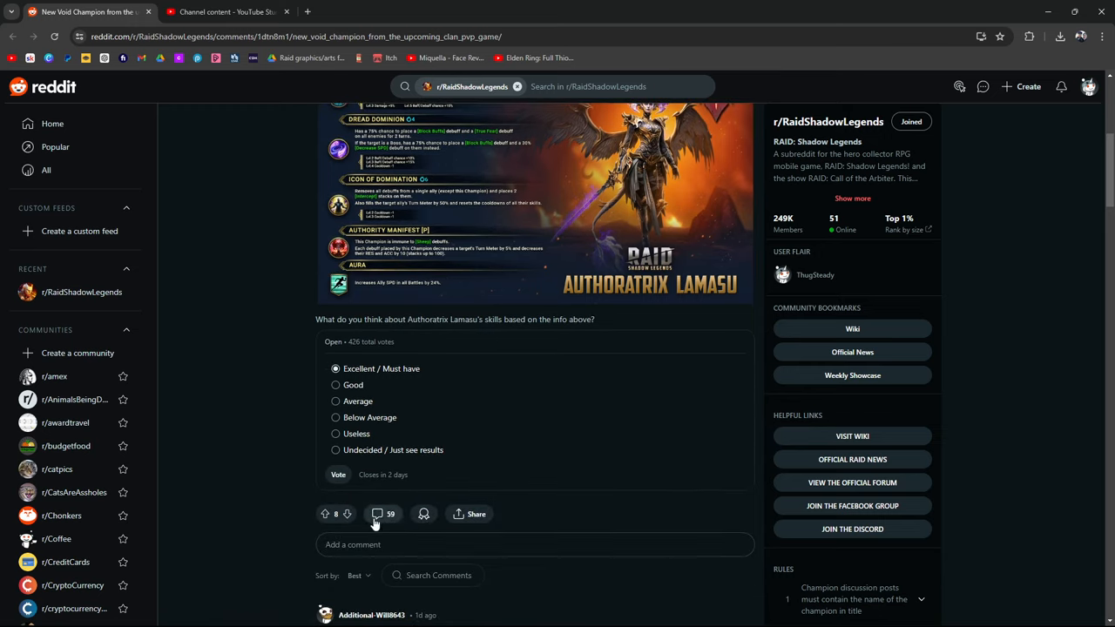
pyautogui.click(338, 474)
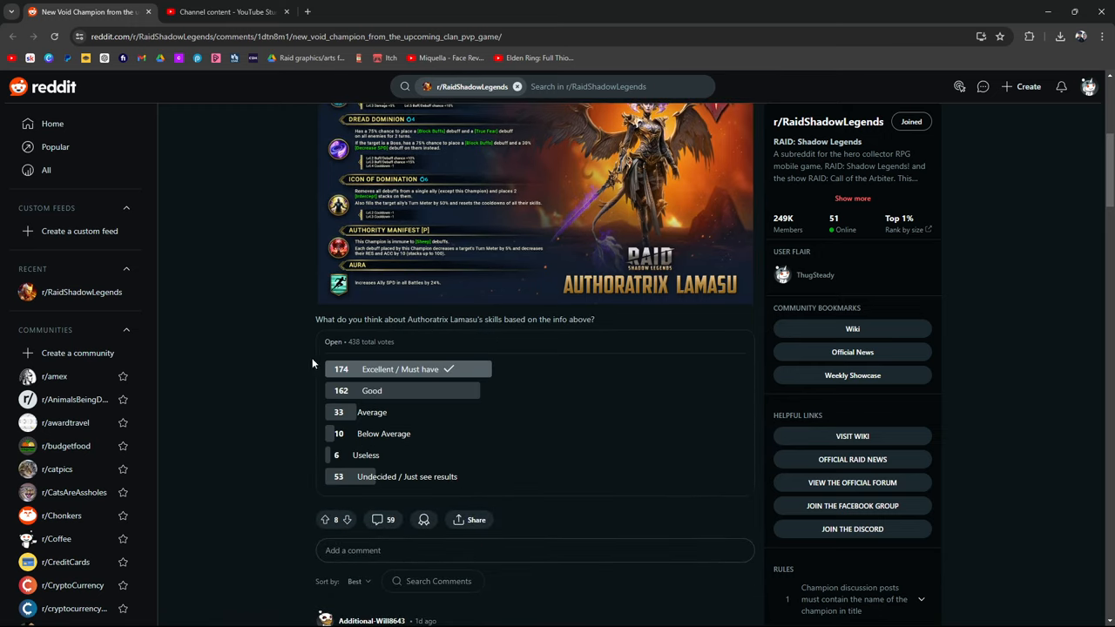
pyautogui.doubleClick(369, 342)
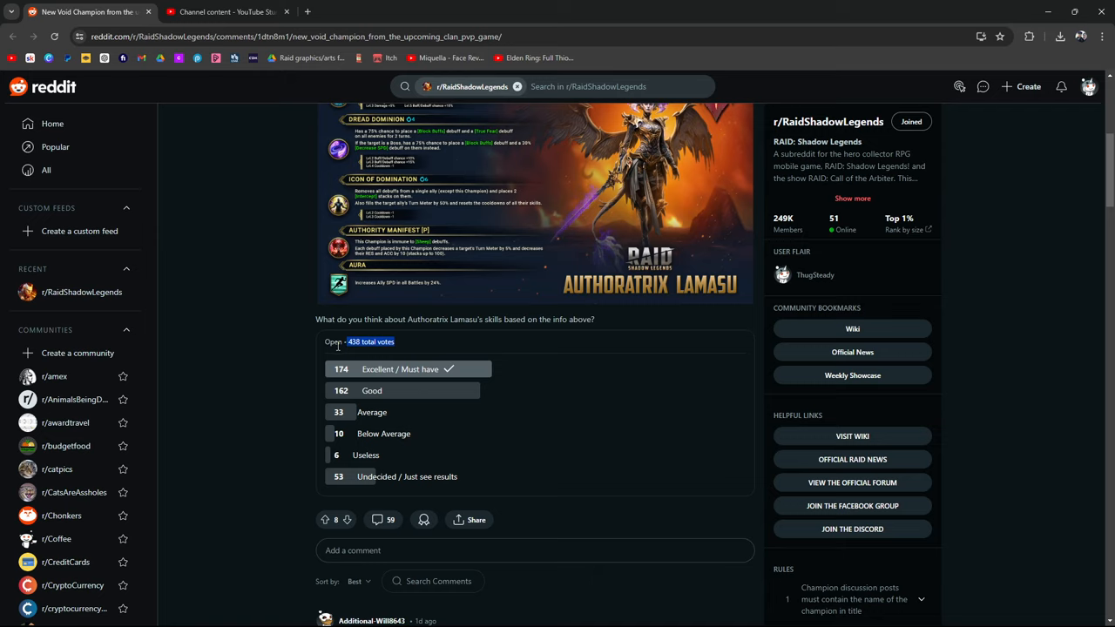
pyautogui.moveTo(345, 366)
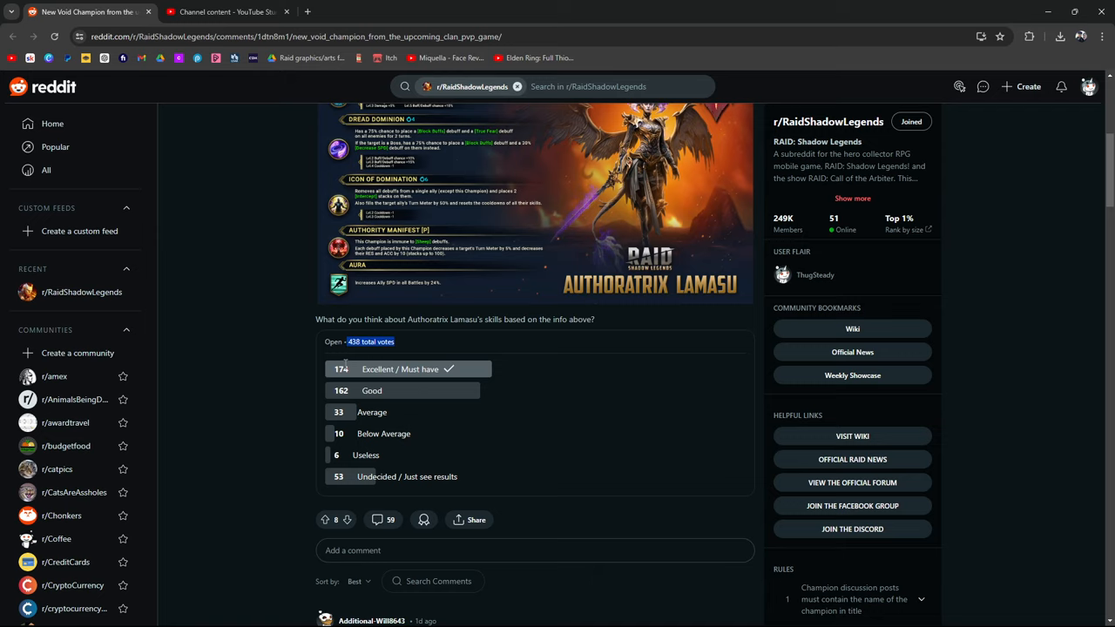
# Step: Scroll through the poll results down to the character art image
pyautogui.scroll(-3)
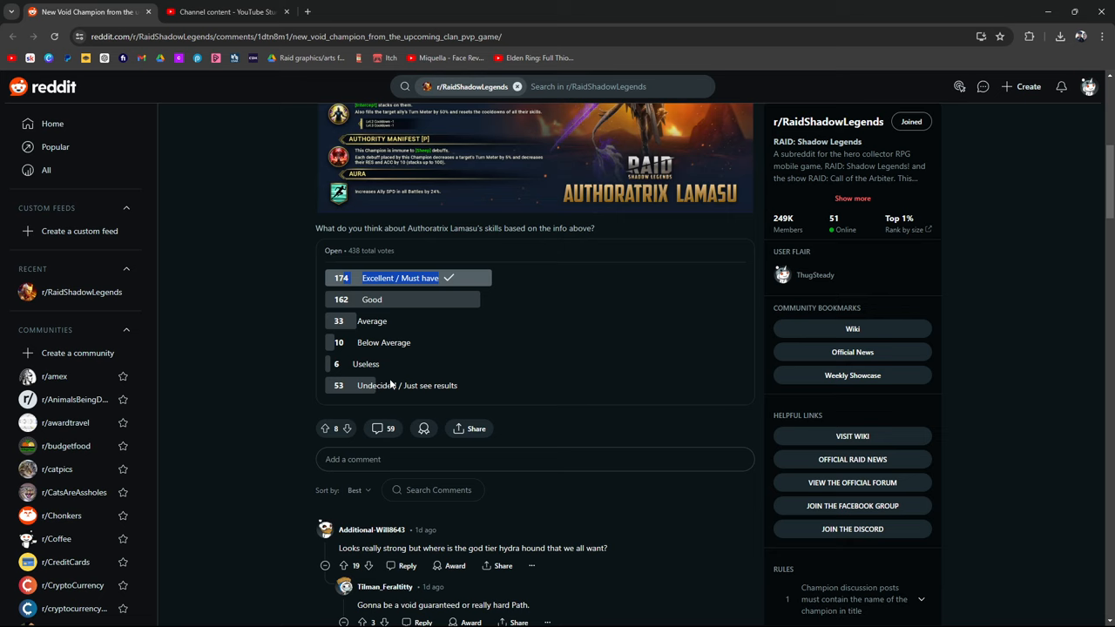
pyautogui.scroll(-3)
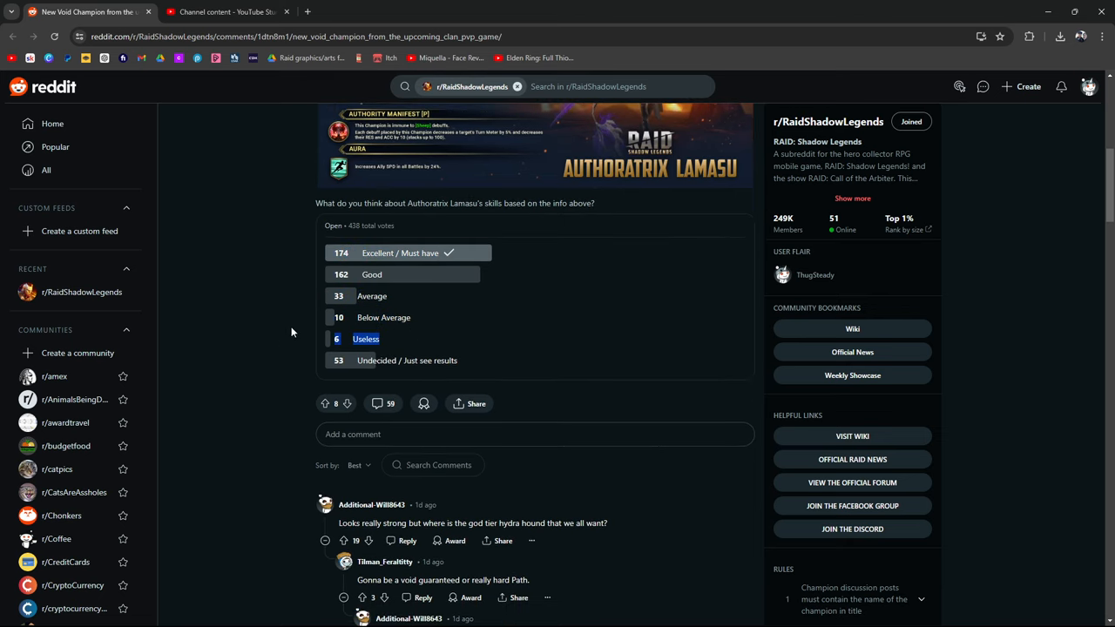
pyautogui.scroll(3)
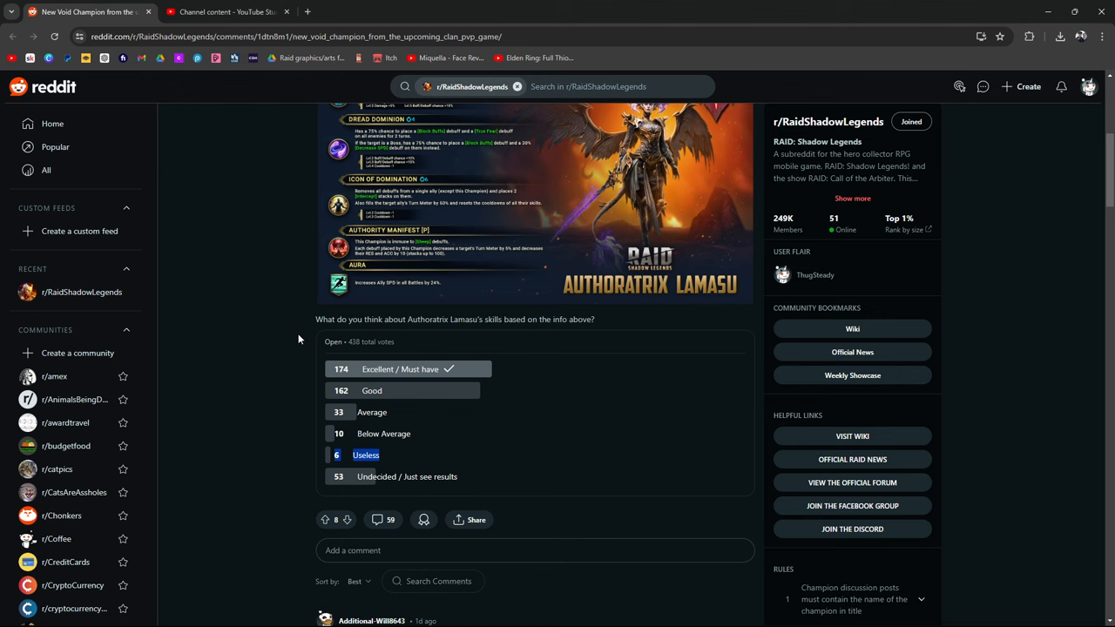
pyautogui.scroll(-3)
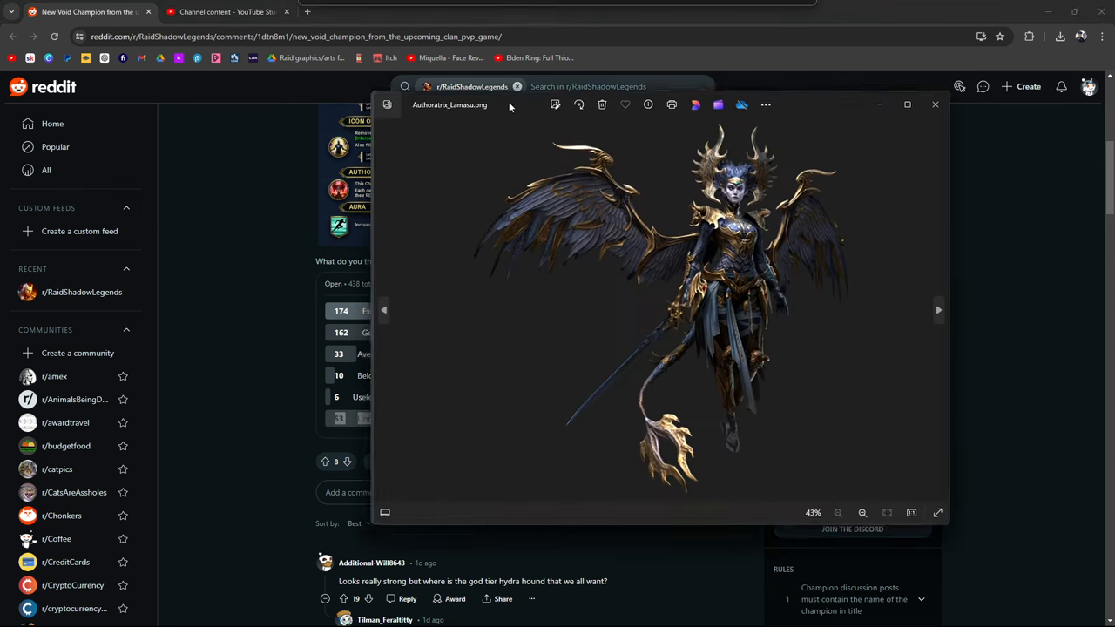
# Step: View the first concept art image in Photos, zooming in to full size
pyautogui.click(937, 512)
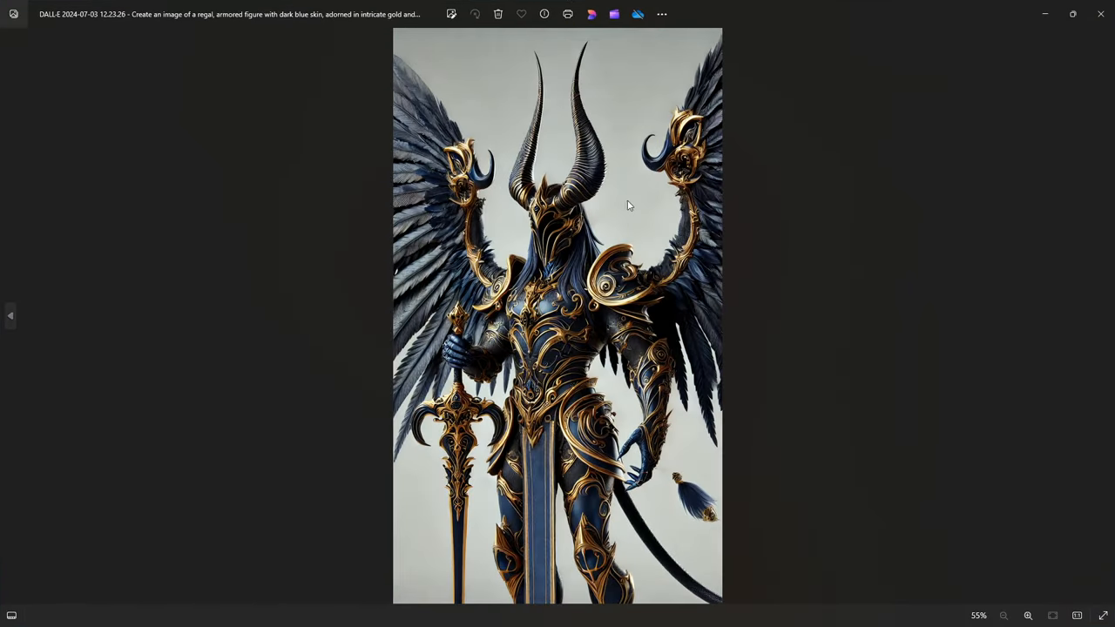
pyautogui.scroll(3)
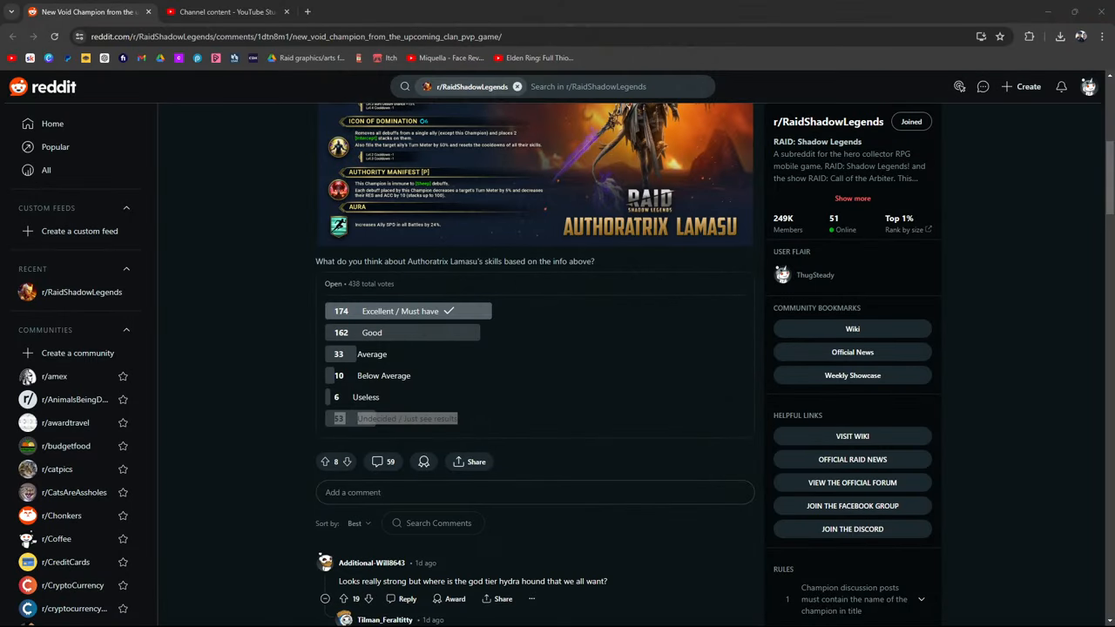
pyautogui.click(648, 175)
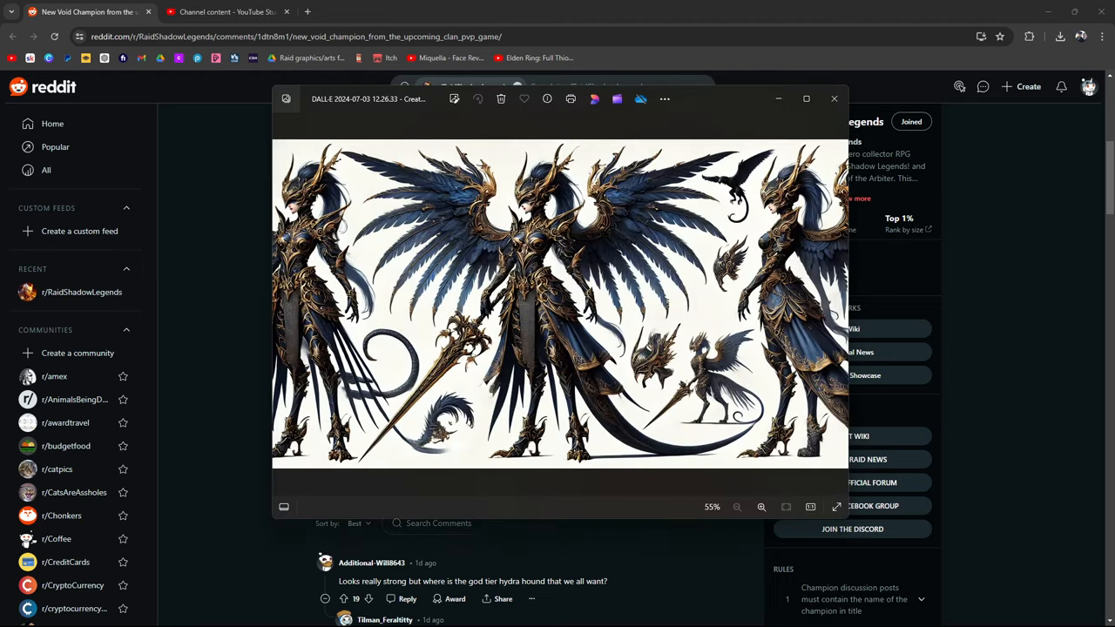
pyautogui.click(762, 507)
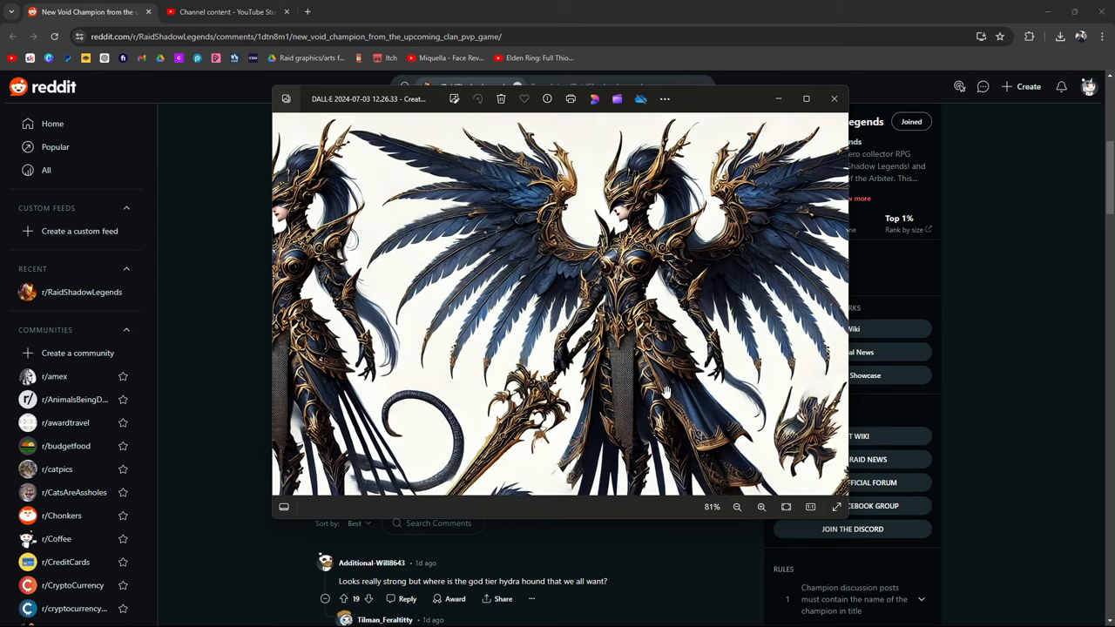
pyautogui.click(761, 505)
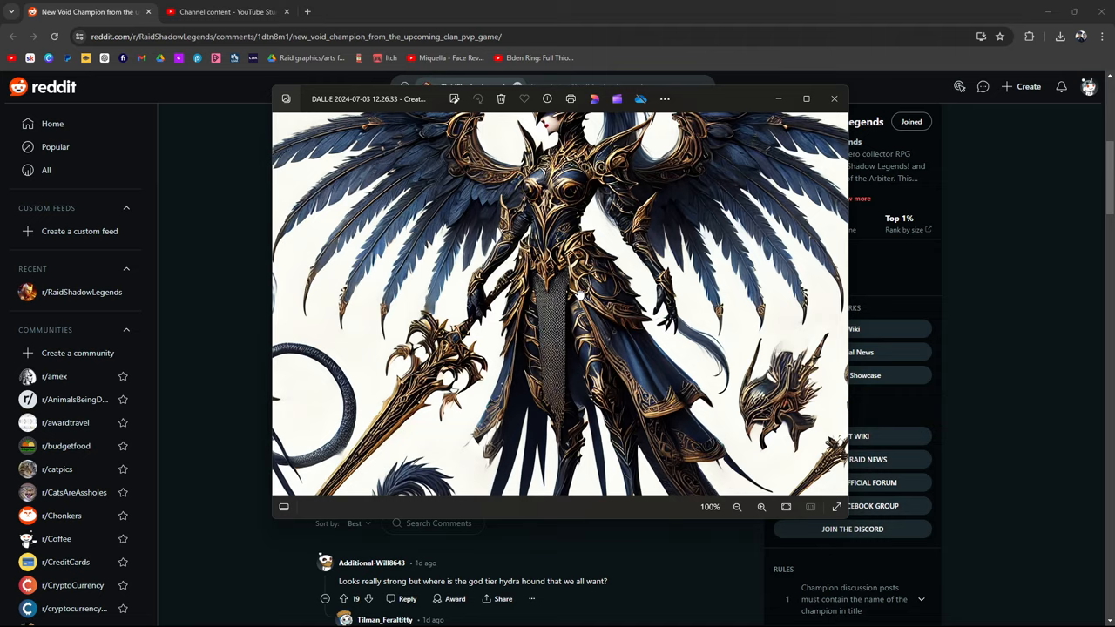
# Step: Step to the second concept art image, inspect the figure's details, then close Photos
pyautogui.click(833, 98)
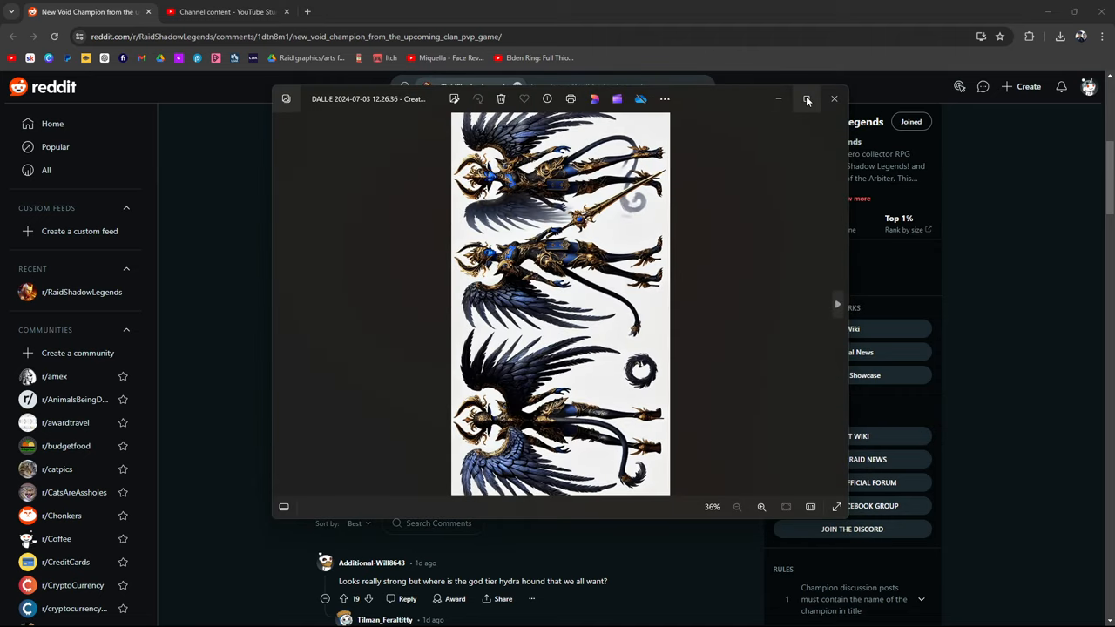
pyautogui.click(759, 507)
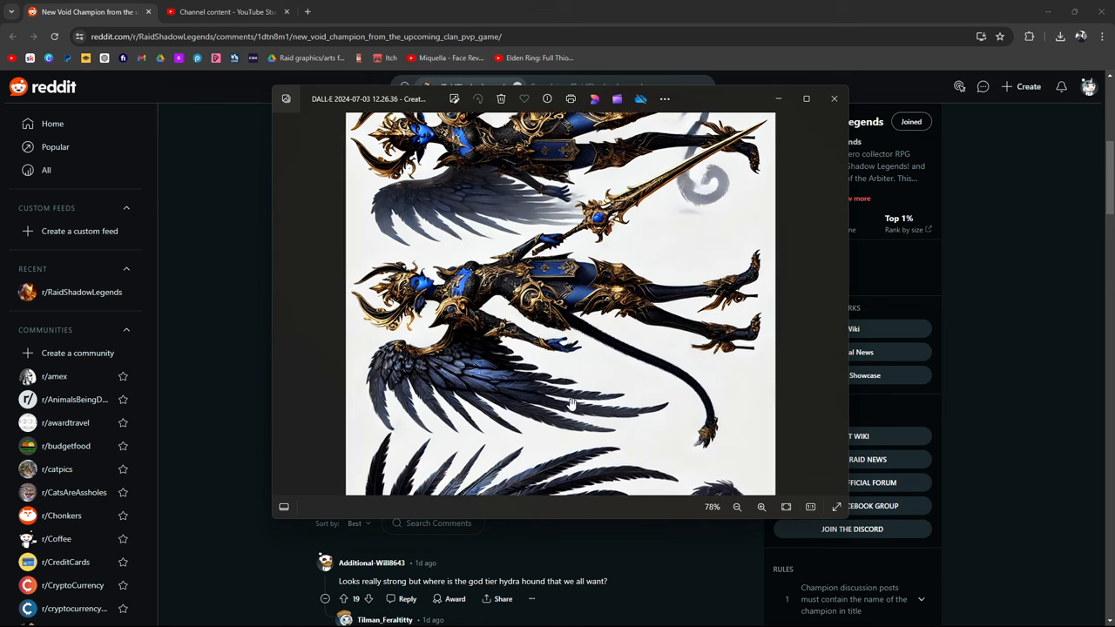
pyautogui.click(735, 507)
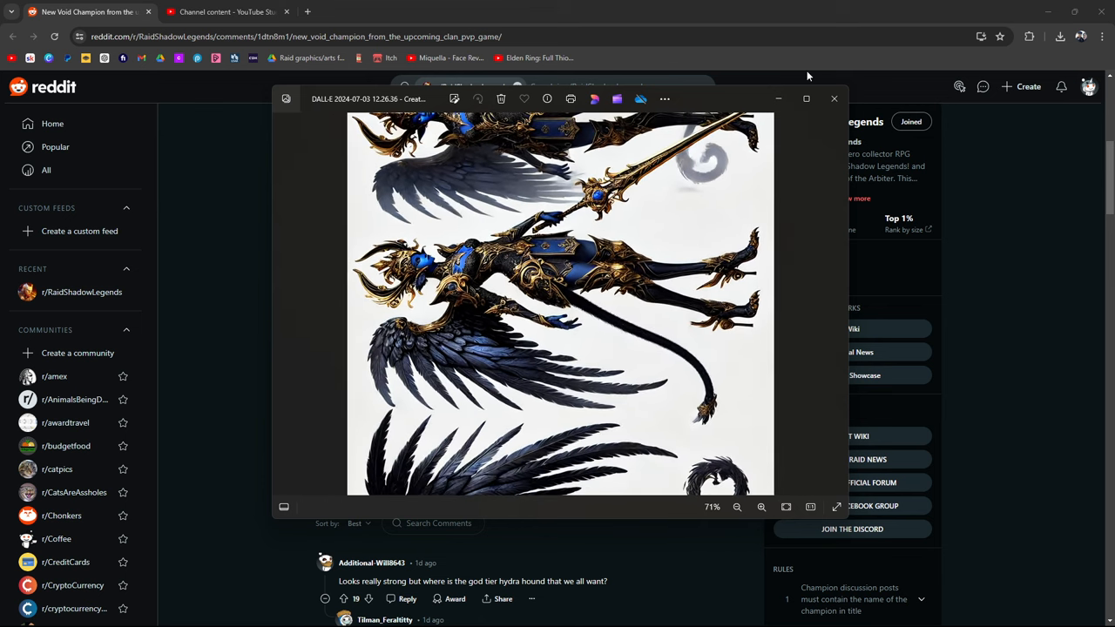
pyautogui.click(832, 97)
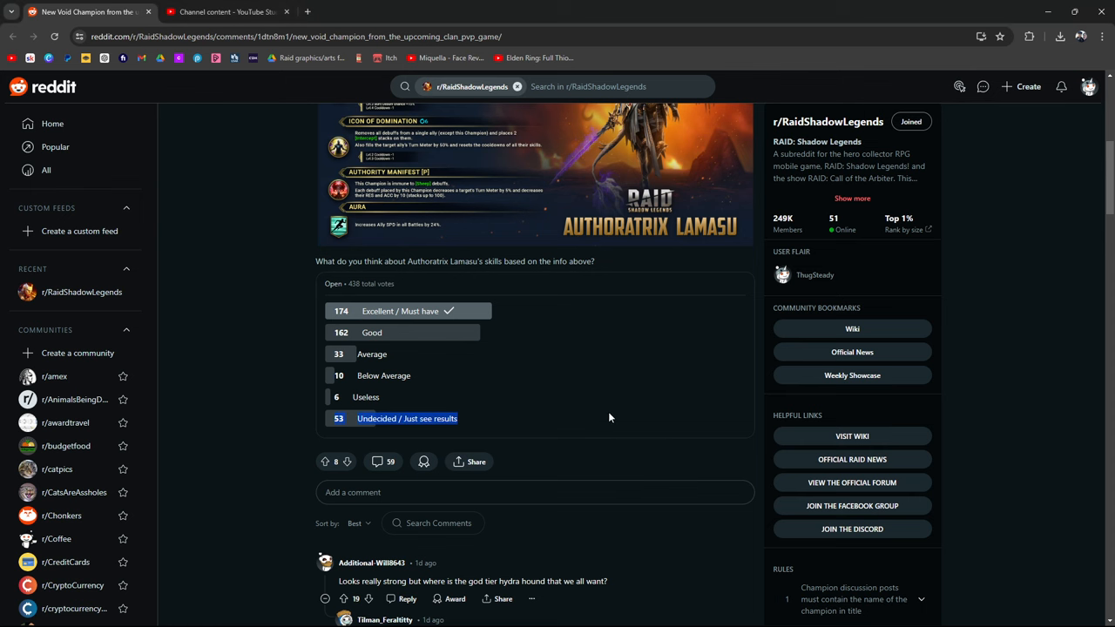
# Step: Scroll the Void Champion post to the skill card image and enlarge it in its own tab
pyautogui.scroll(3)
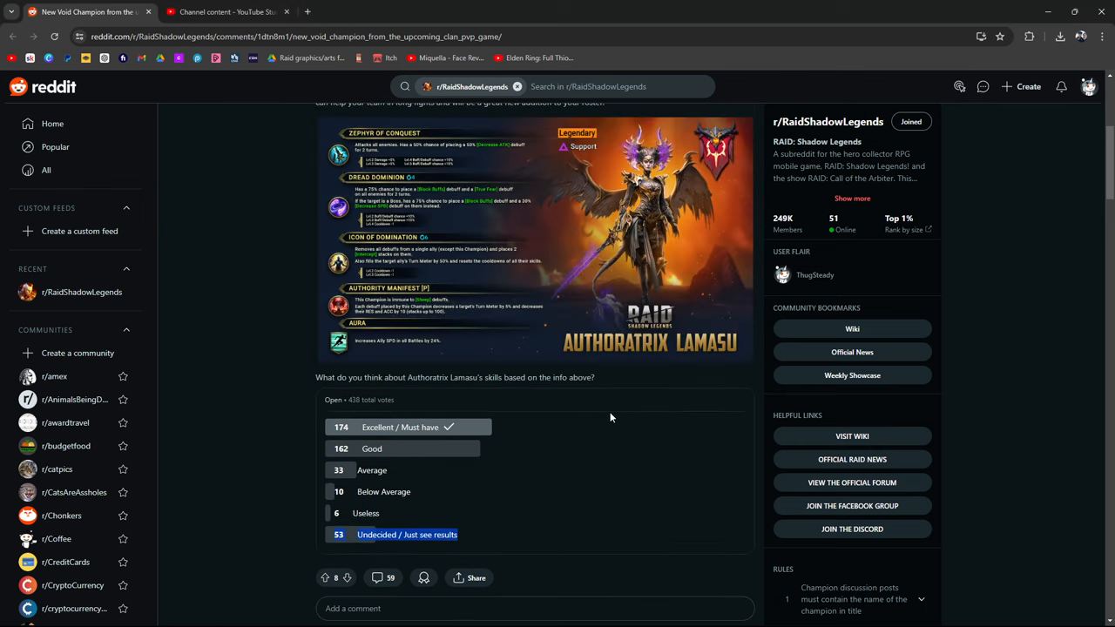
pyautogui.scroll(3)
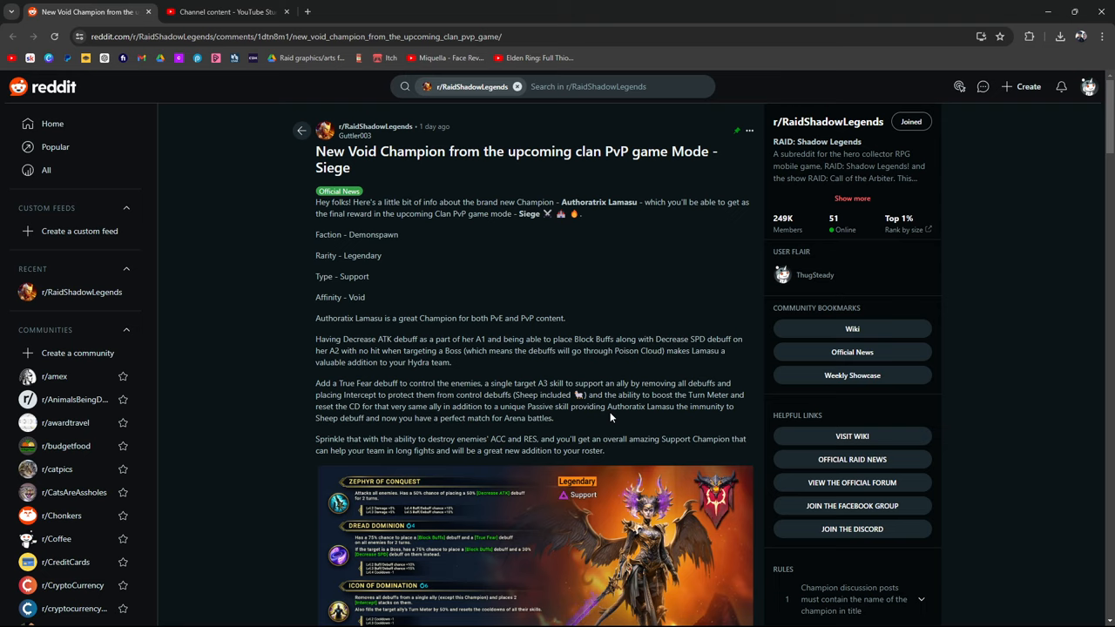
pyautogui.scroll(-3)
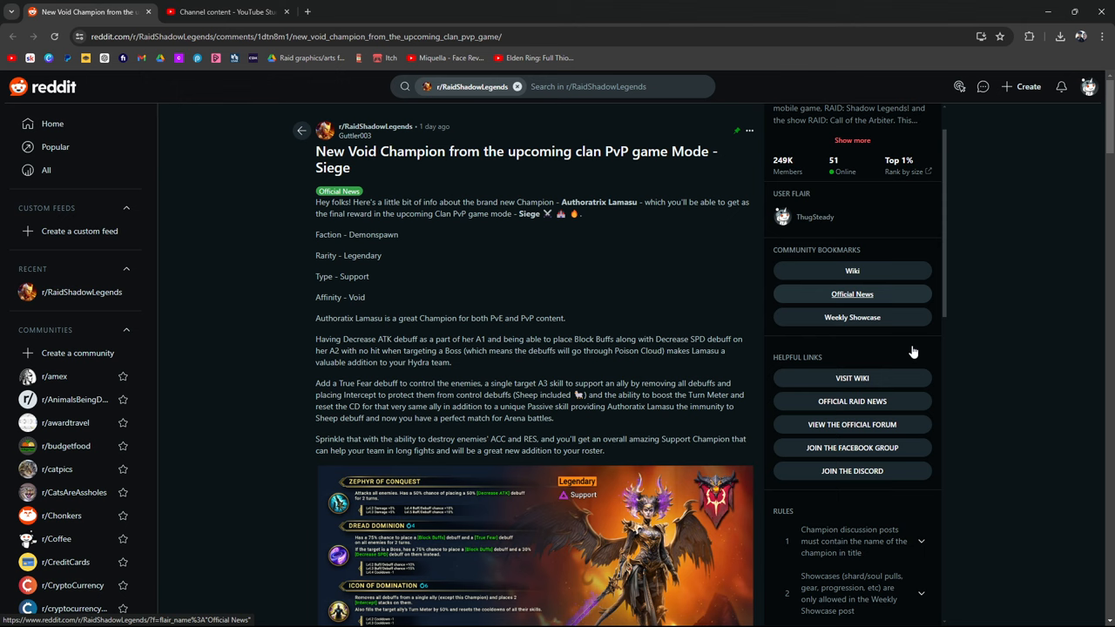
pyautogui.scroll(-3)
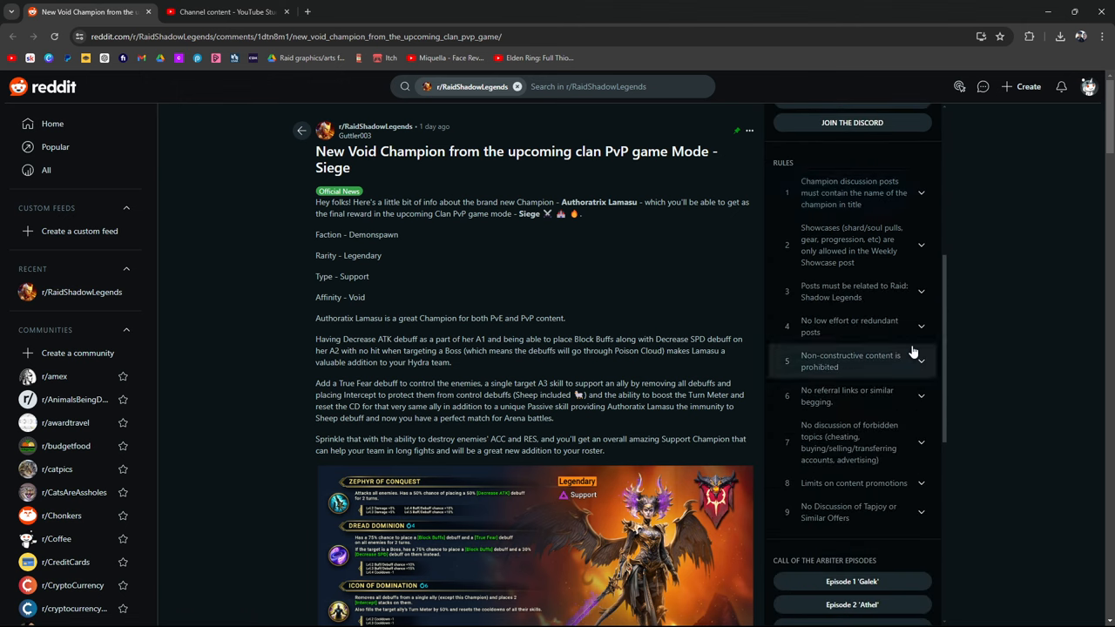
pyautogui.moveTo(986, 311)
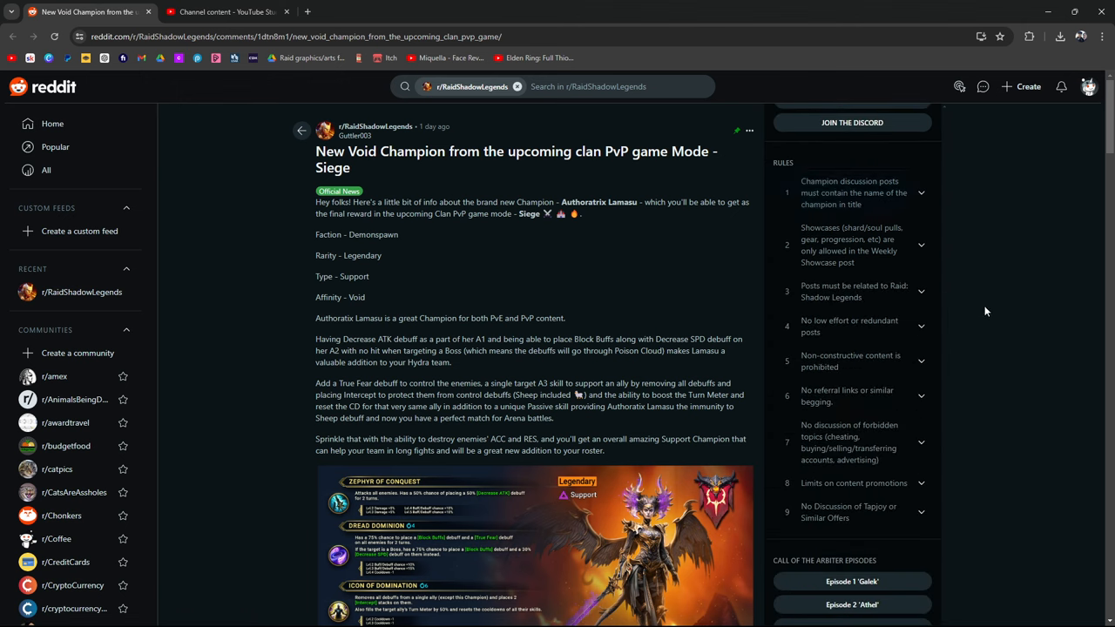
pyautogui.moveTo(690, 282)
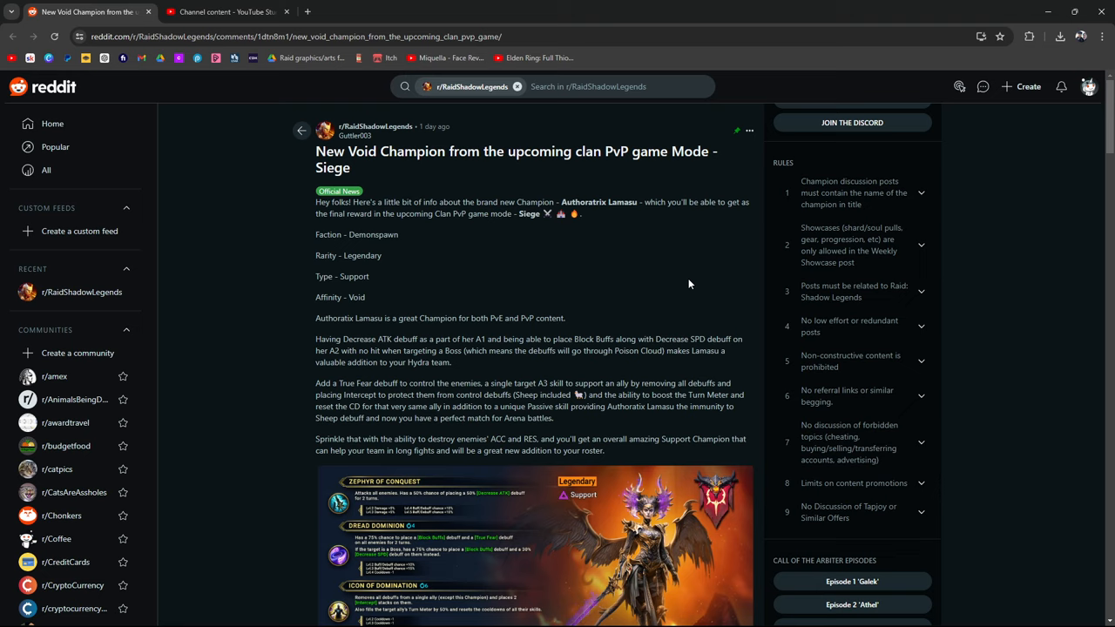
pyautogui.moveTo(568, 289)
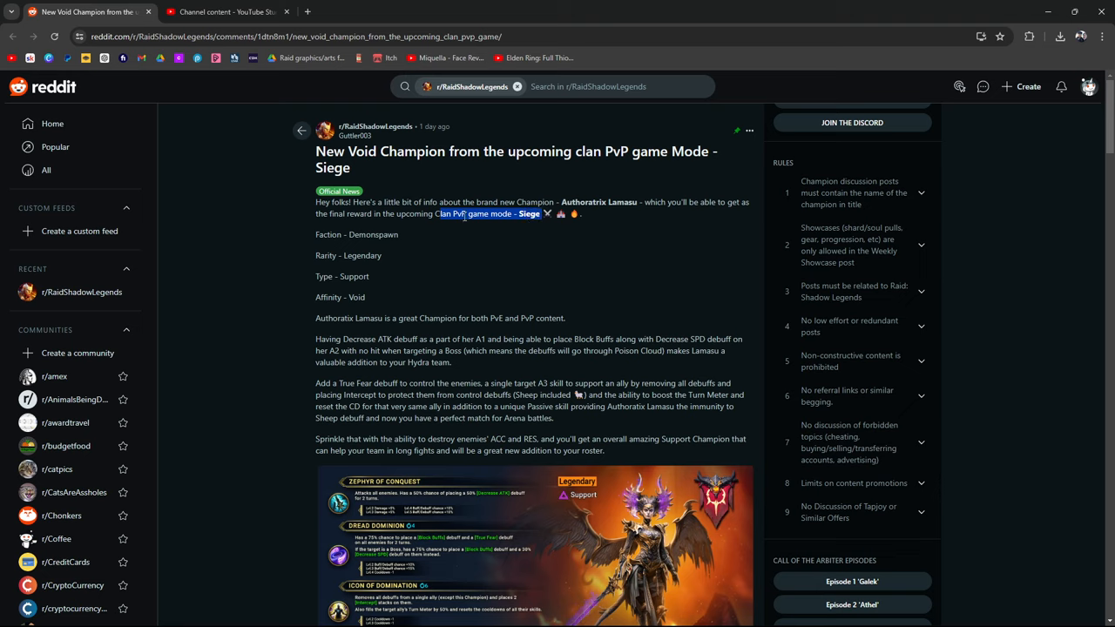
pyautogui.moveTo(443, 230)
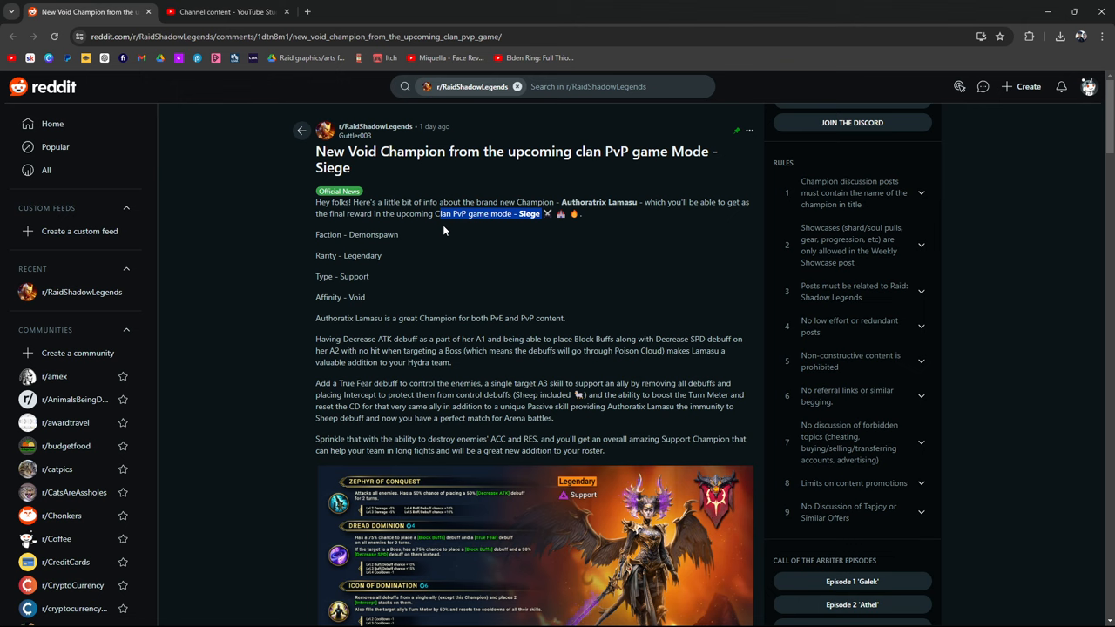
pyautogui.scroll(-3)
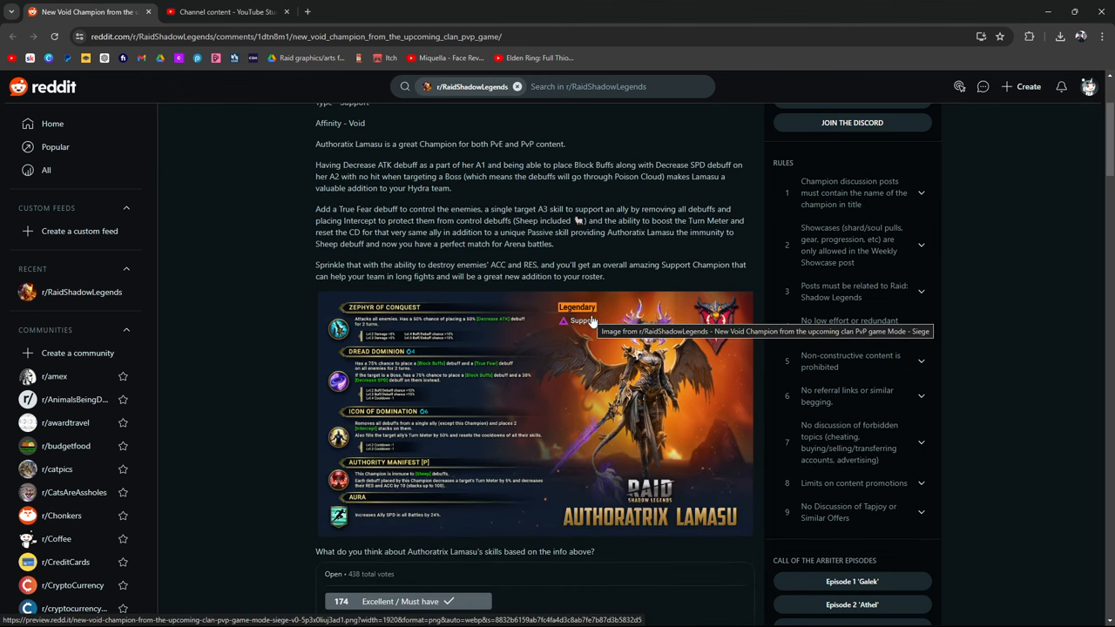
pyautogui.moveTo(310, 324)
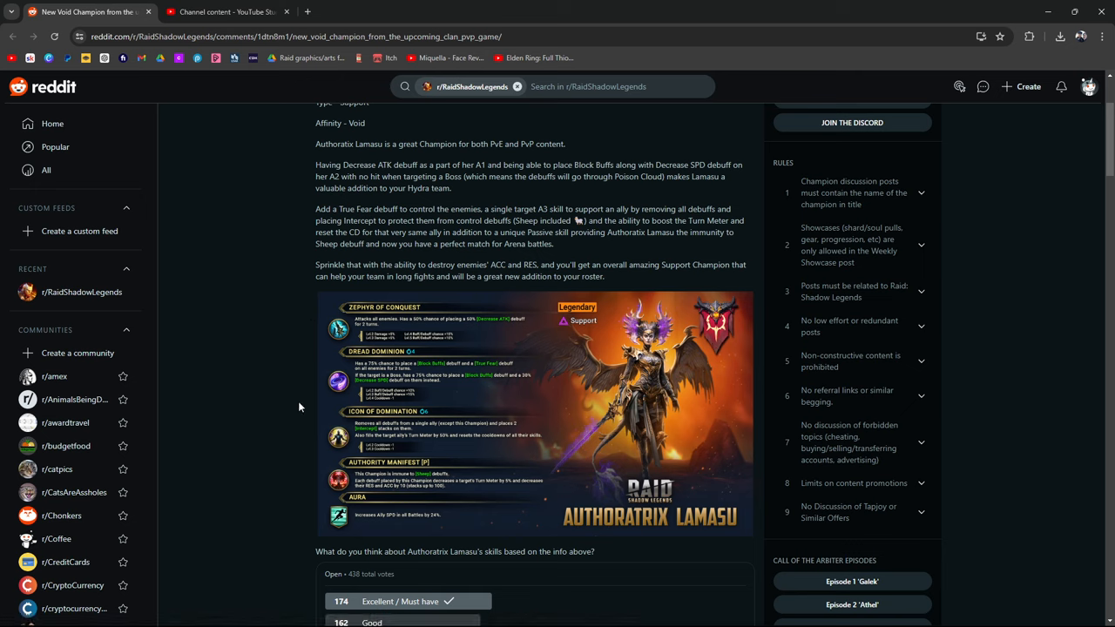
pyautogui.moveTo(564, 380)
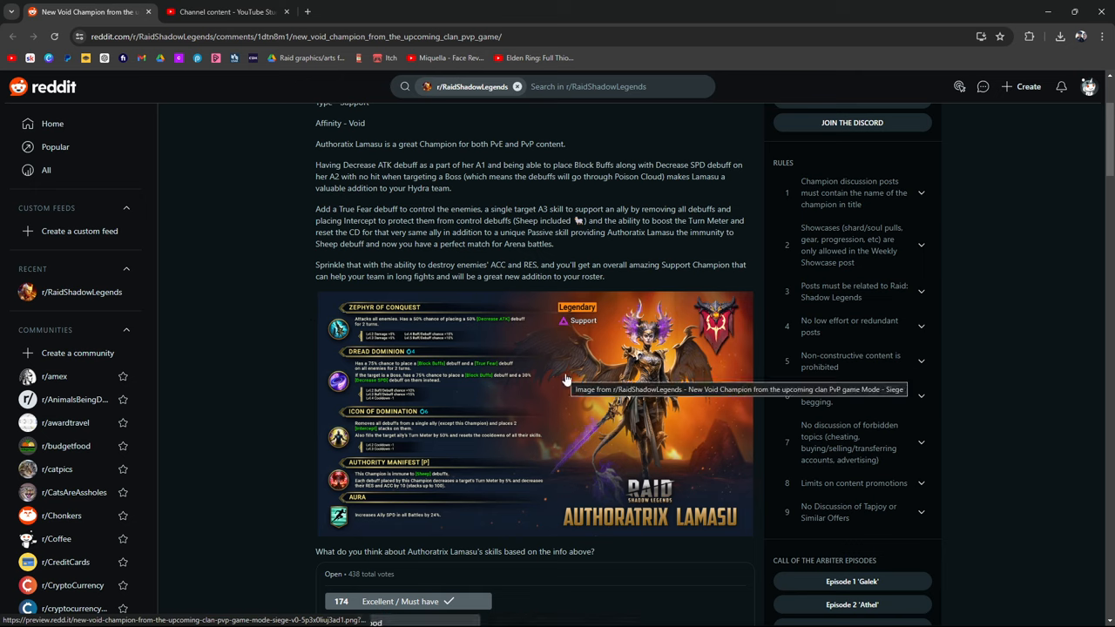
pyautogui.moveTo(279, 170)
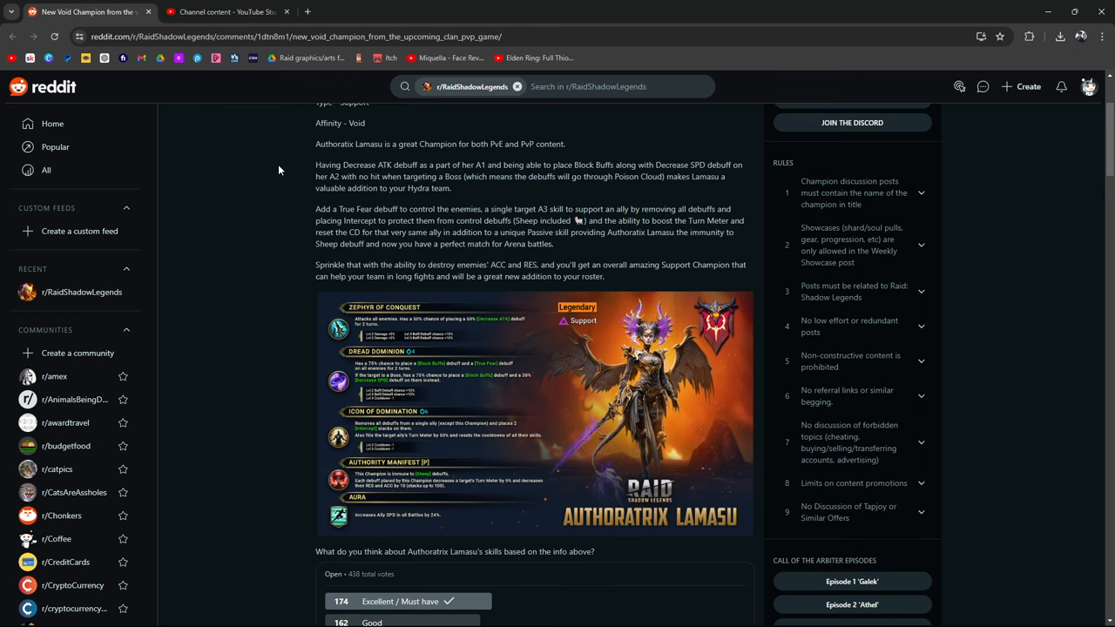
pyautogui.click(534, 415)
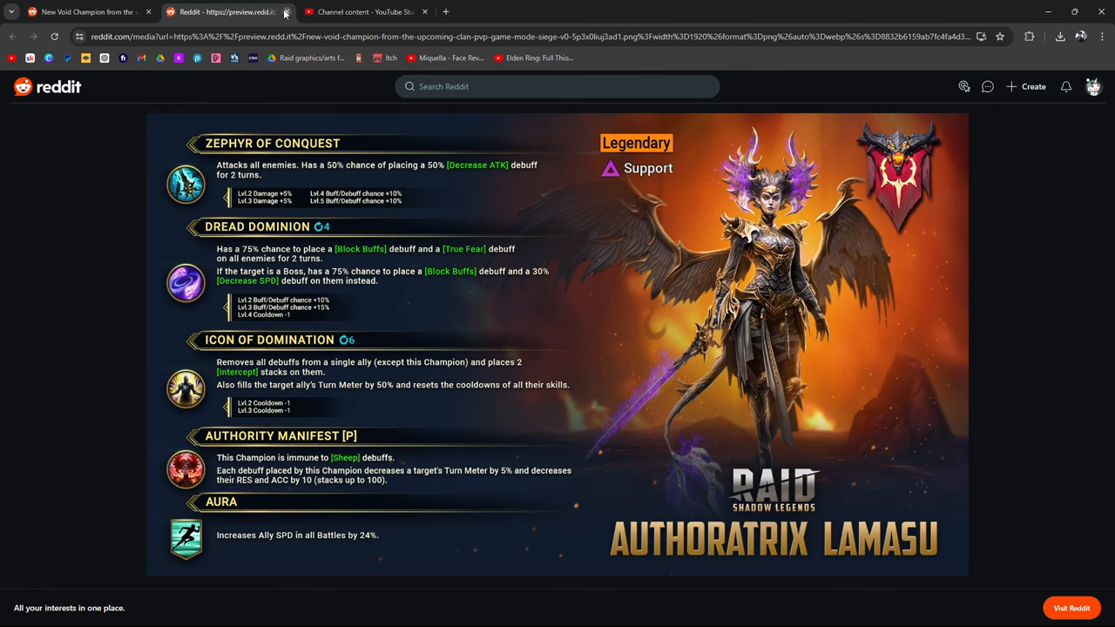
pyautogui.moveTo(941, 275)
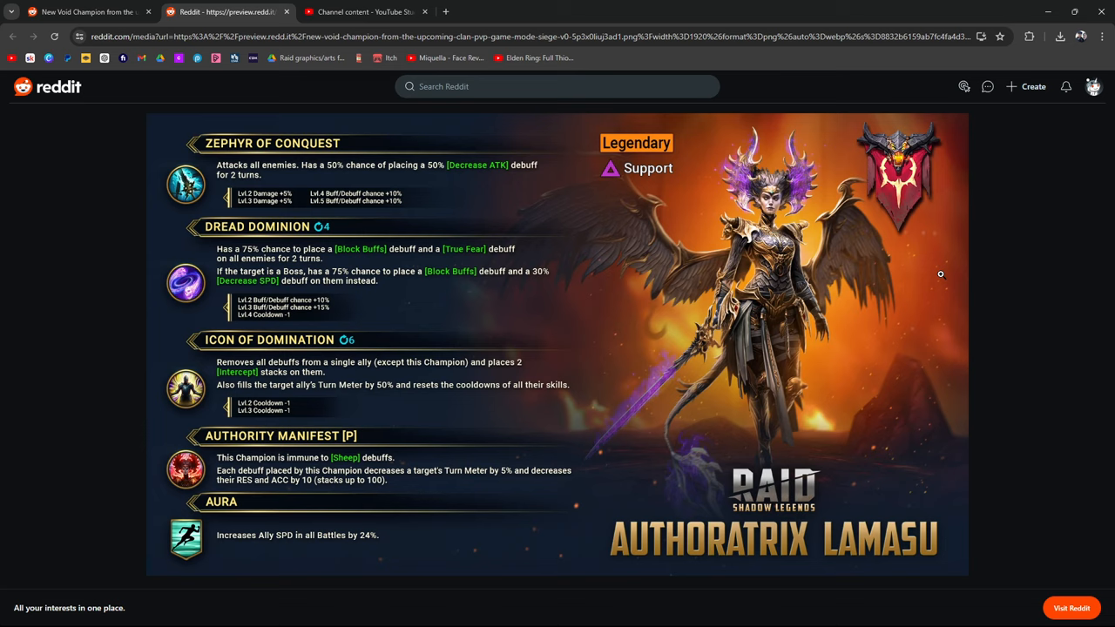
pyautogui.moveTo(1097, 215)
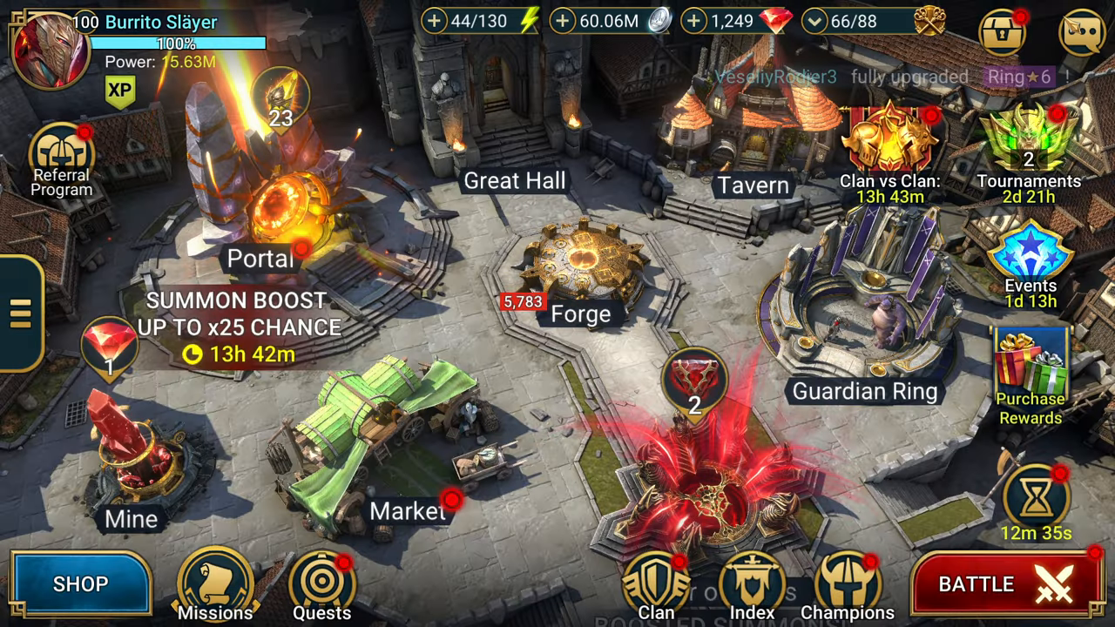
# Step: Look over the castle base screen in Raid: Shadow Legends
pyautogui.click(213, 589)
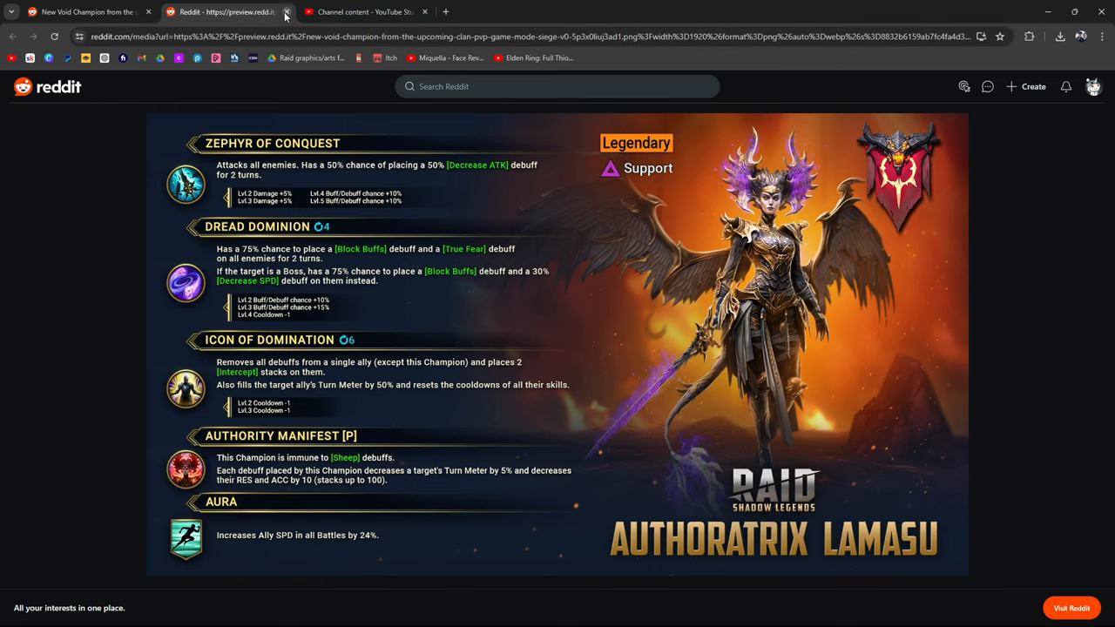
# Step: Return to the post's poll results, then reopen the skill card image full-size
pyautogui.click(286, 10)
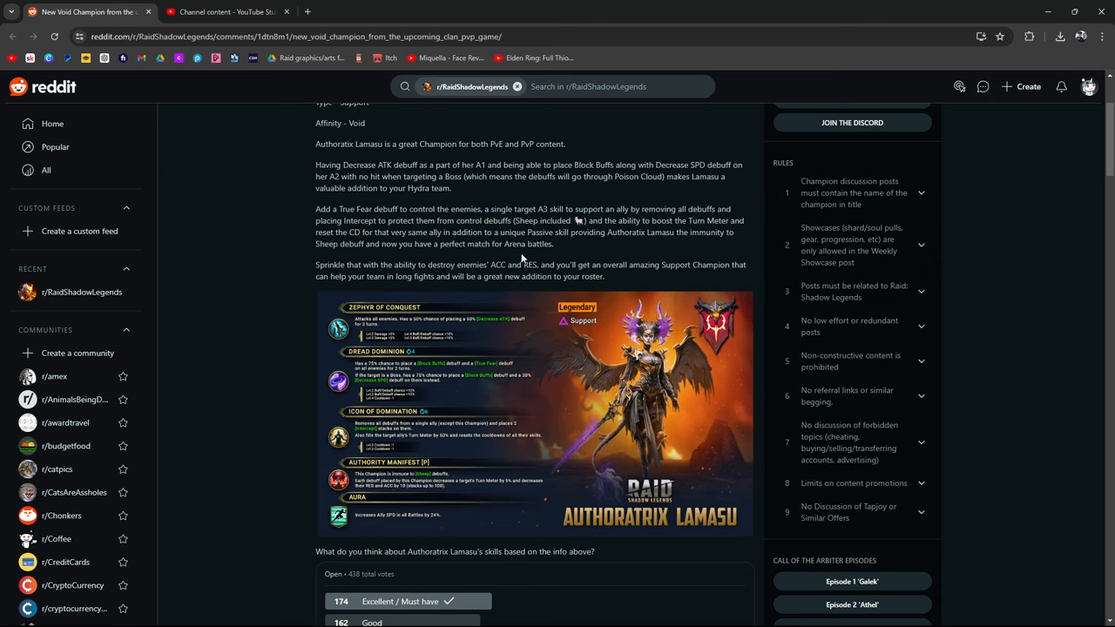
pyautogui.scroll(-3)
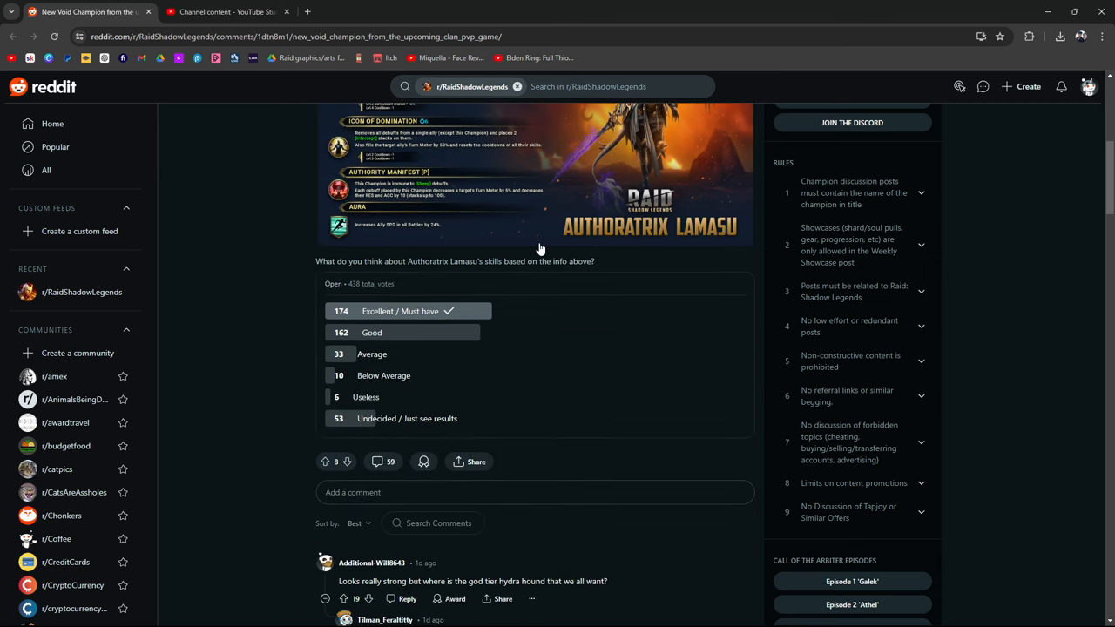
pyautogui.click(537, 174)
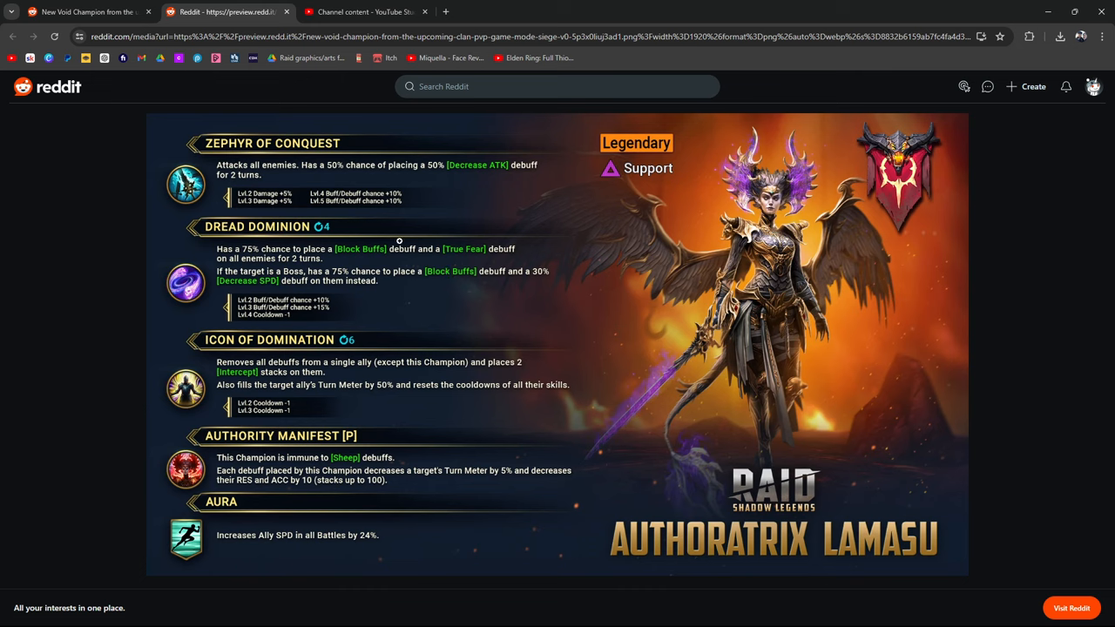
pyautogui.moveTo(467, 259)
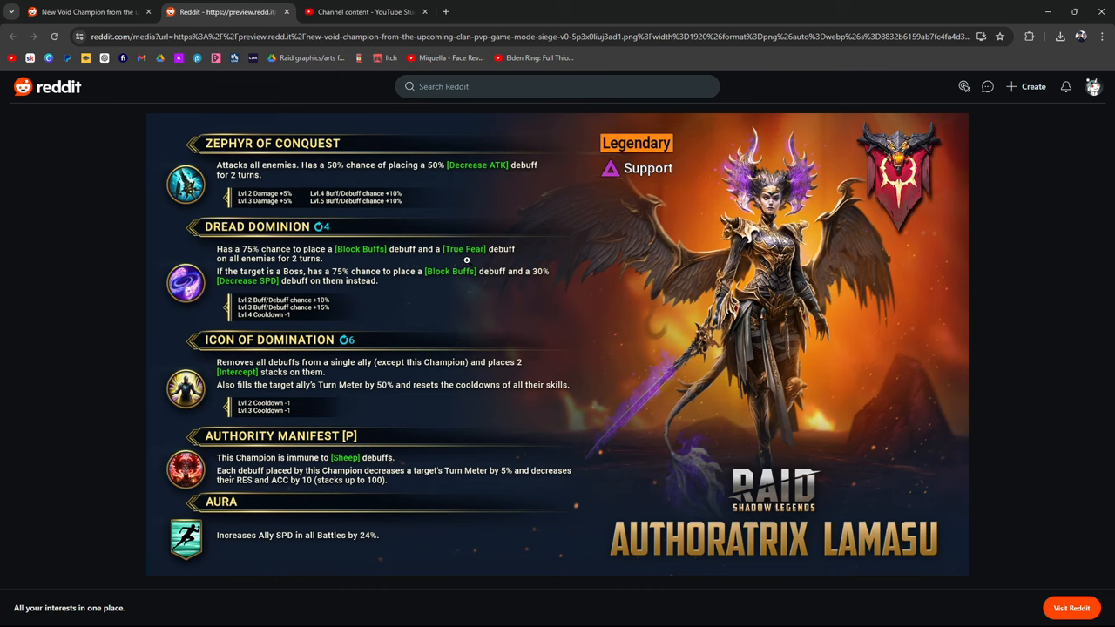
pyautogui.moveTo(380, 244)
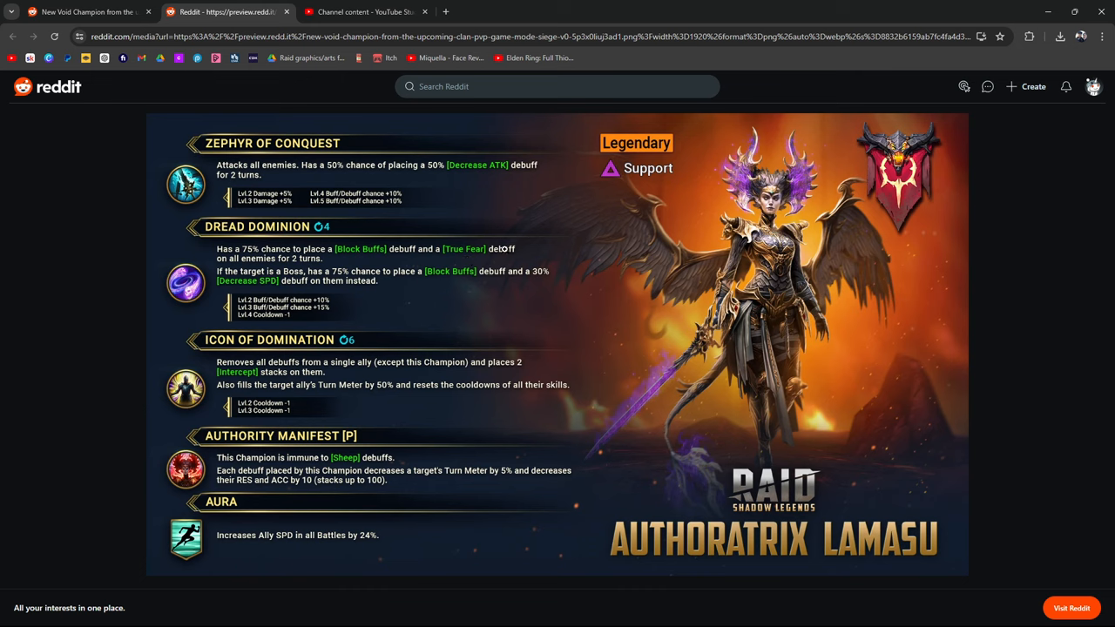
pyautogui.moveTo(358, 392)
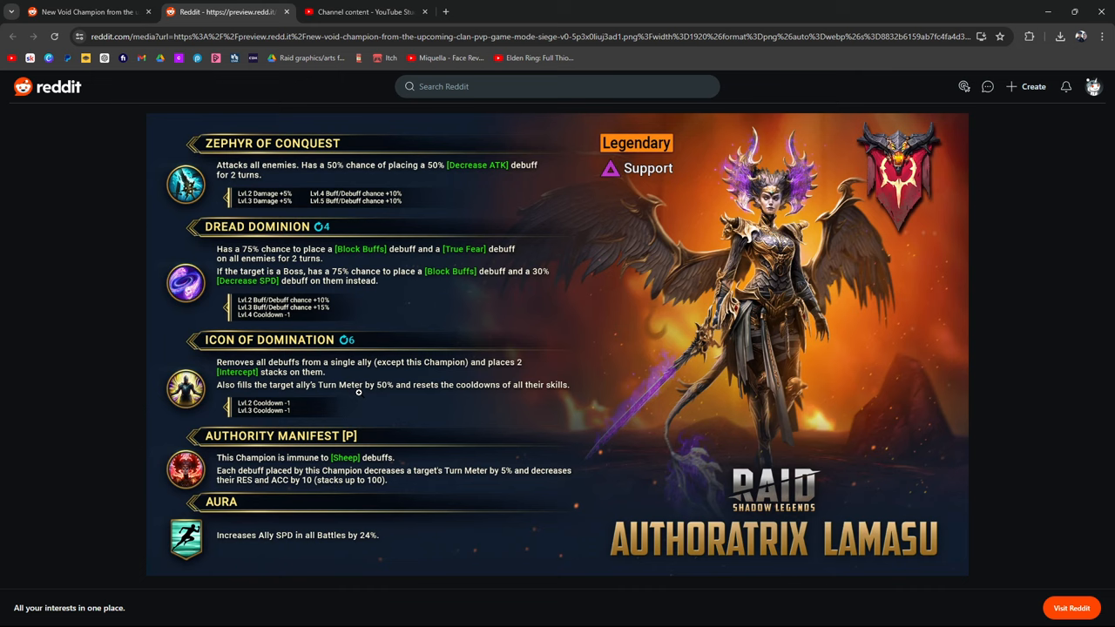
pyautogui.moveTo(403, 427)
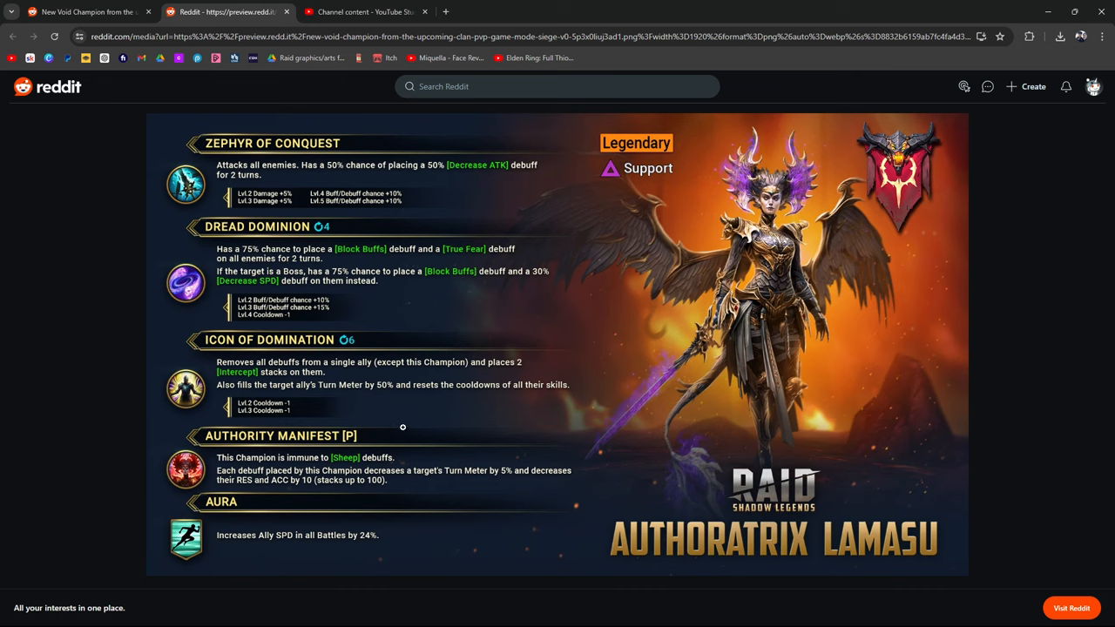
pyautogui.moveTo(458, 452)
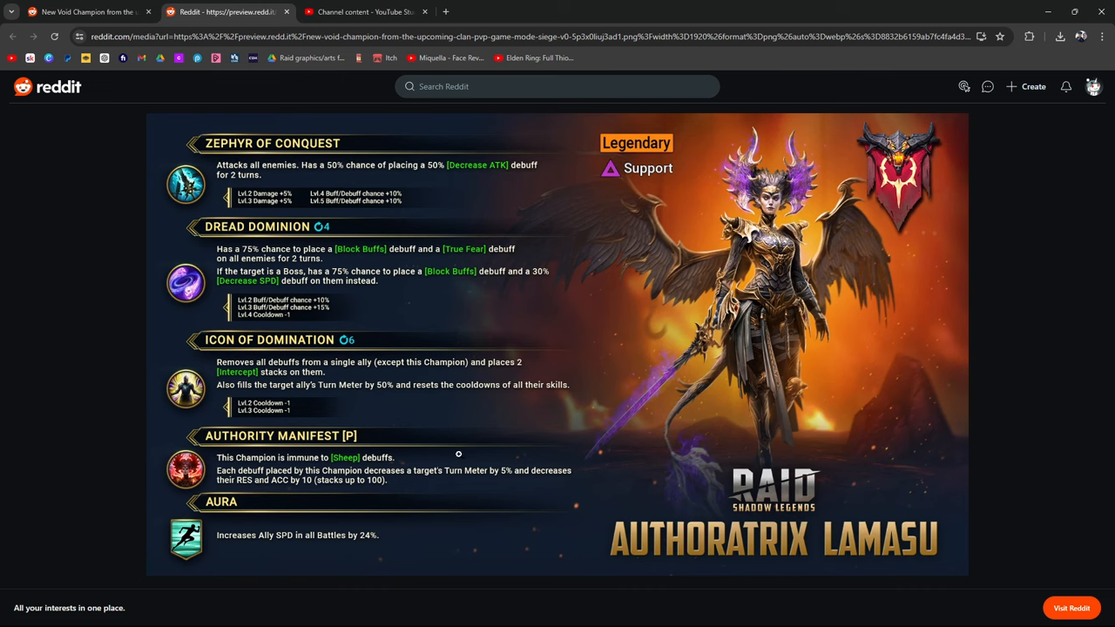
pyautogui.moveTo(233, 502)
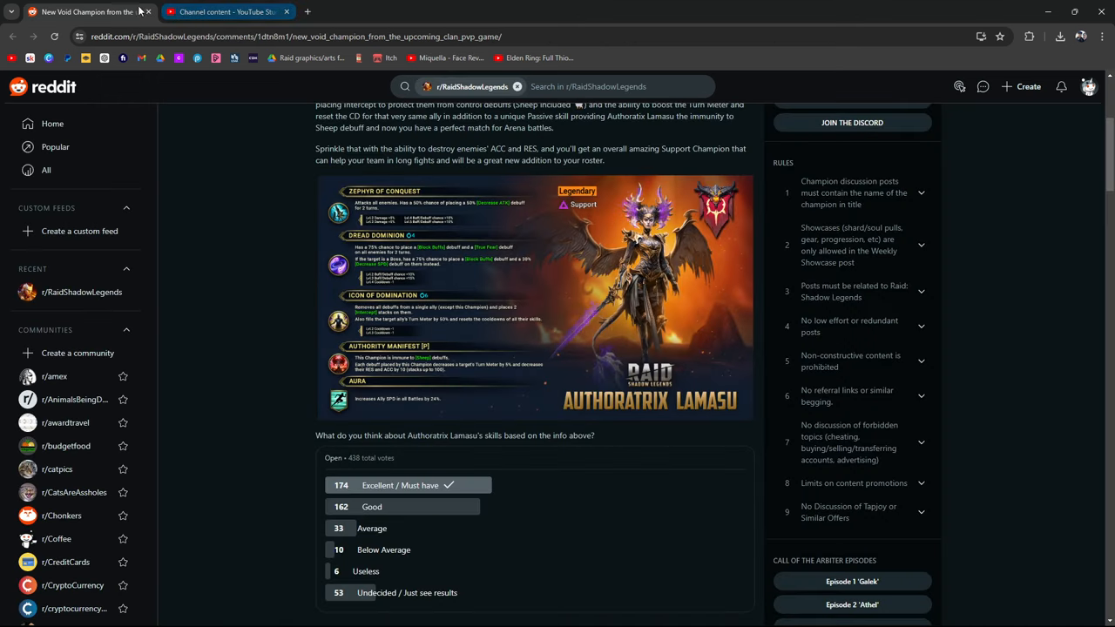
# Step: Read the first comments, selecting the first comment's text and the long reply
pyautogui.scroll(-3)
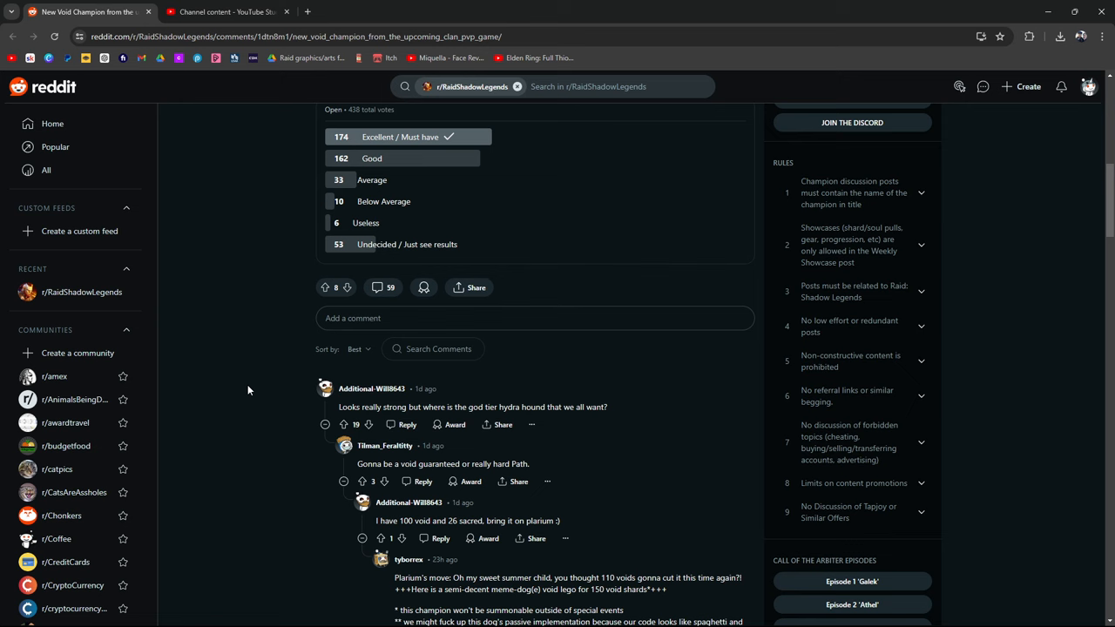
pyautogui.scroll(-3)
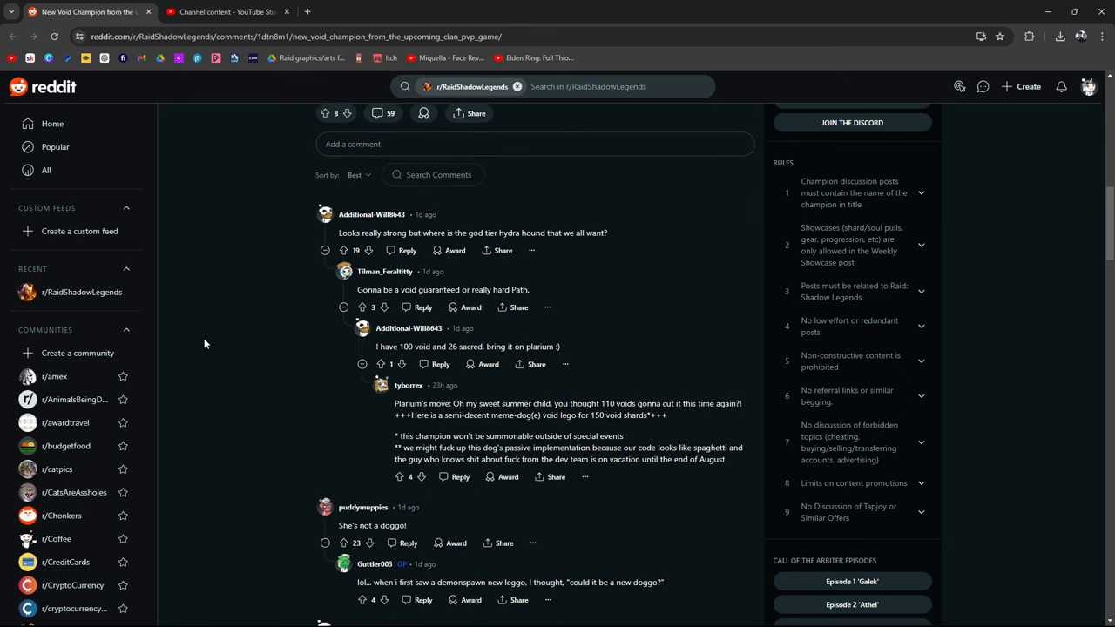
pyautogui.moveTo(598, 237)
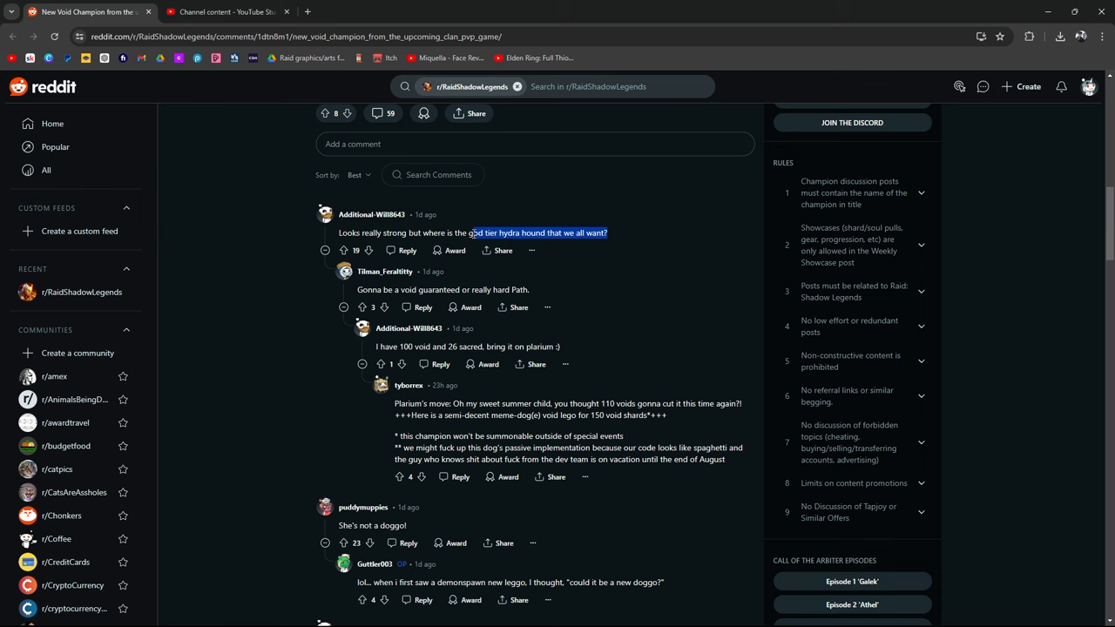
pyautogui.click(374, 234)
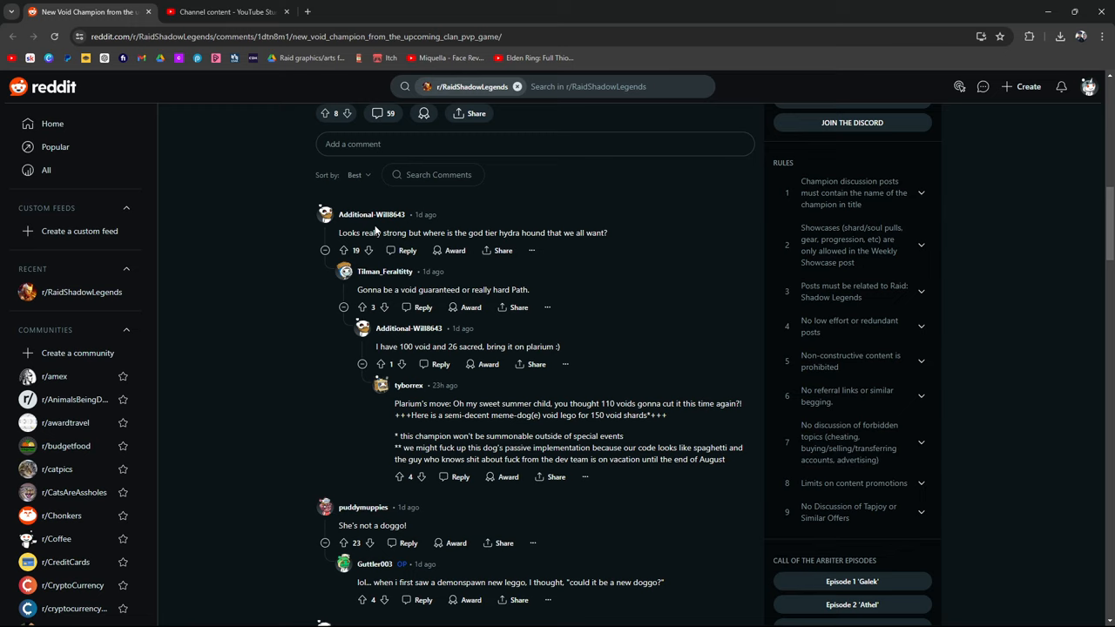
pyautogui.moveTo(427, 7)
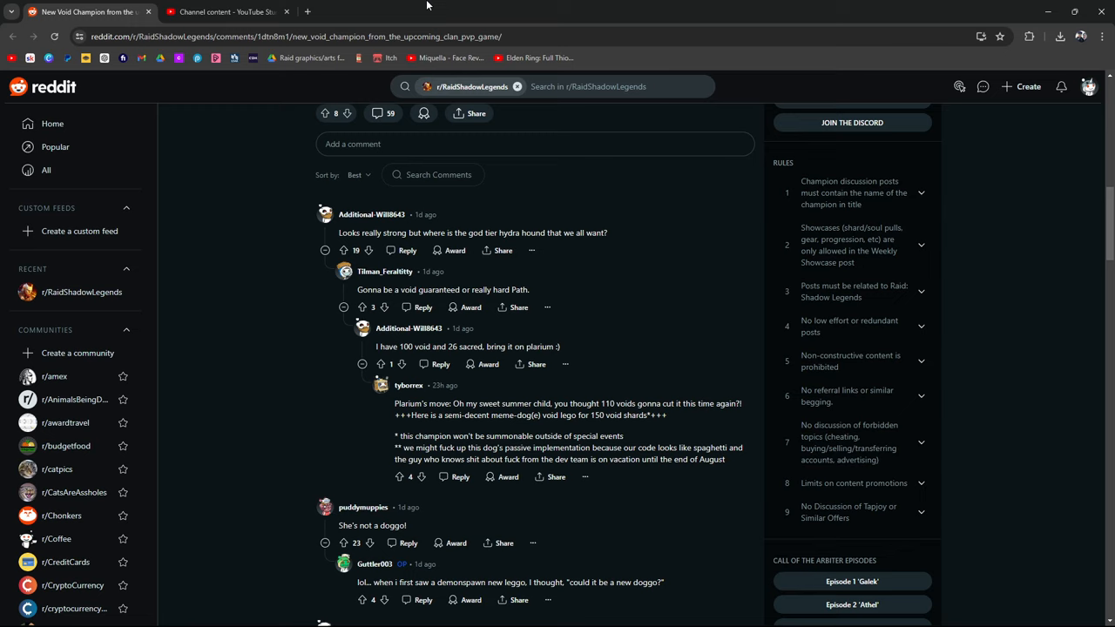
pyautogui.moveTo(235, 212)
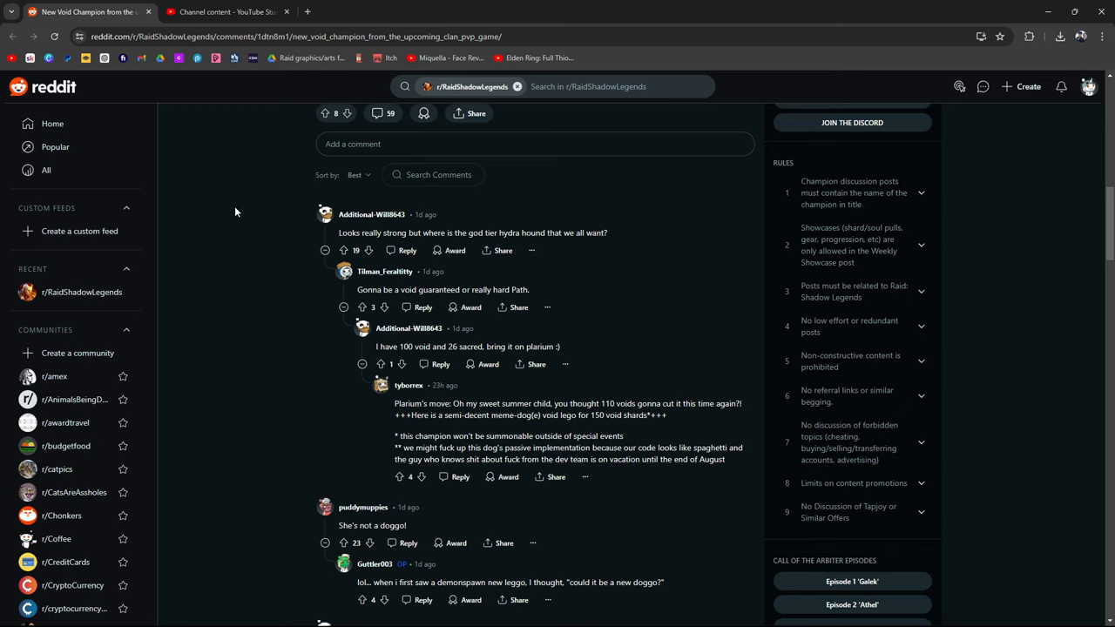
pyautogui.moveTo(683, 236)
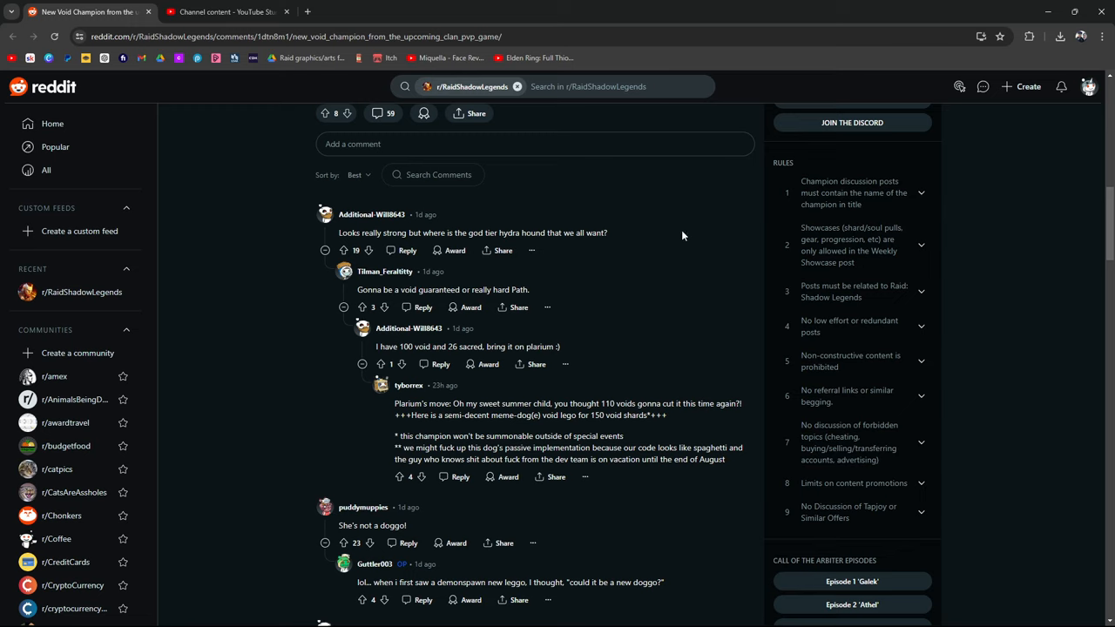
pyautogui.tripleClick(472, 234)
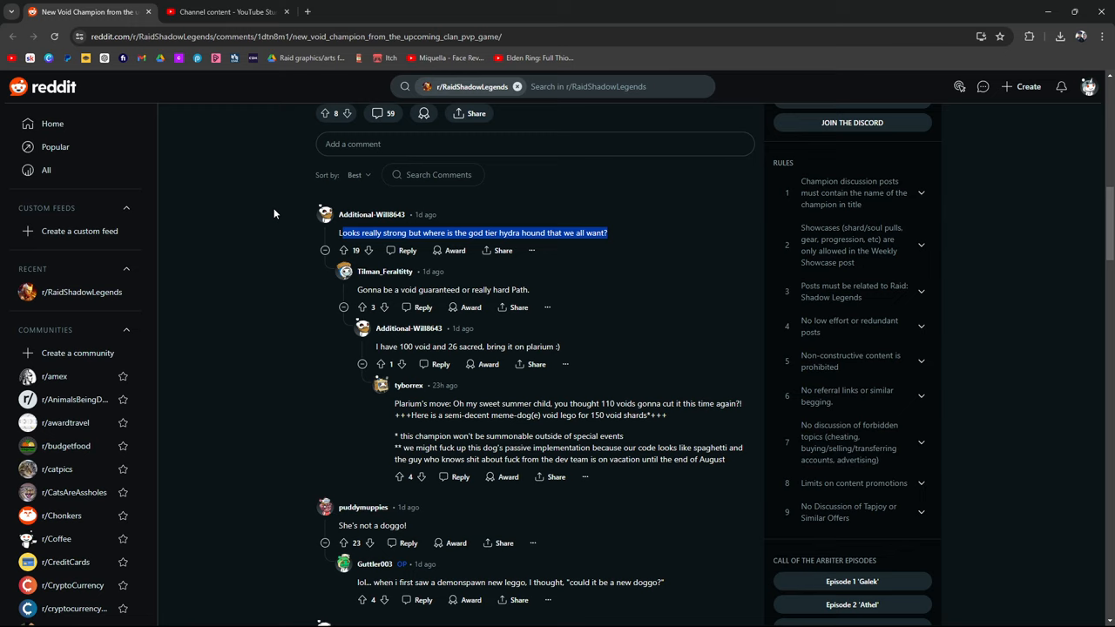
pyautogui.moveTo(366, 286)
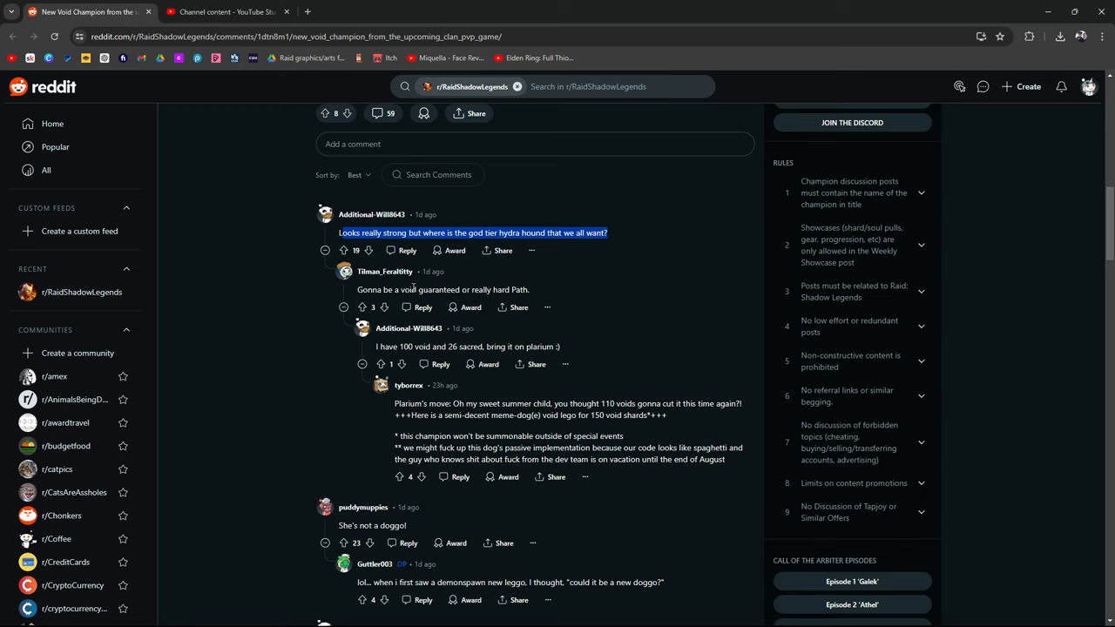
pyautogui.moveTo(492, 343)
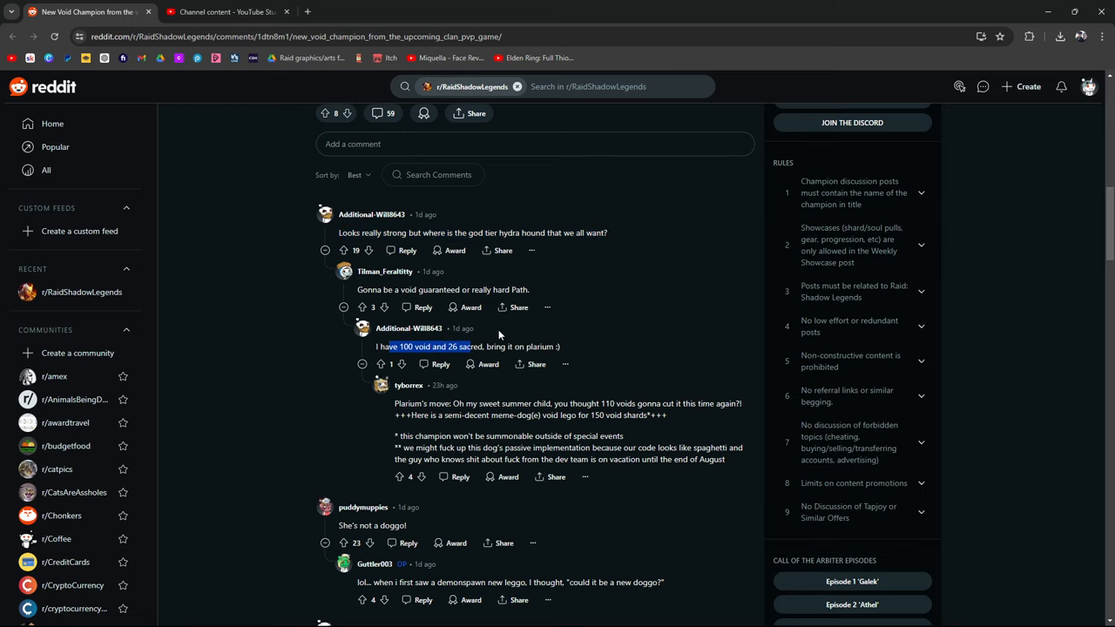
pyautogui.scroll(-3)
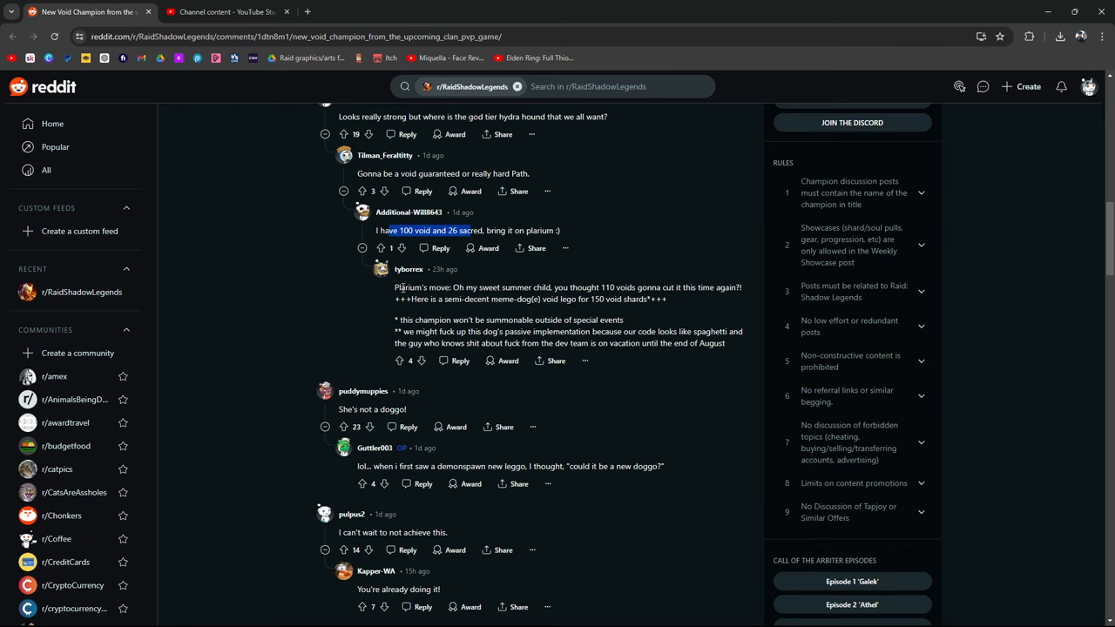
pyautogui.moveTo(586, 286)
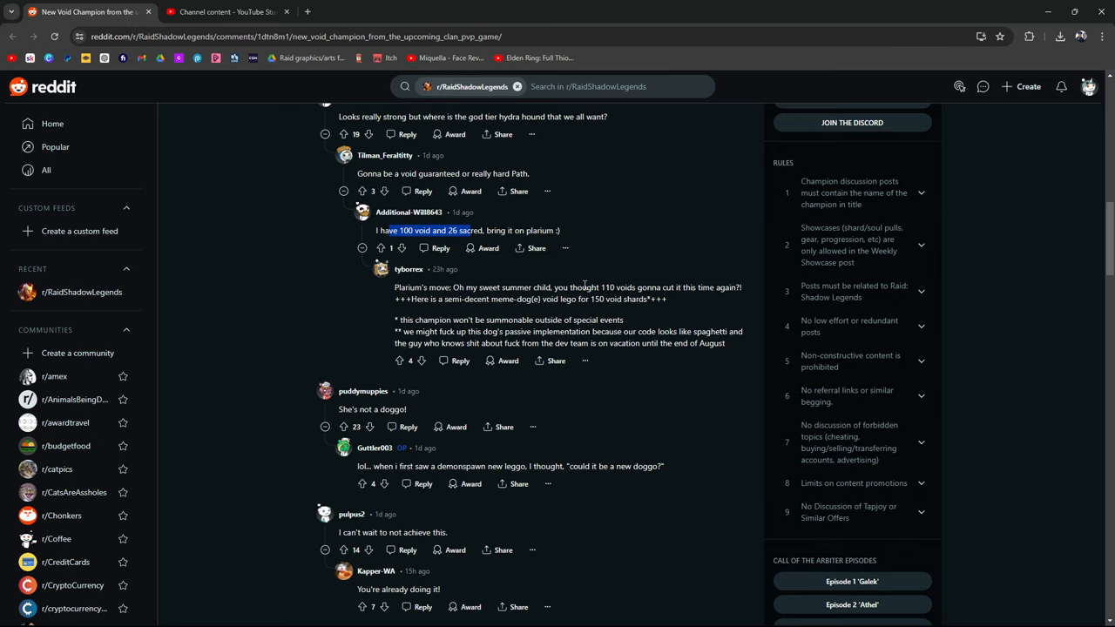
pyautogui.moveTo(495, 312)
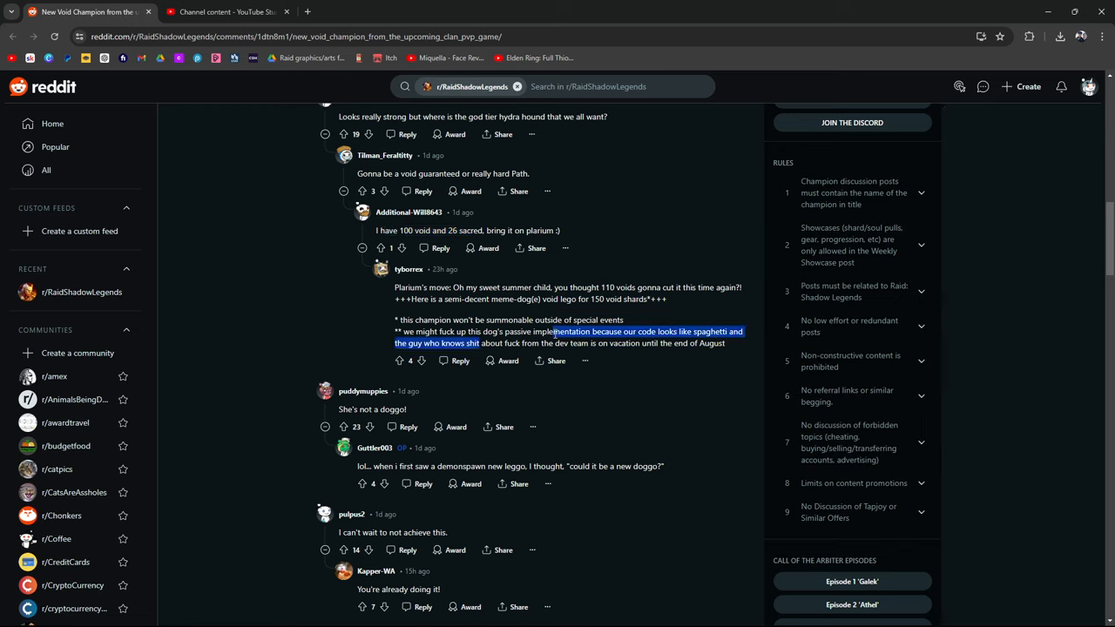
pyautogui.click(519, 345)
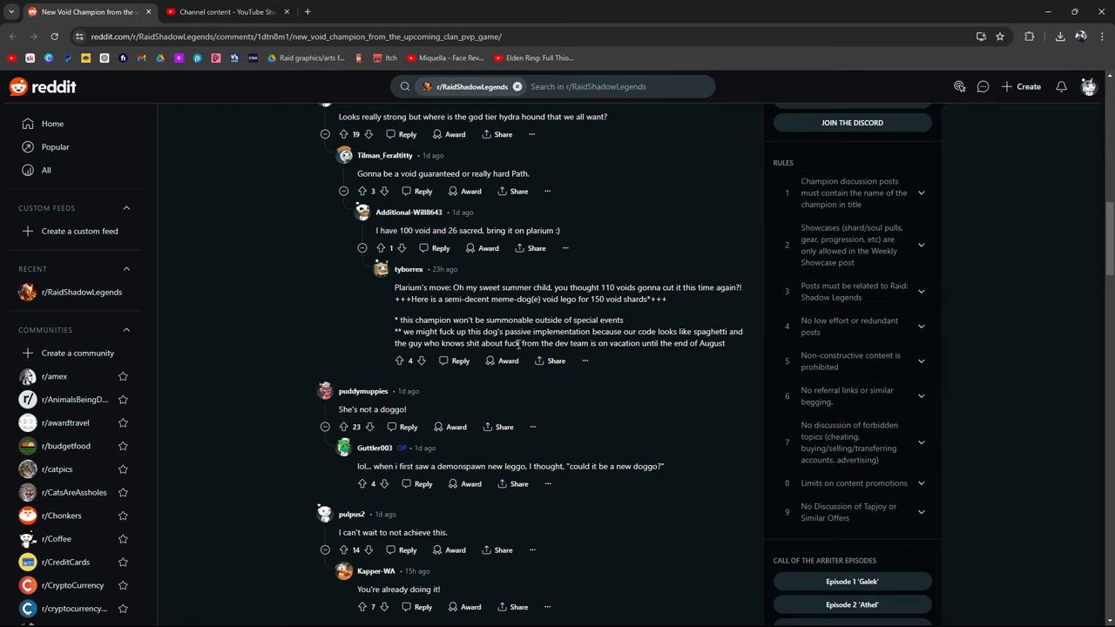
pyautogui.moveTo(610, 342)
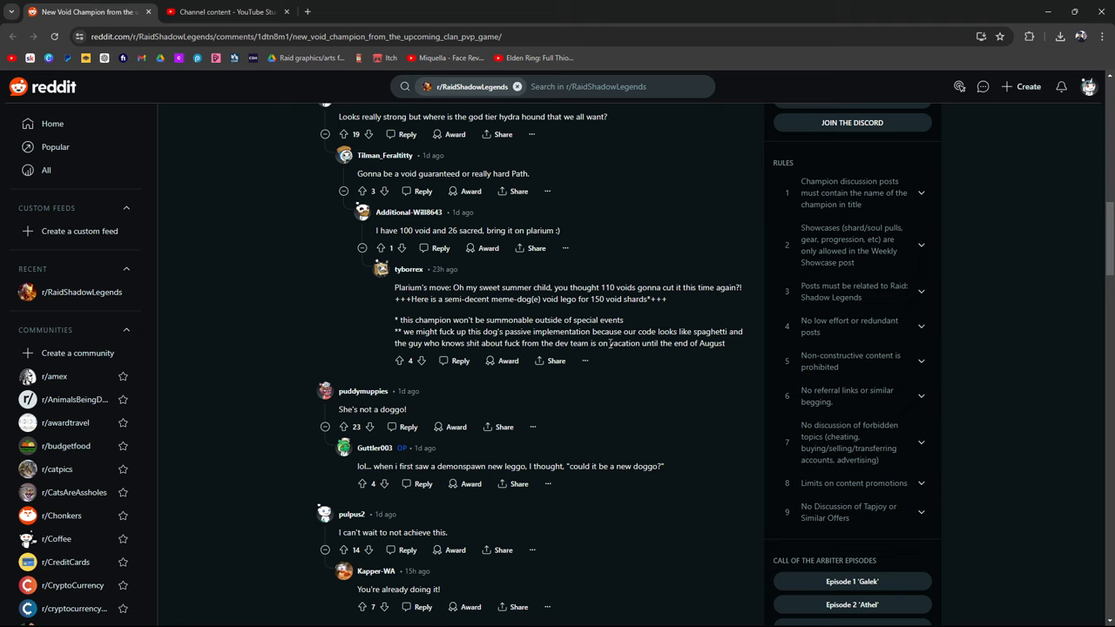
pyautogui.click(399, 361)
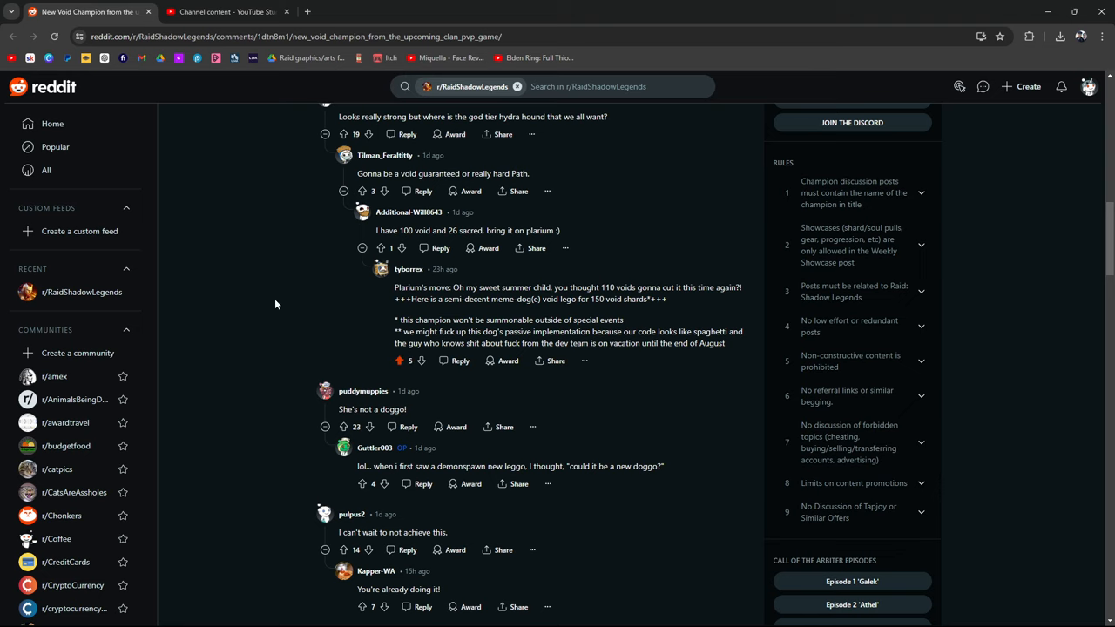
# Step: Scroll further down the comments past the Armanz comparison and Cursed set replies
pyautogui.scroll(-3)
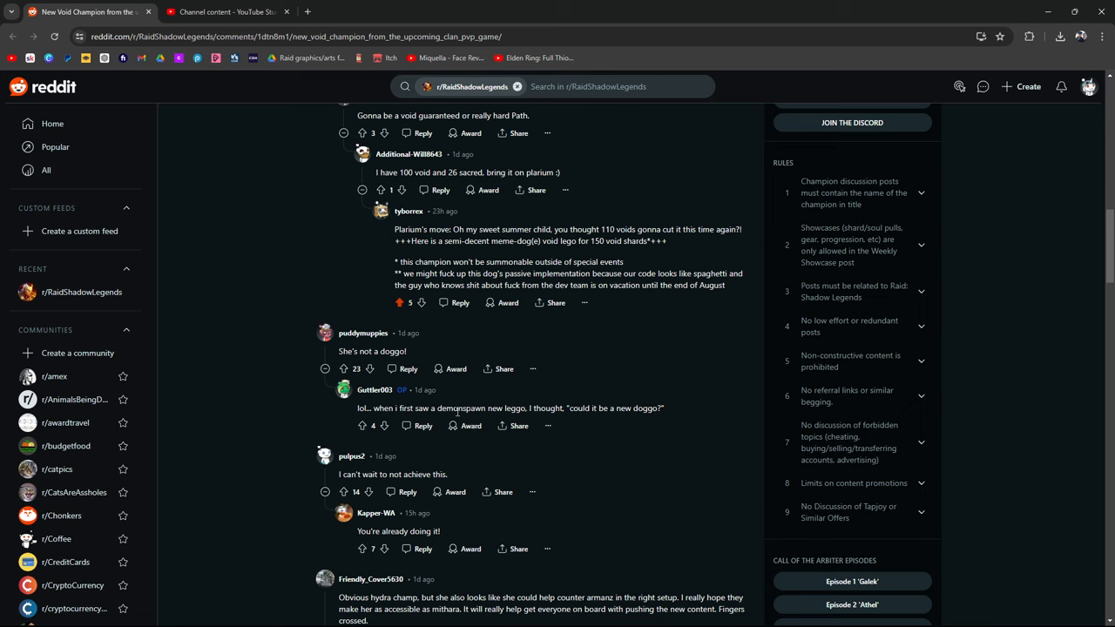
pyautogui.scroll(-3)
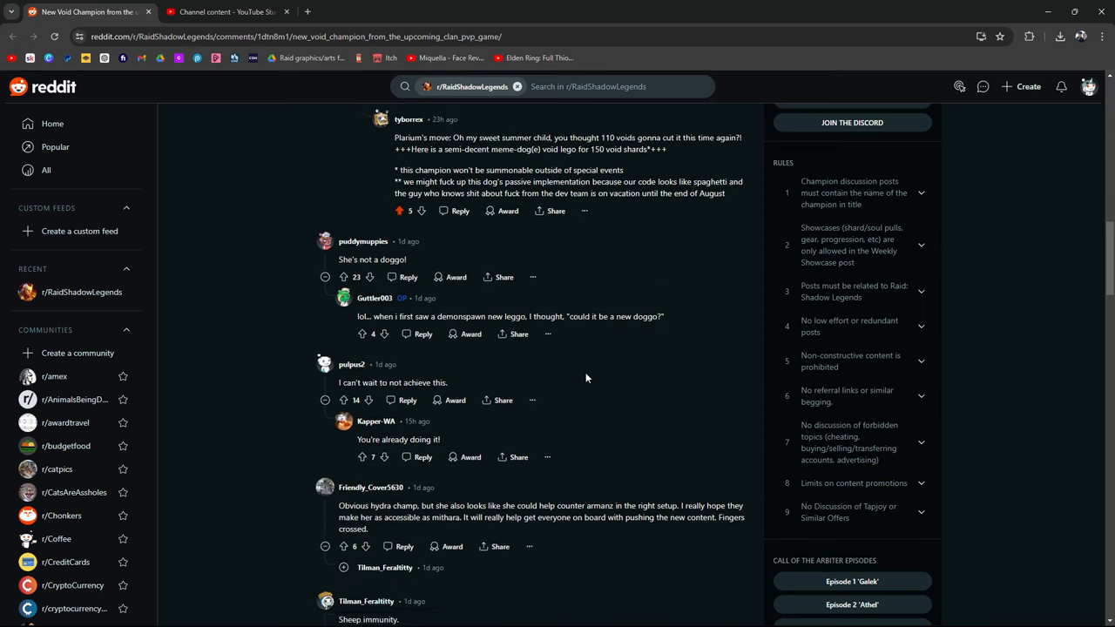
pyautogui.scroll(-3)
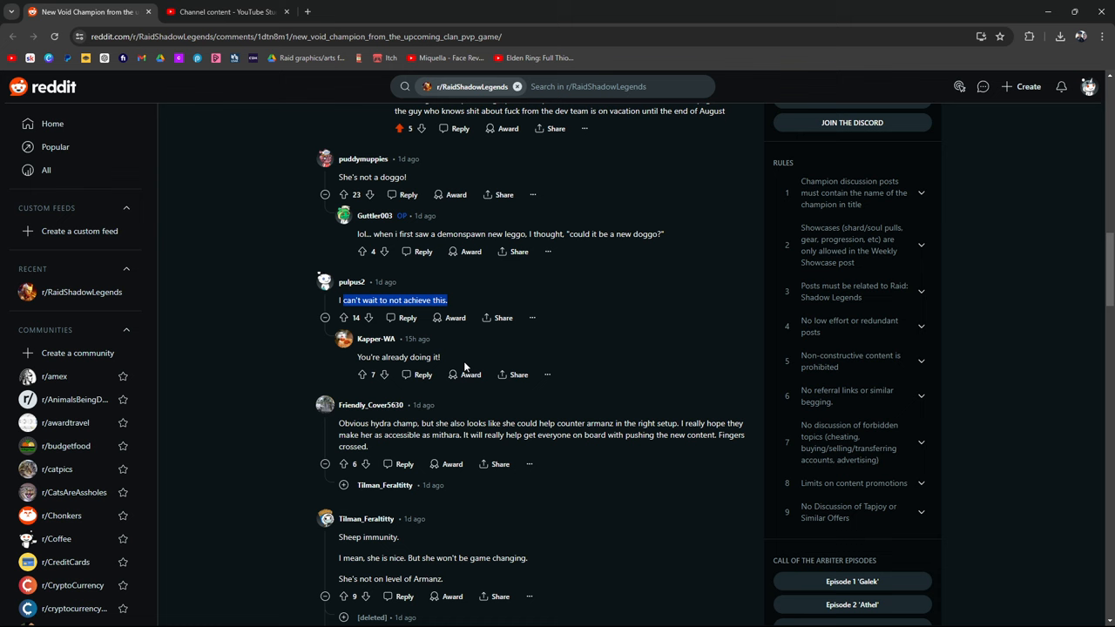
pyautogui.scroll(-3)
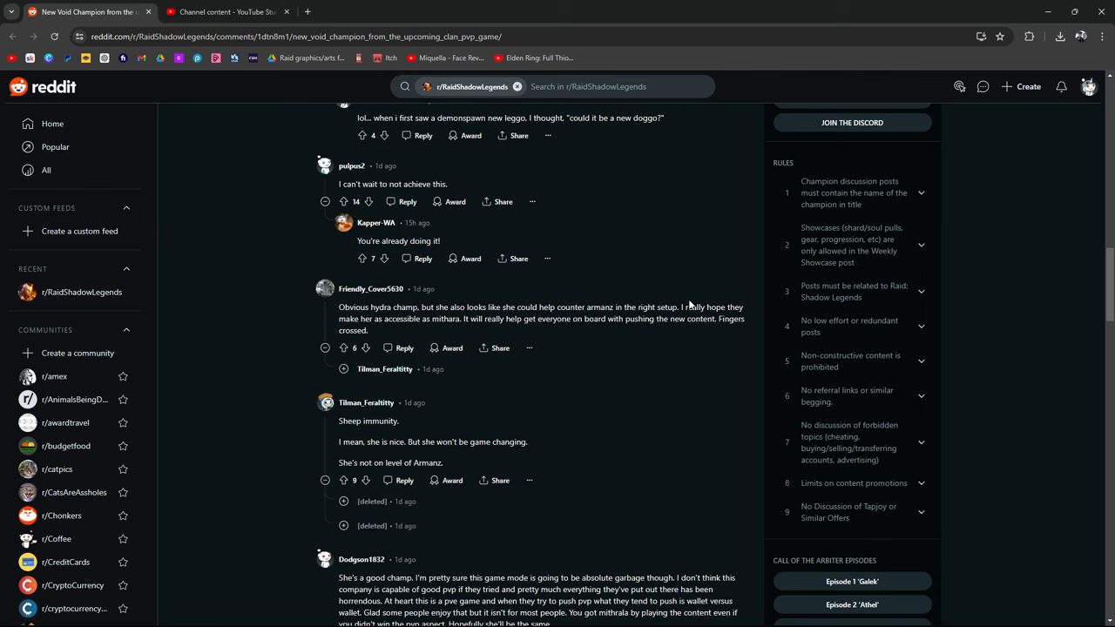
pyautogui.moveTo(346, 320)
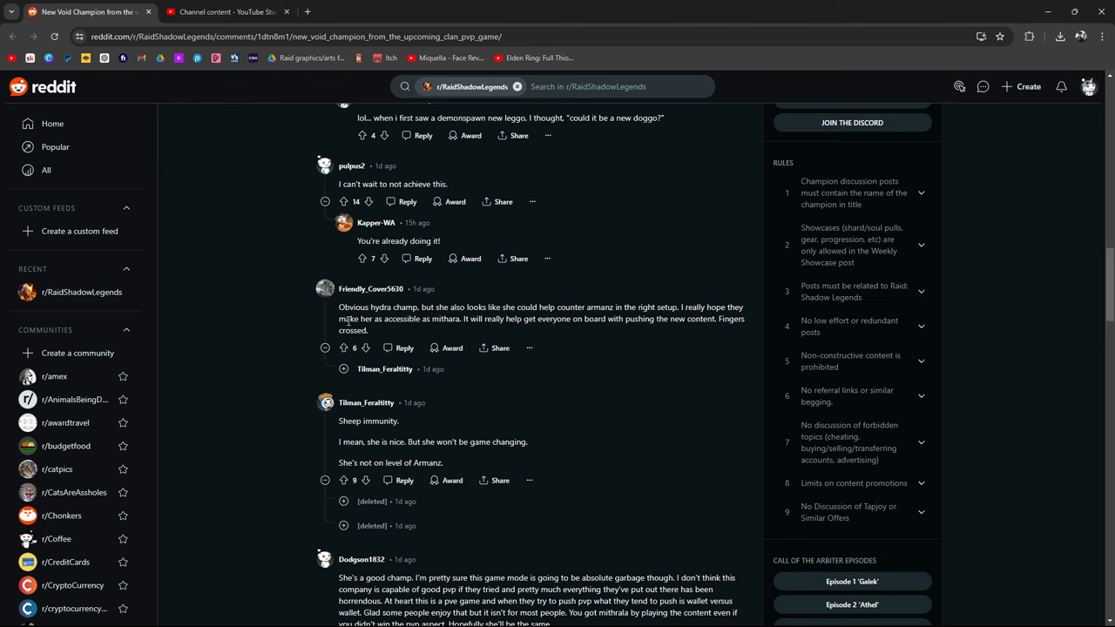
pyautogui.moveTo(514, 331)
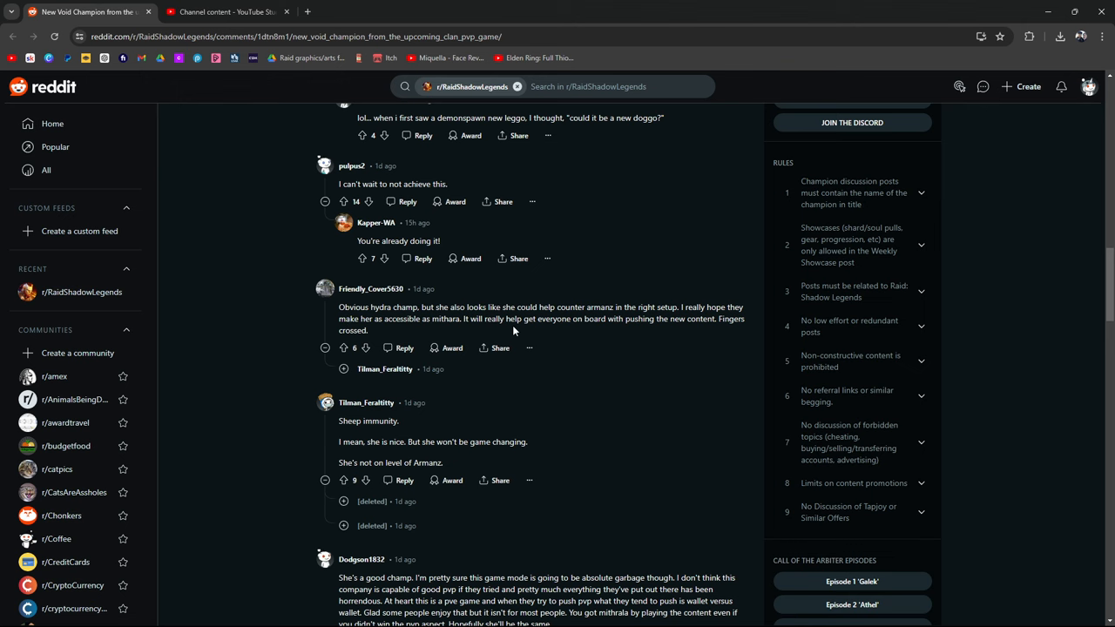
pyautogui.scroll(-3)
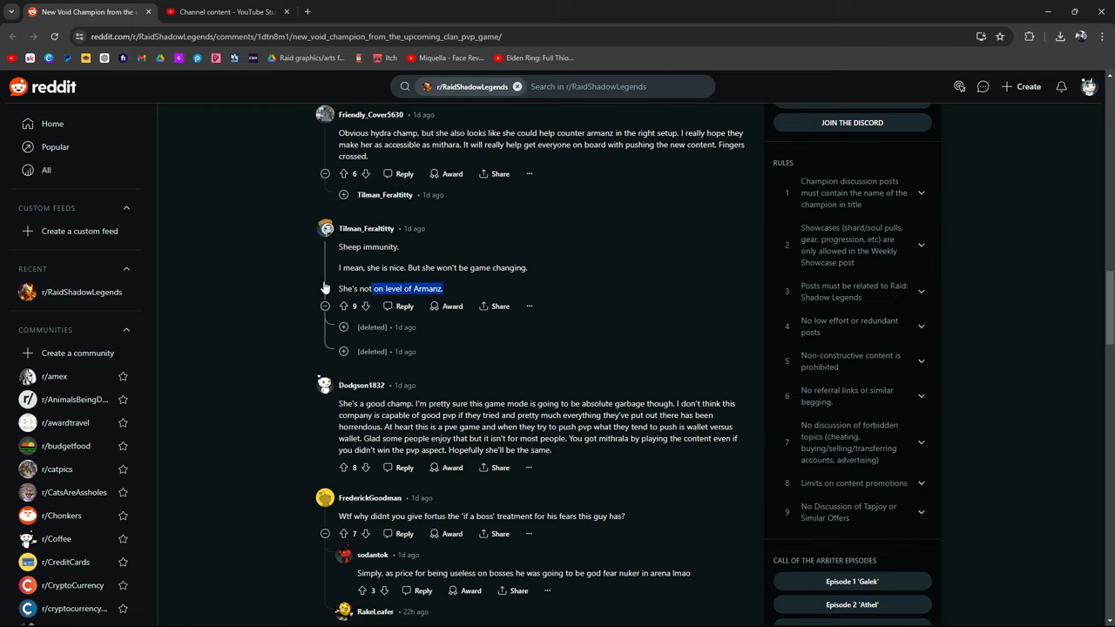
pyautogui.moveTo(331, 257)
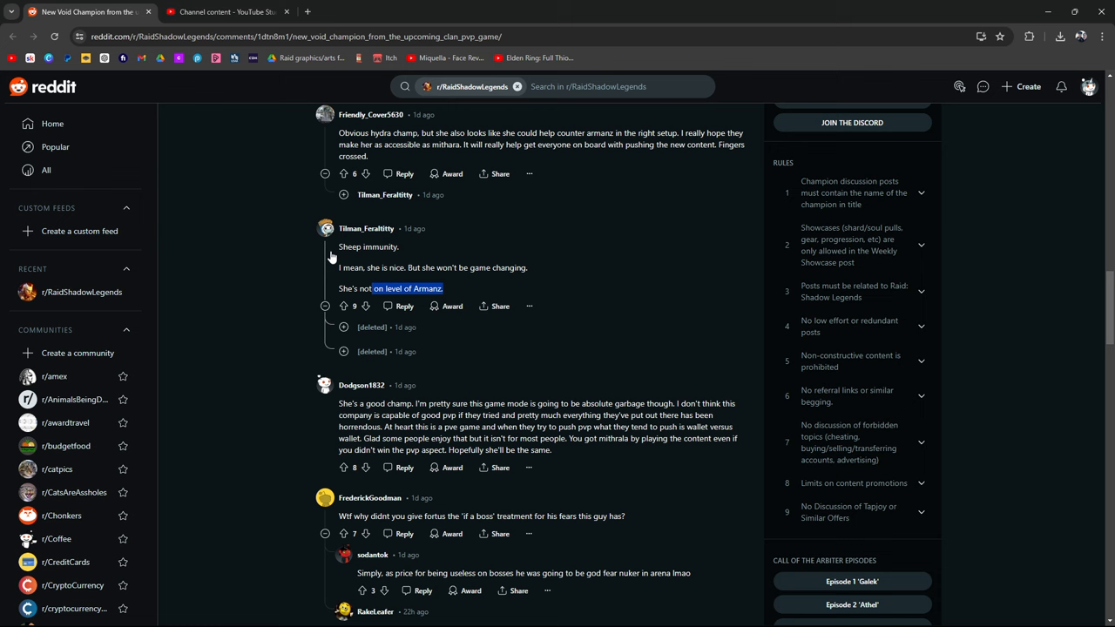
pyautogui.scroll(-3)
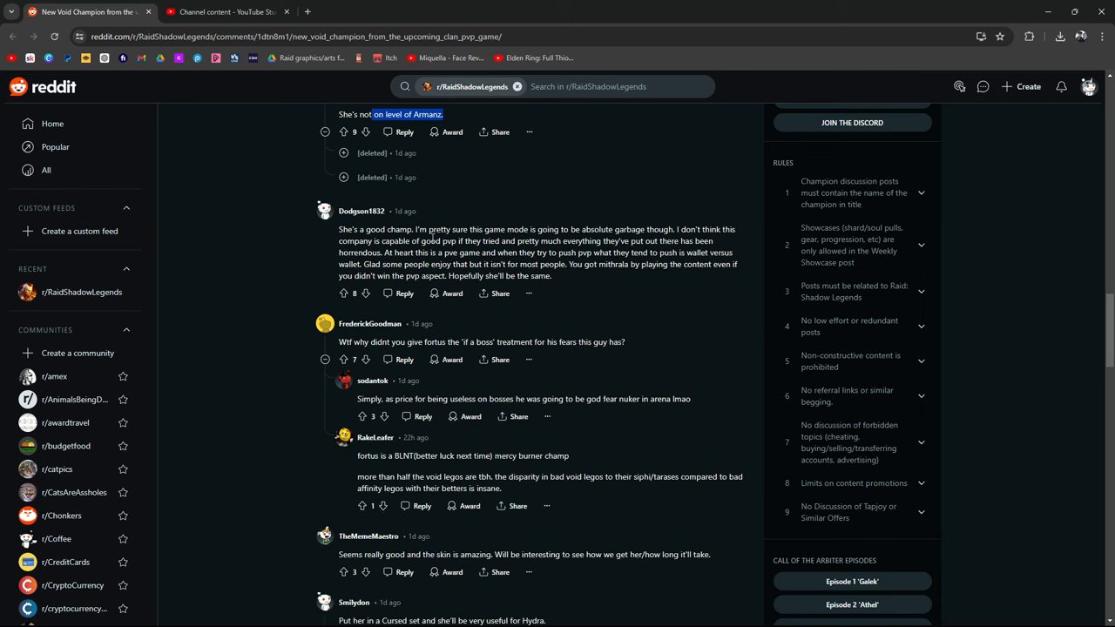
pyautogui.moveTo(676, 227)
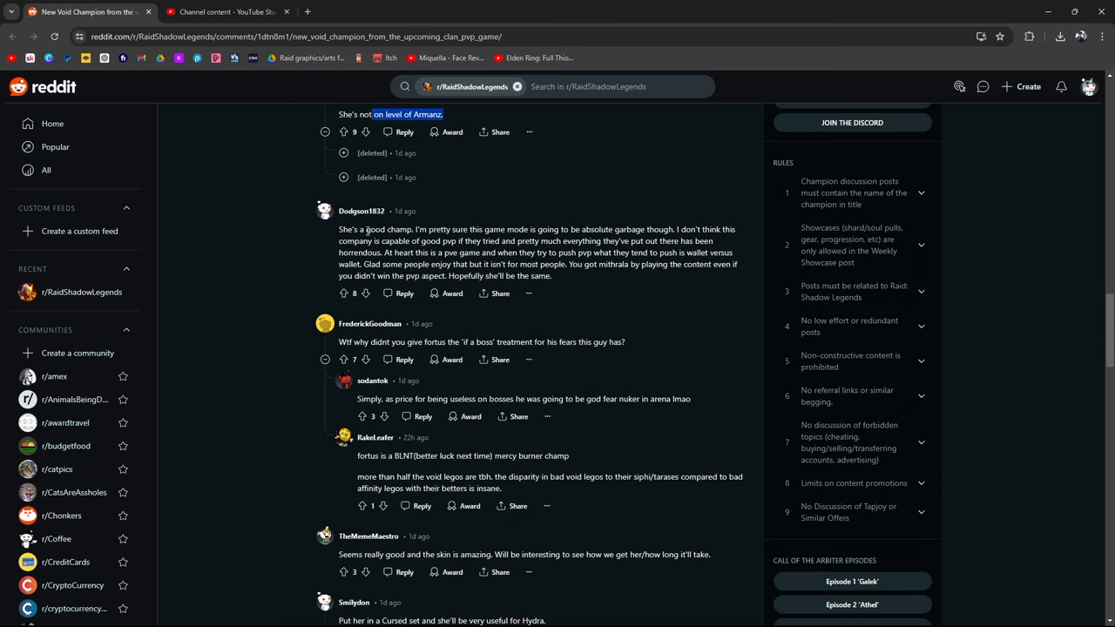
pyautogui.moveTo(467, 240)
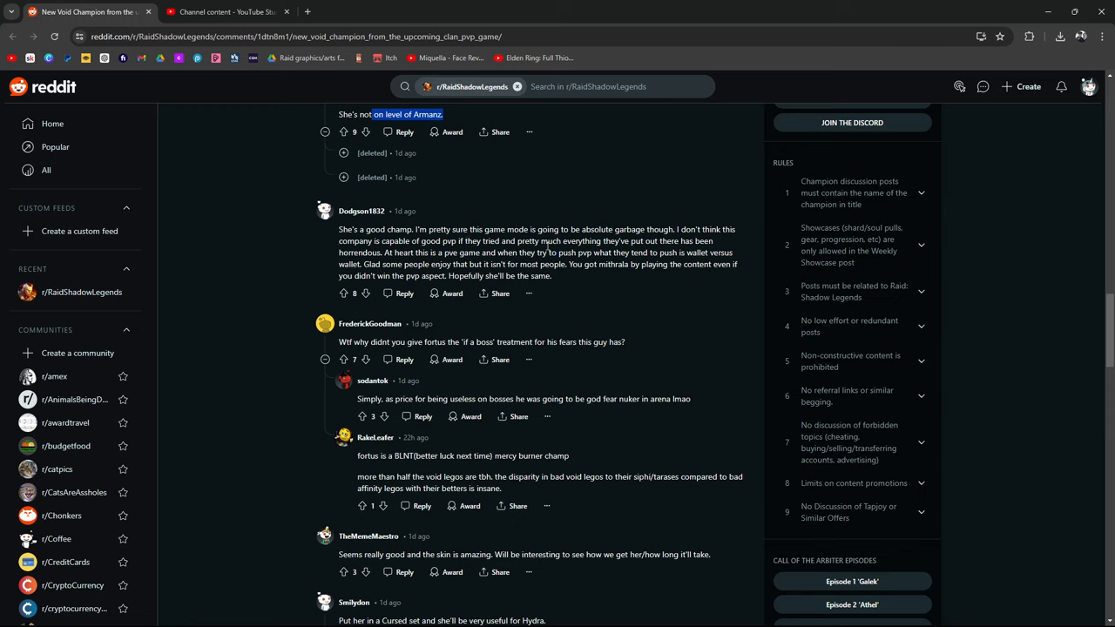
pyautogui.moveTo(405, 272)
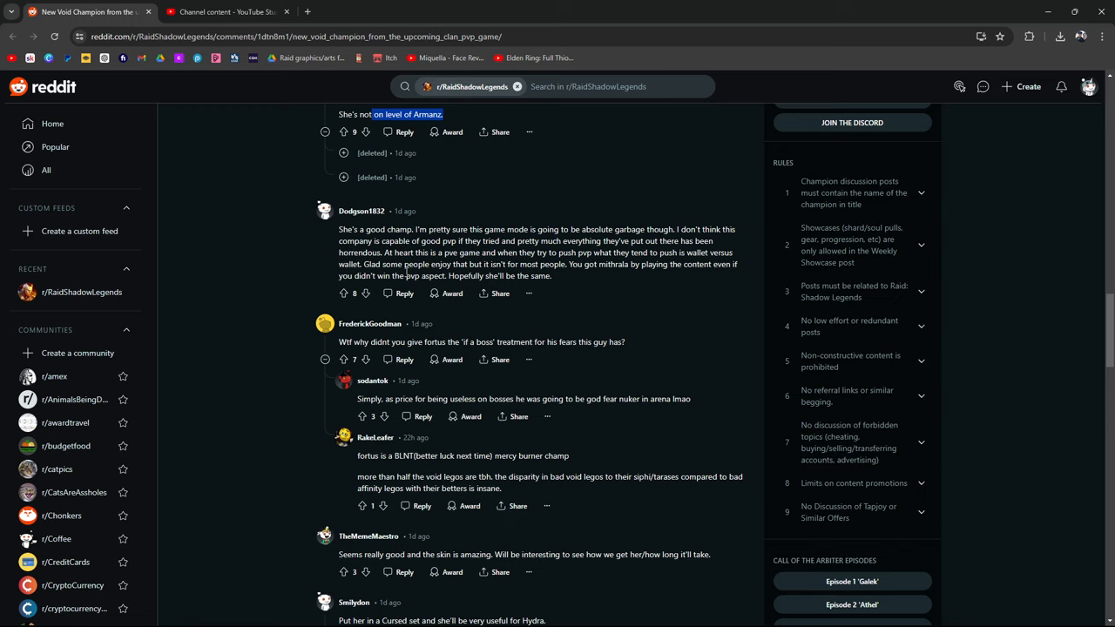
pyautogui.moveTo(460, 263)
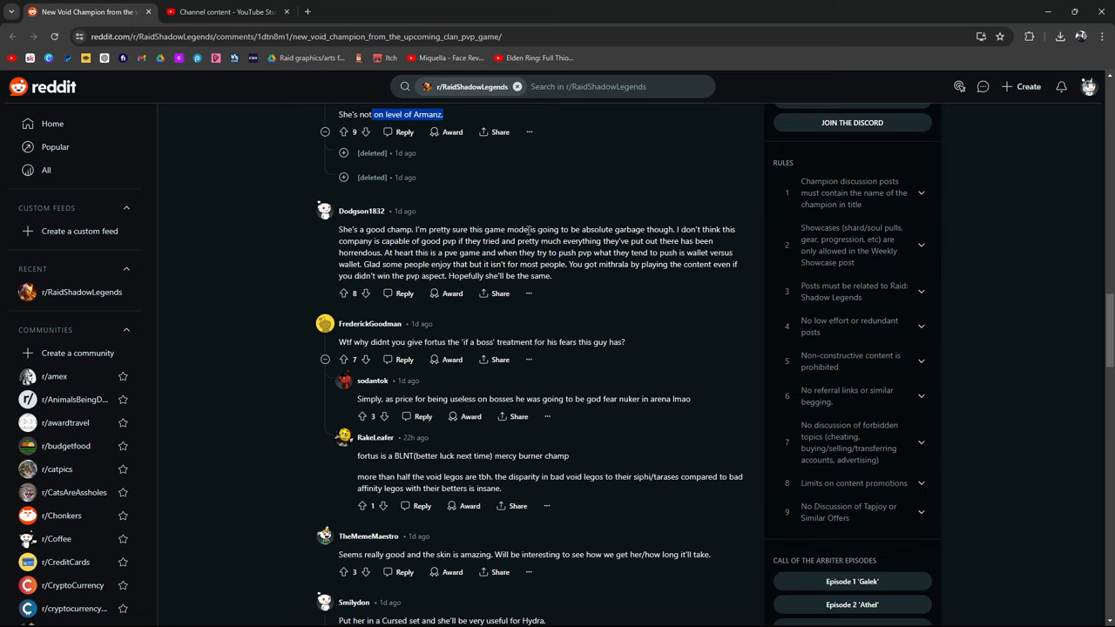
pyautogui.moveTo(452, 339)
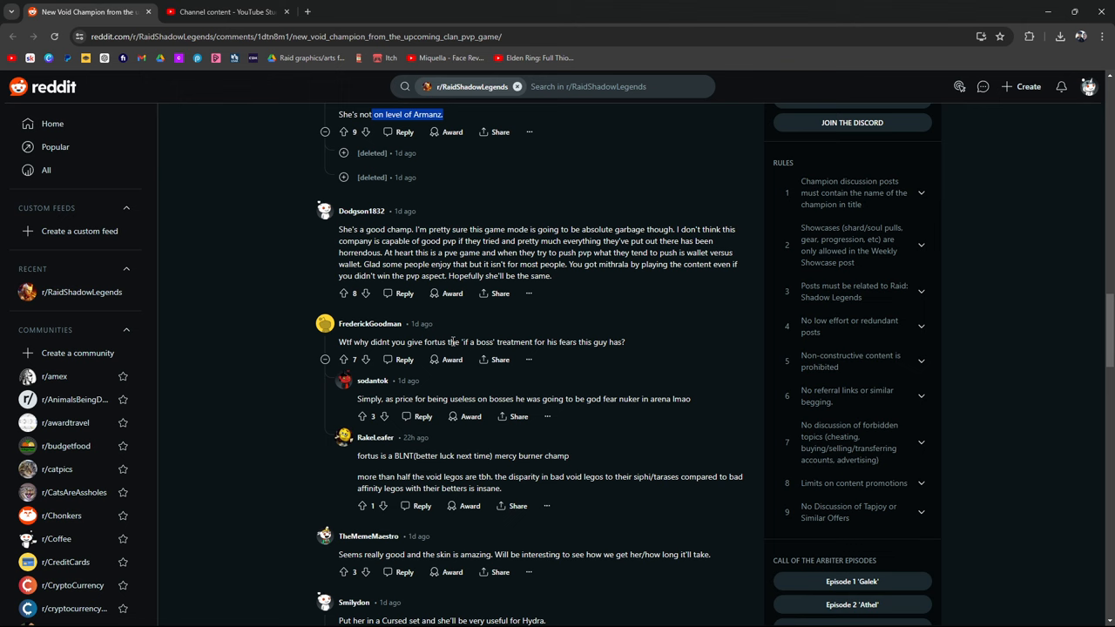
pyautogui.scroll(-3)
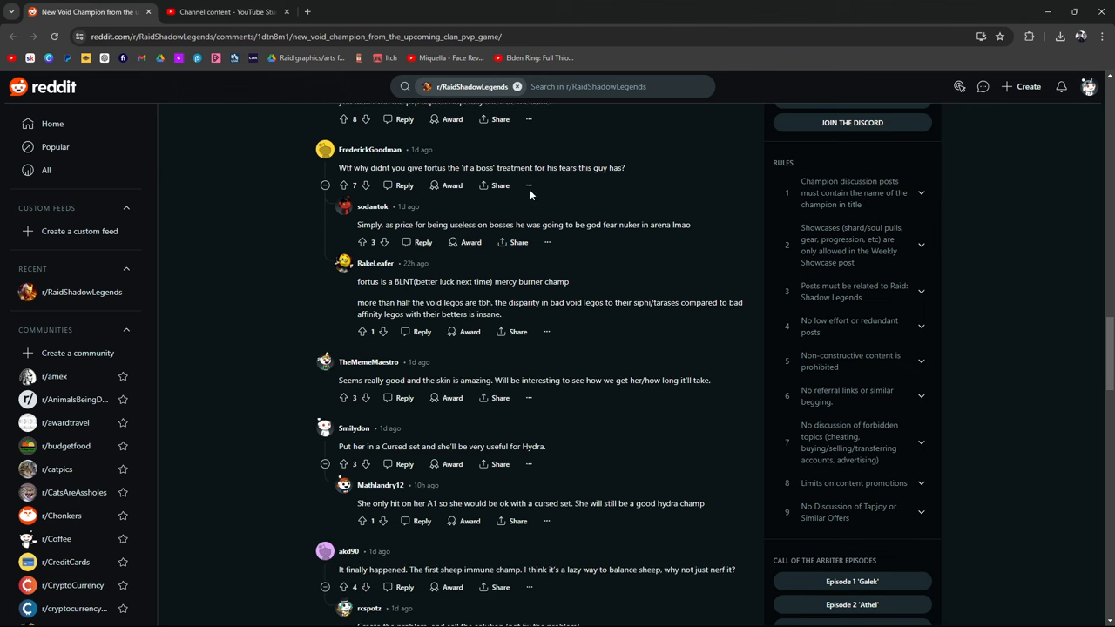
# Step: Highlight the comment suggesting a Cursed set for Hydra and read on
pyautogui.scroll(-3)
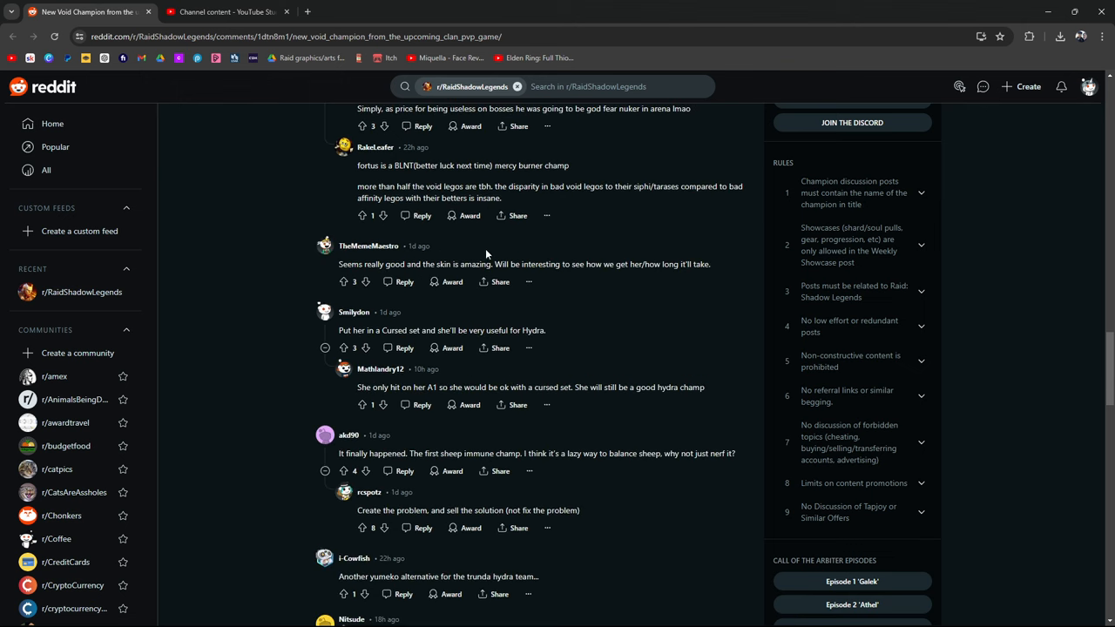
pyautogui.tripleClick(442, 331)
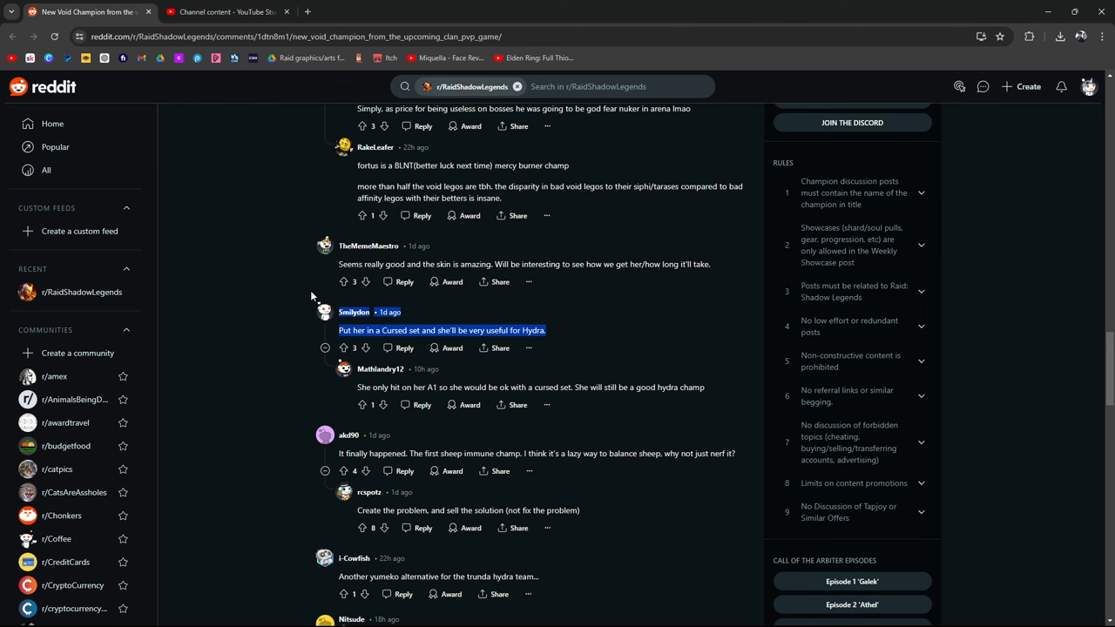
pyautogui.scroll(-3)
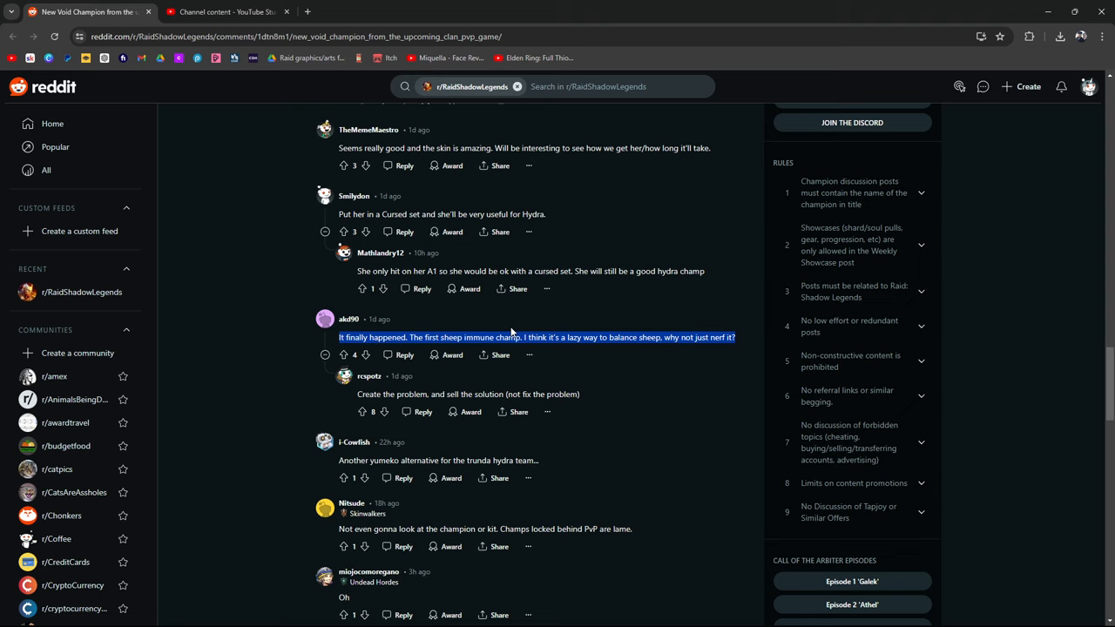
pyautogui.moveTo(575, 409)
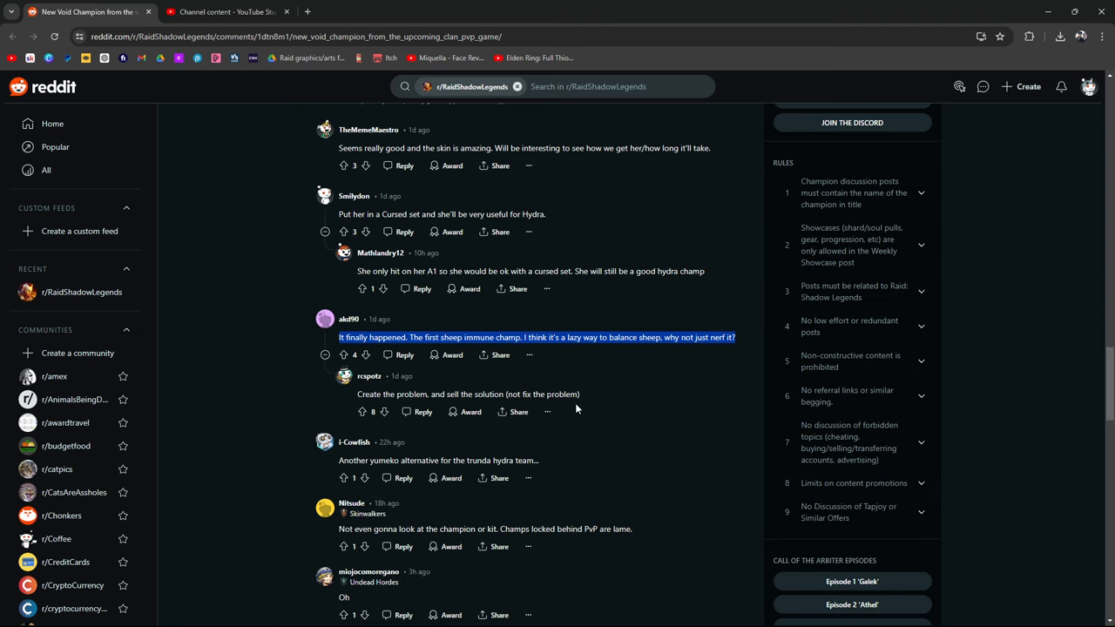
pyautogui.scroll(-3)
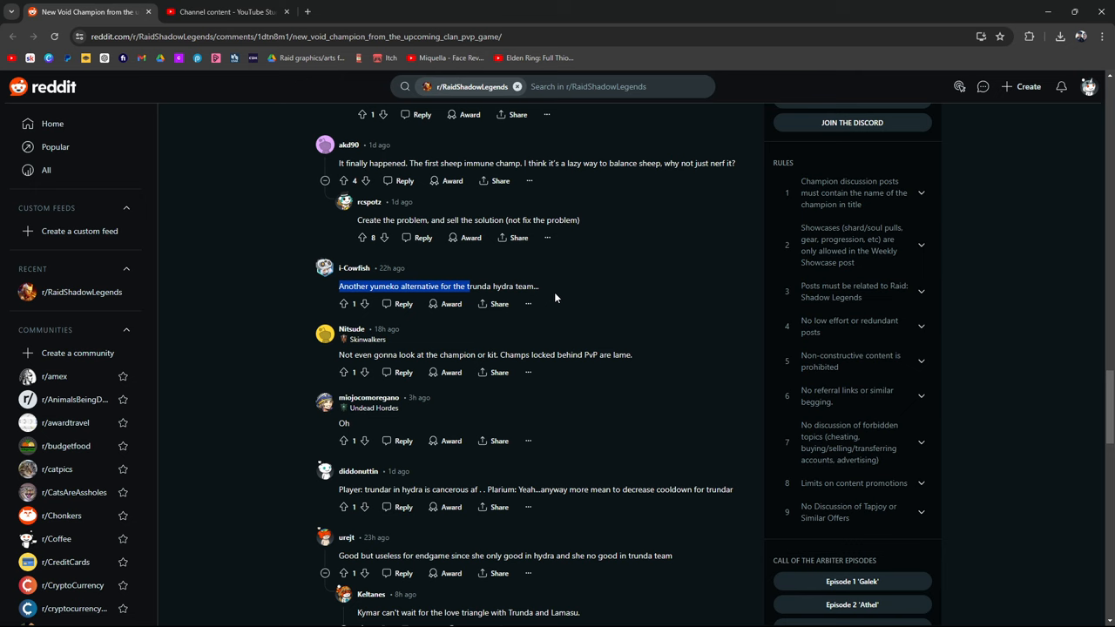
# Step: Scroll past the Trunda and Hydra remarks to the 'Best Hydra Support' reply thread
pyautogui.scroll(-3)
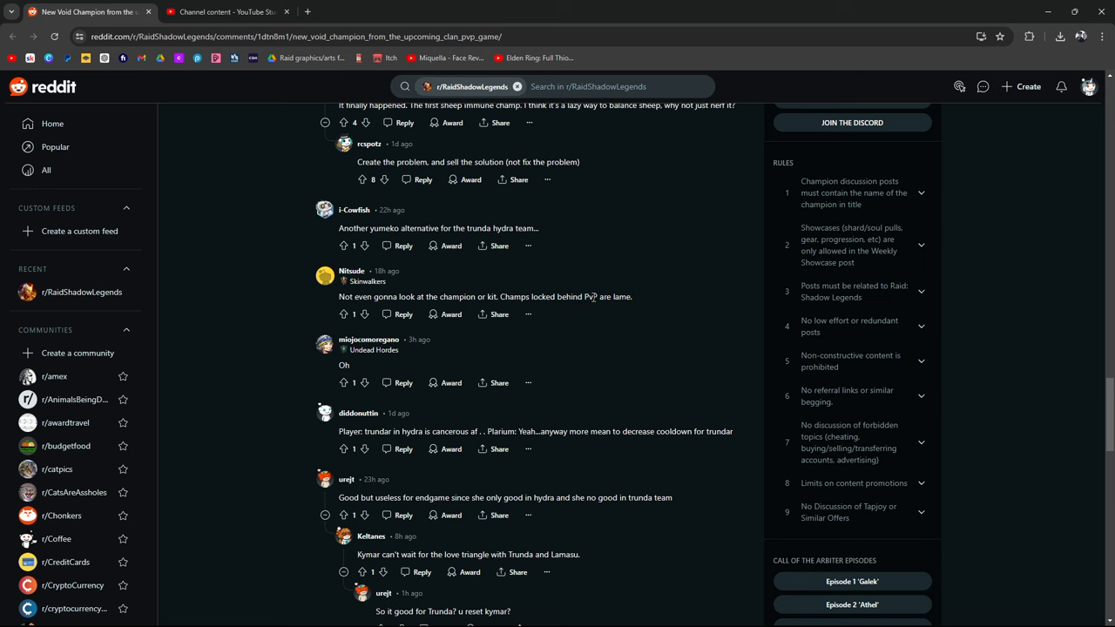
pyautogui.scroll(-3)
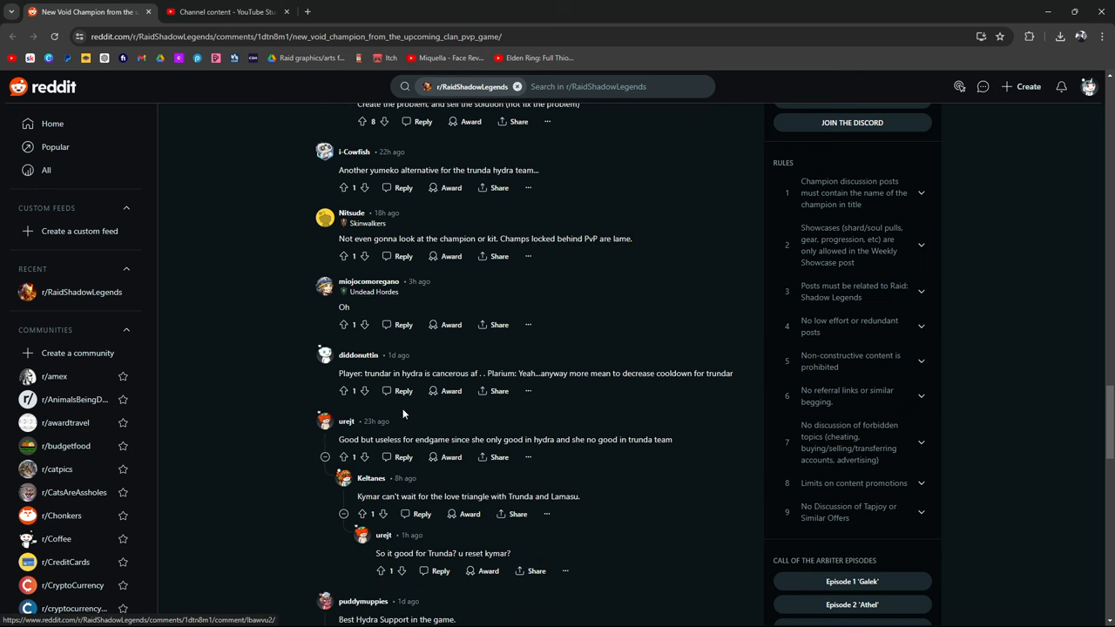
pyautogui.moveTo(379, 373)
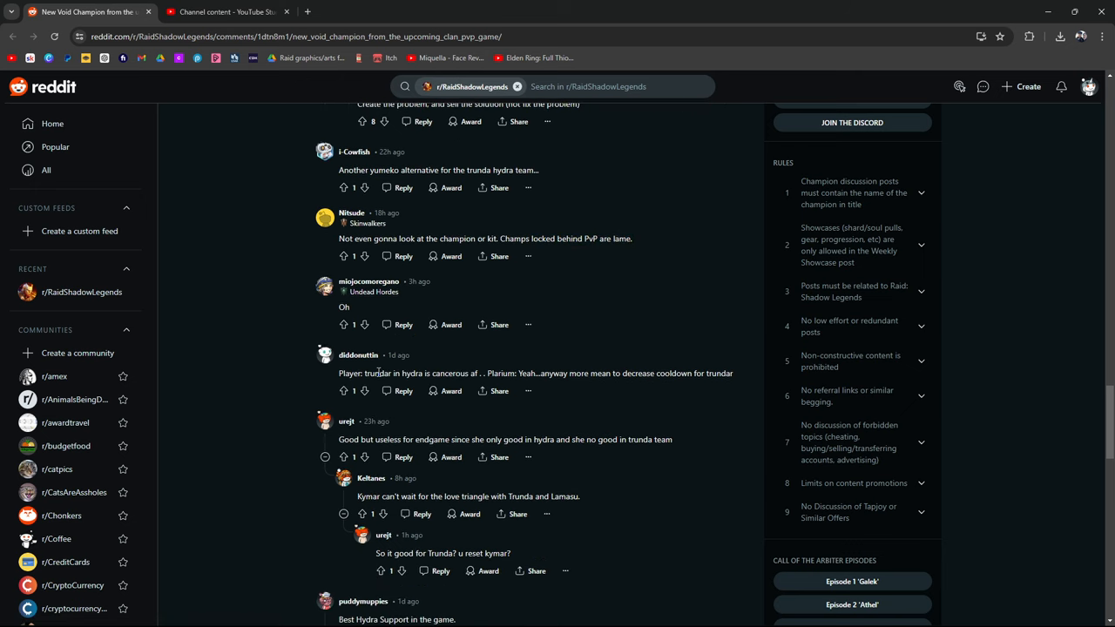
pyautogui.moveTo(554, 372)
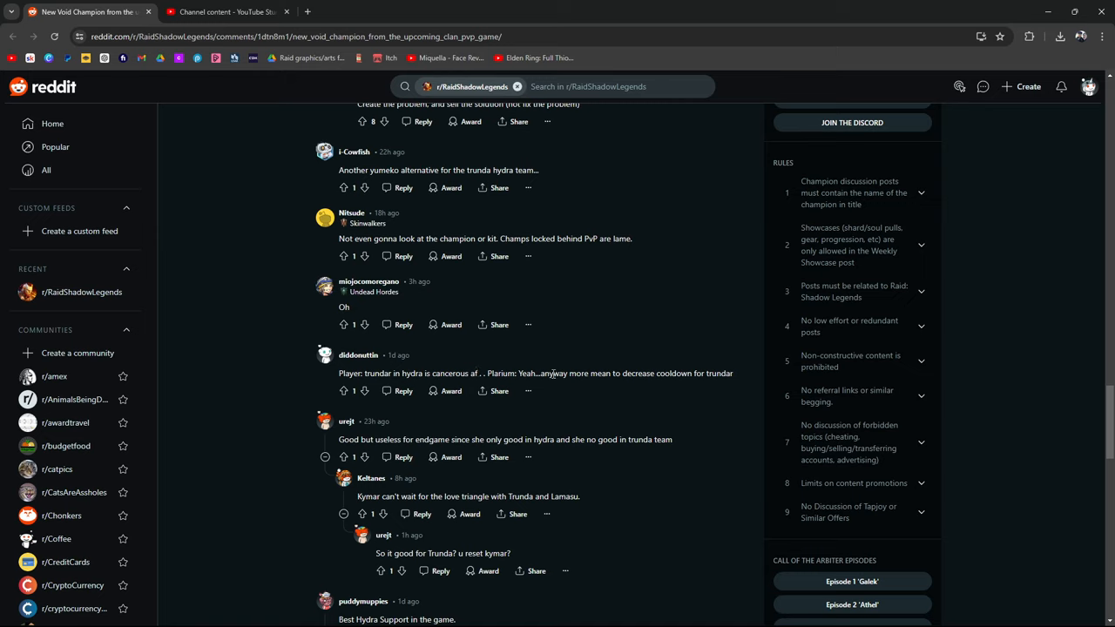
pyautogui.moveTo(761, 429)
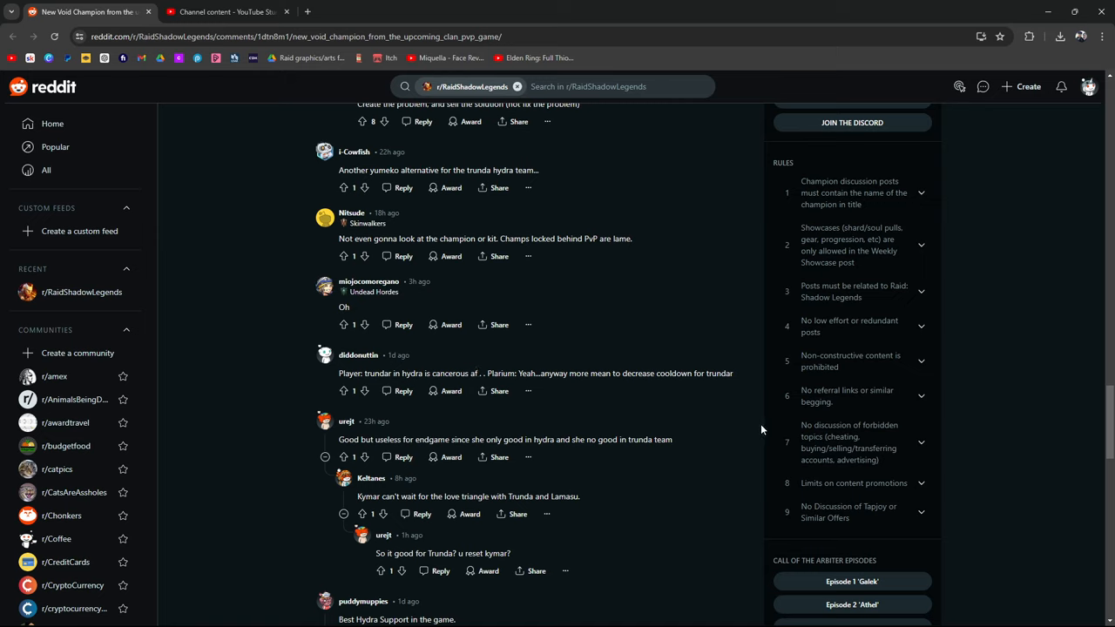
pyautogui.moveTo(695, 386)
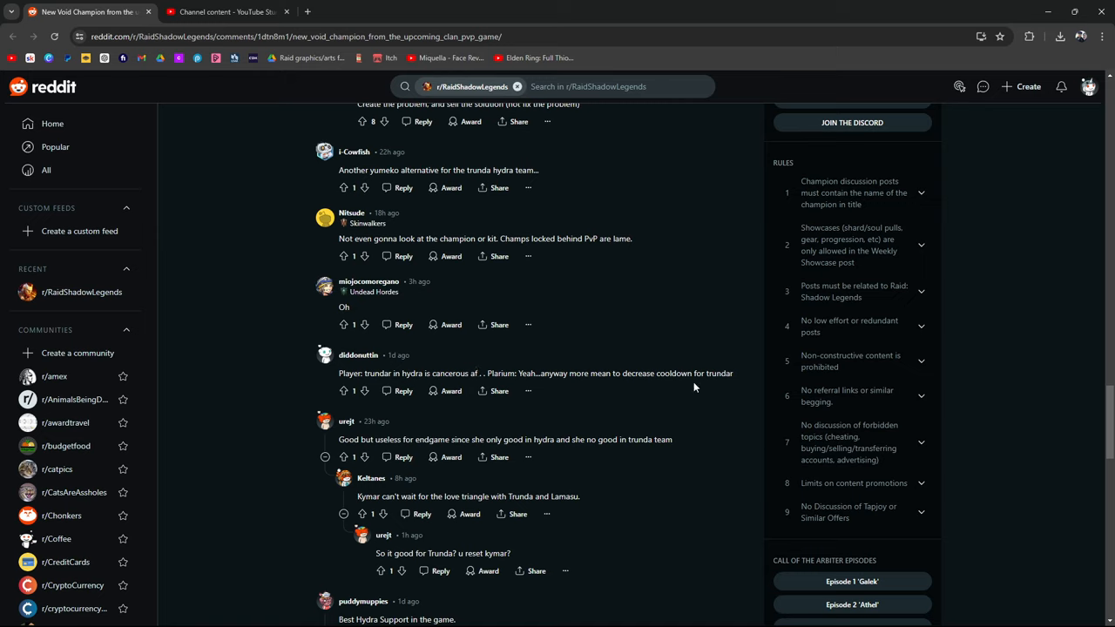
pyautogui.scroll(-3)
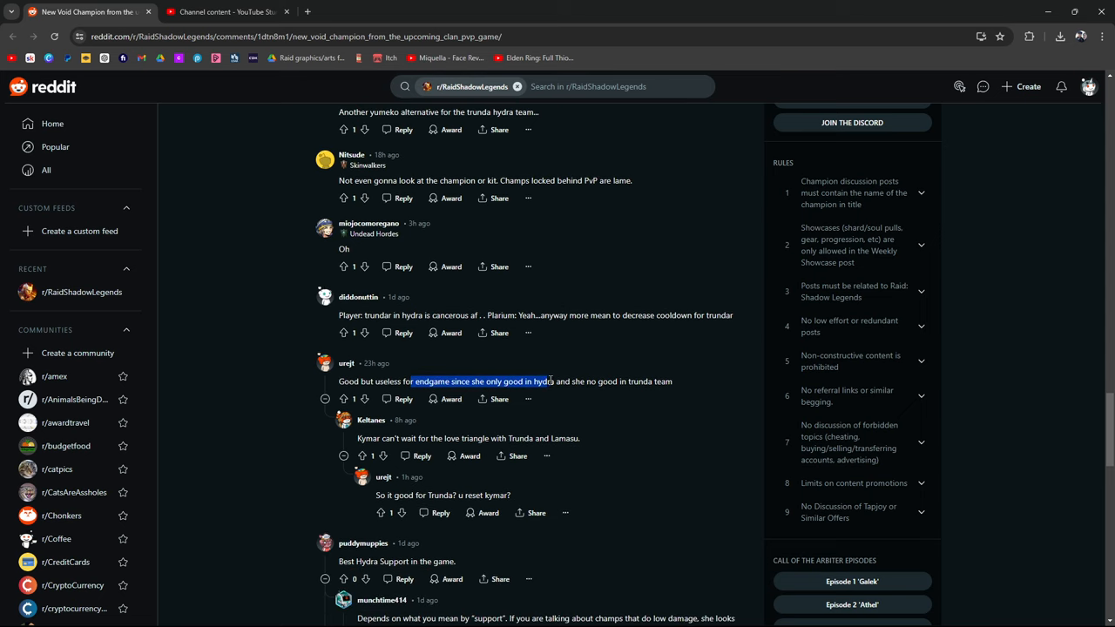
pyautogui.scroll(-3)
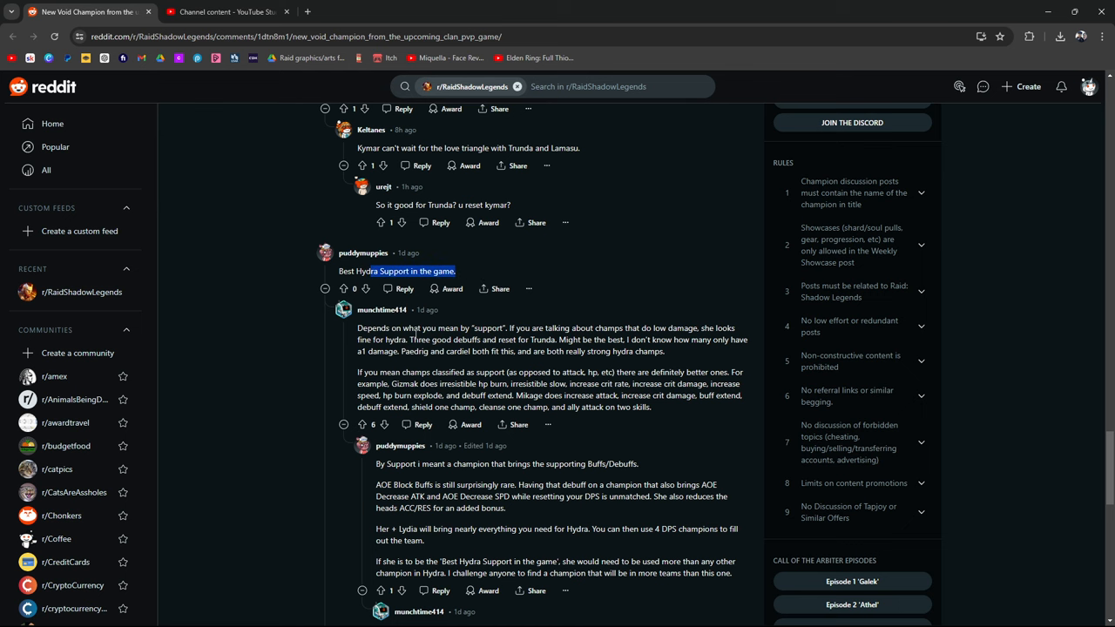
# Step: Finish reading the Hydra support replies, then scroll back up toward the skill card
pyautogui.scroll(-3)
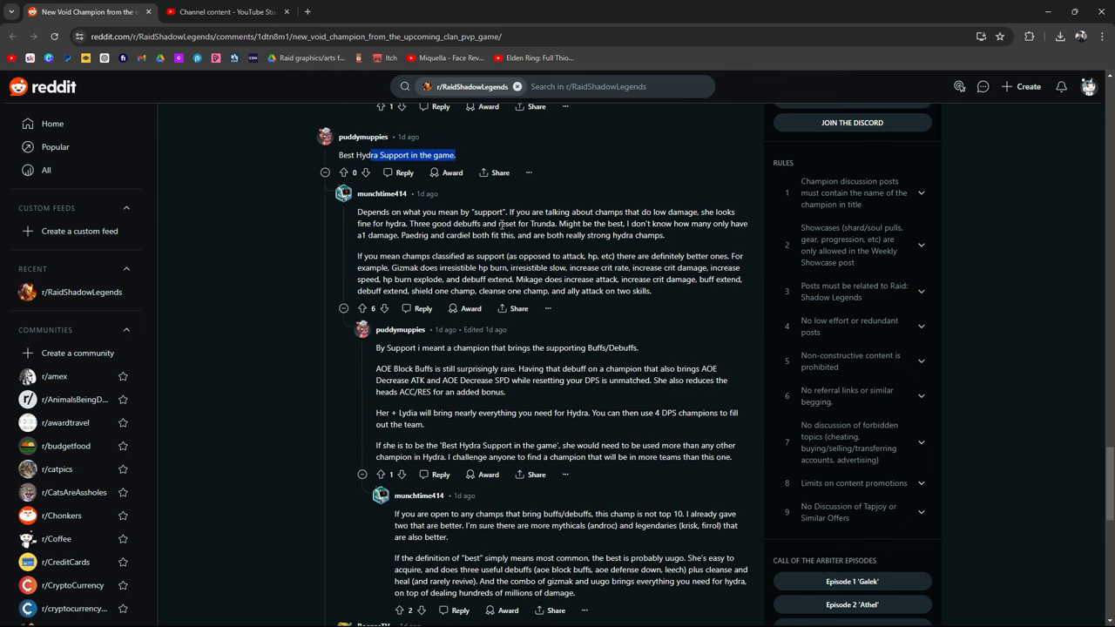
pyautogui.moveTo(710, 195)
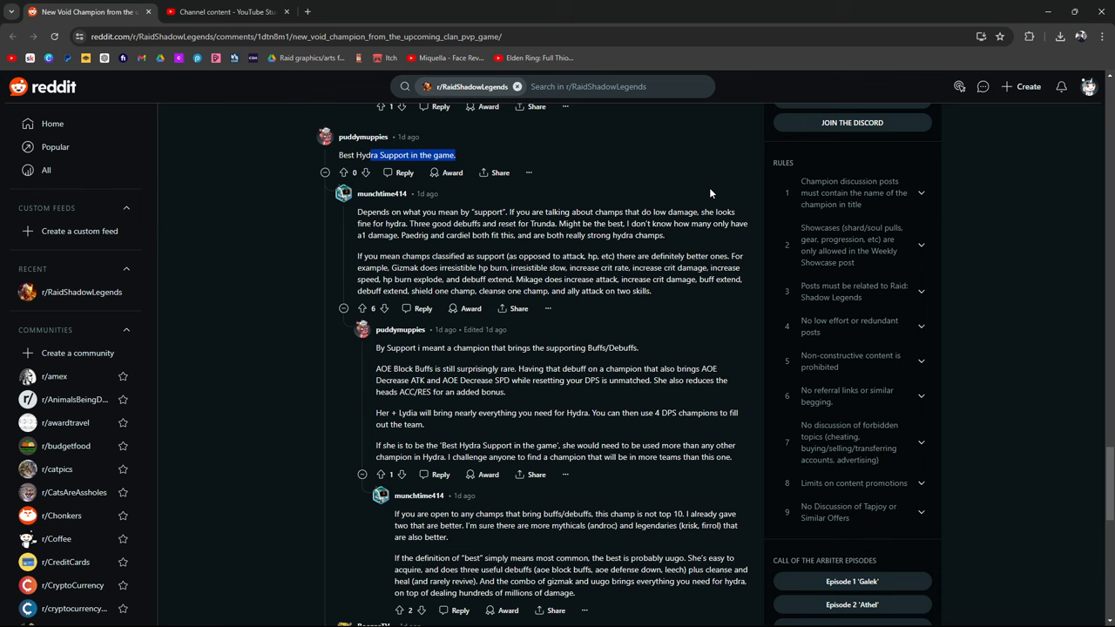
pyautogui.scroll(-3)
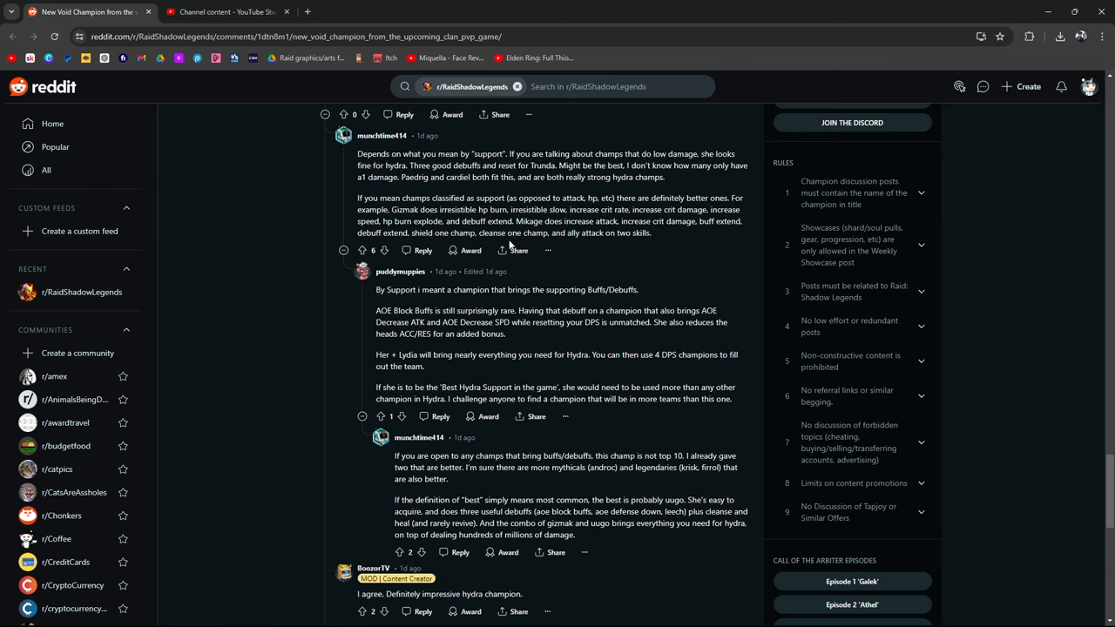
pyautogui.moveTo(664, 300)
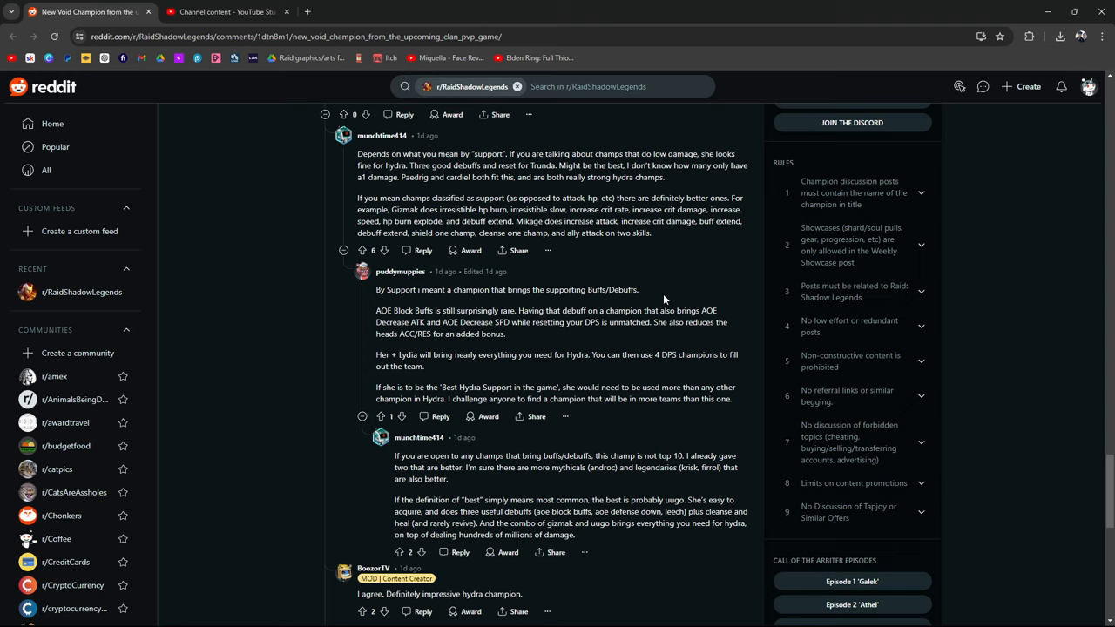
pyautogui.moveTo(509, 314)
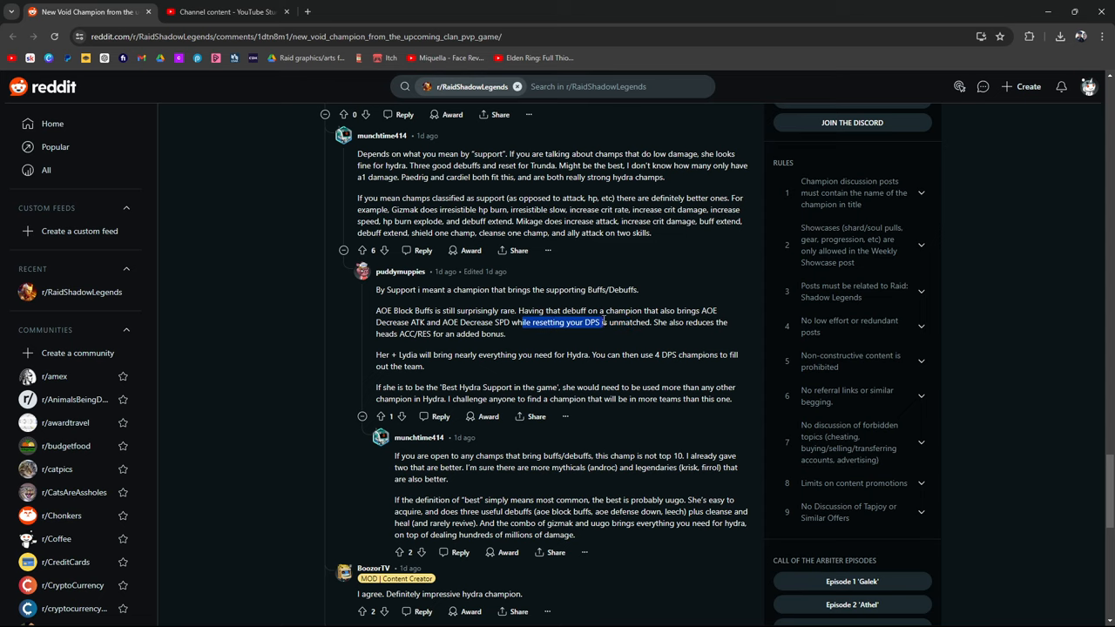
pyautogui.scroll(3)
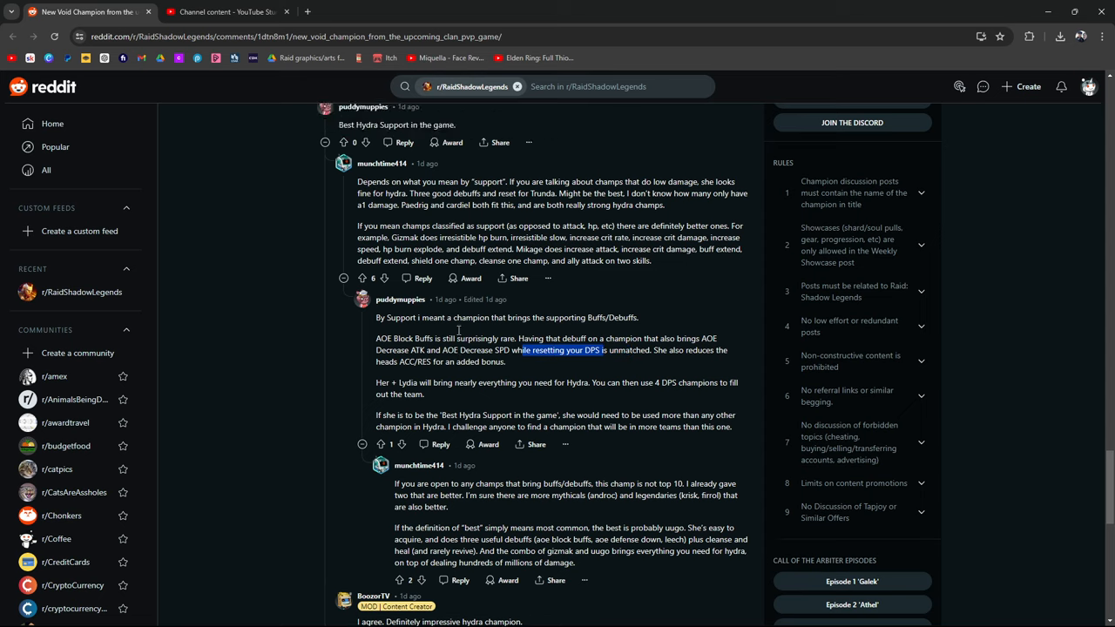
pyautogui.scroll(3)
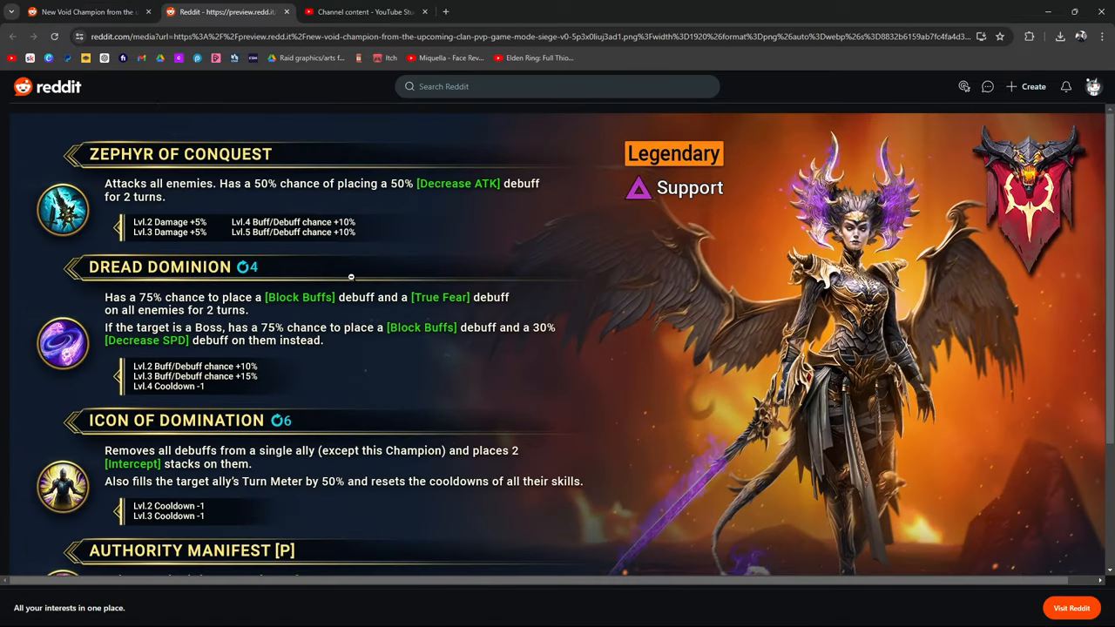
pyautogui.scroll(-3)
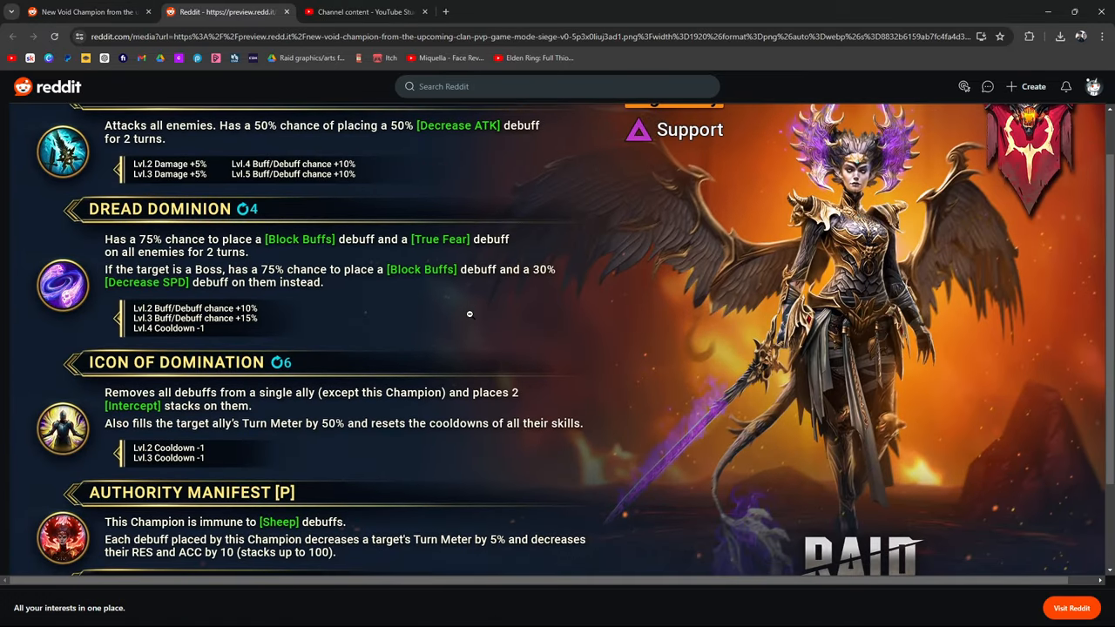
pyautogui.scroll(-3)
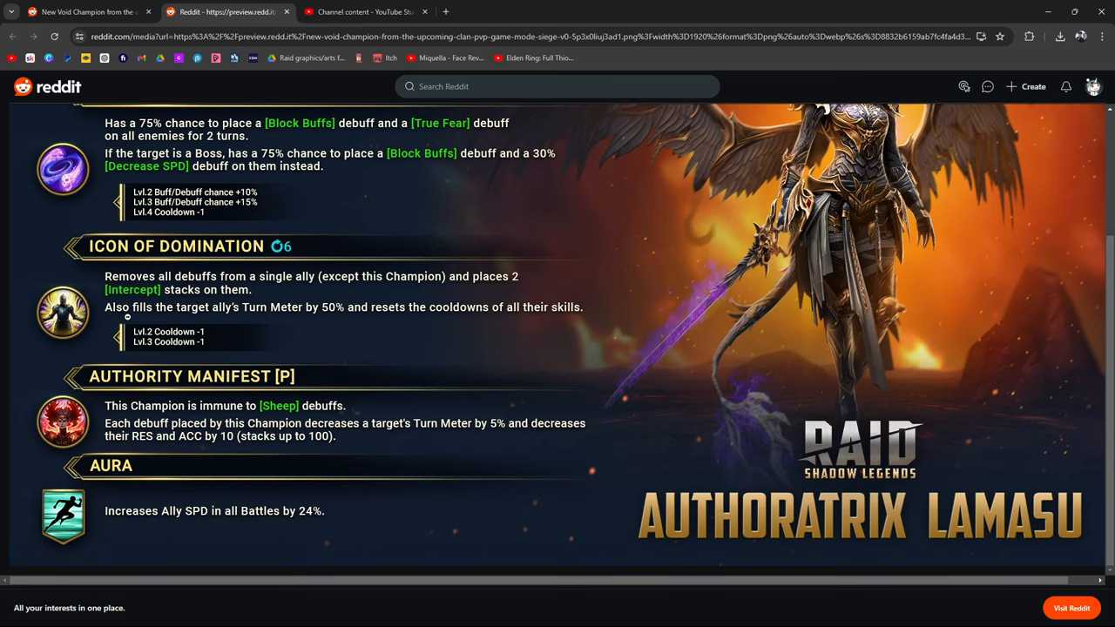
pyautogui.moveTo(219, 328)
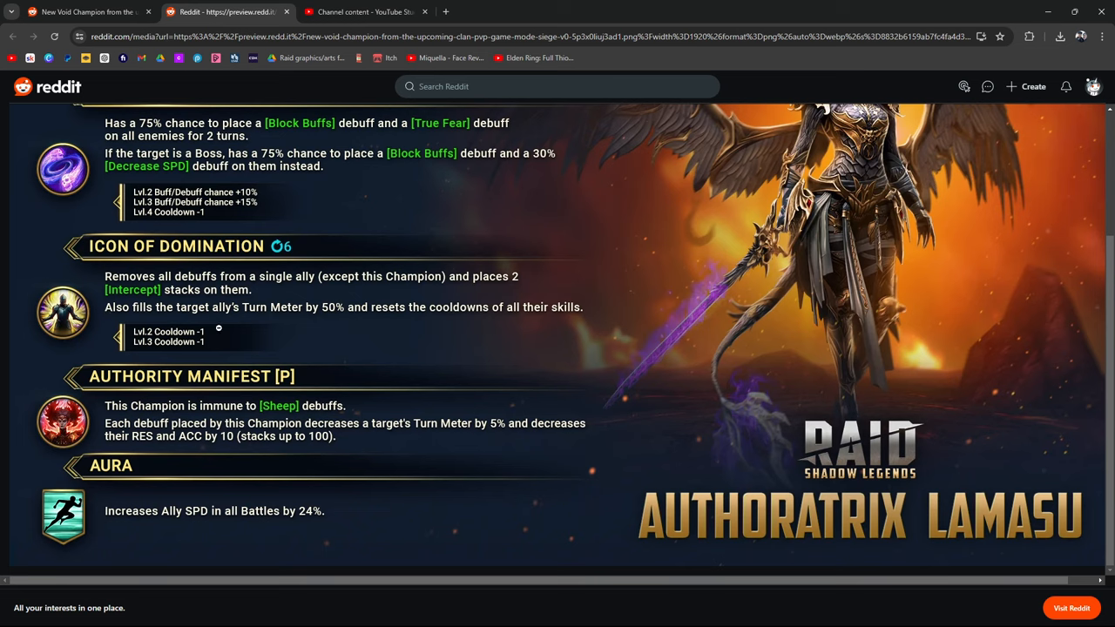
pyautogui.moveTo(146, 289)
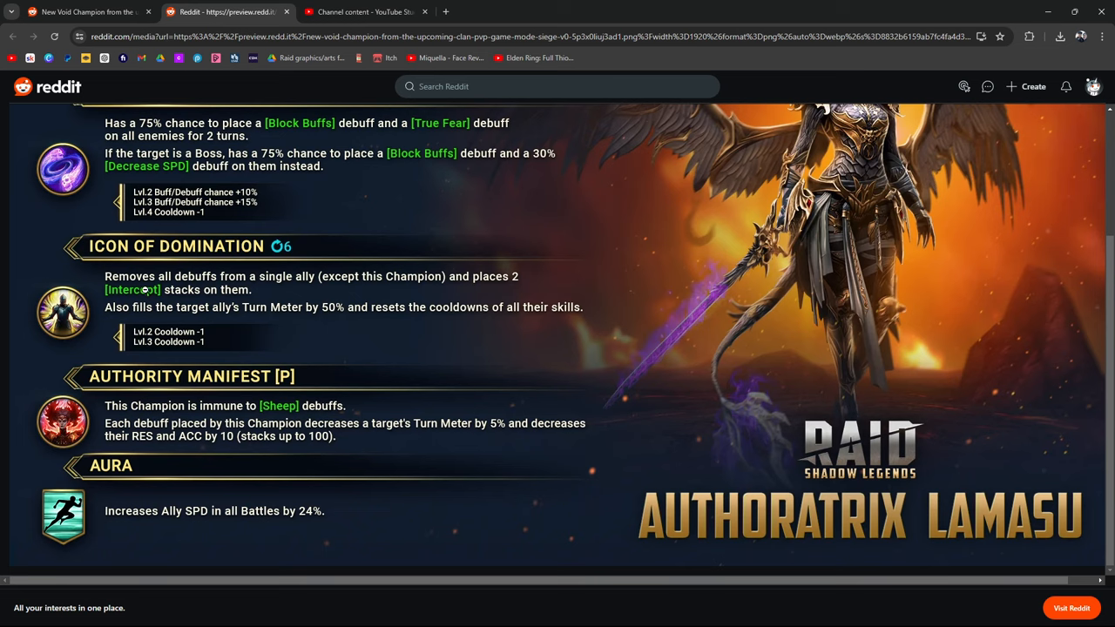
pyautogui.moveTo(272, 326)
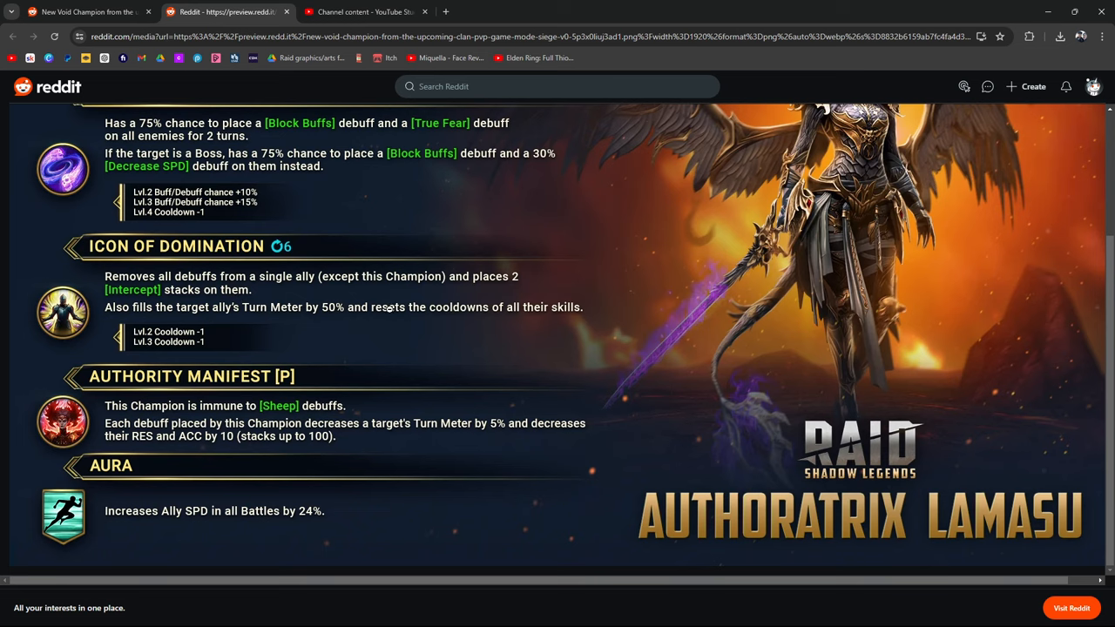
pyautogui.moveTo(392, 326)
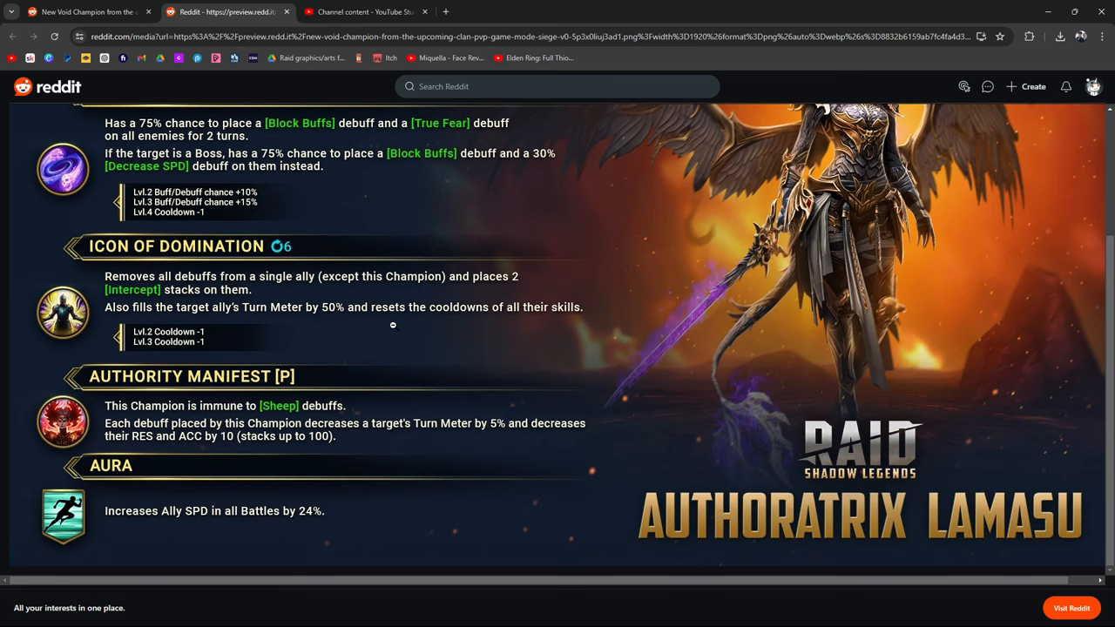
pyautogui.moveTo(203, 310)
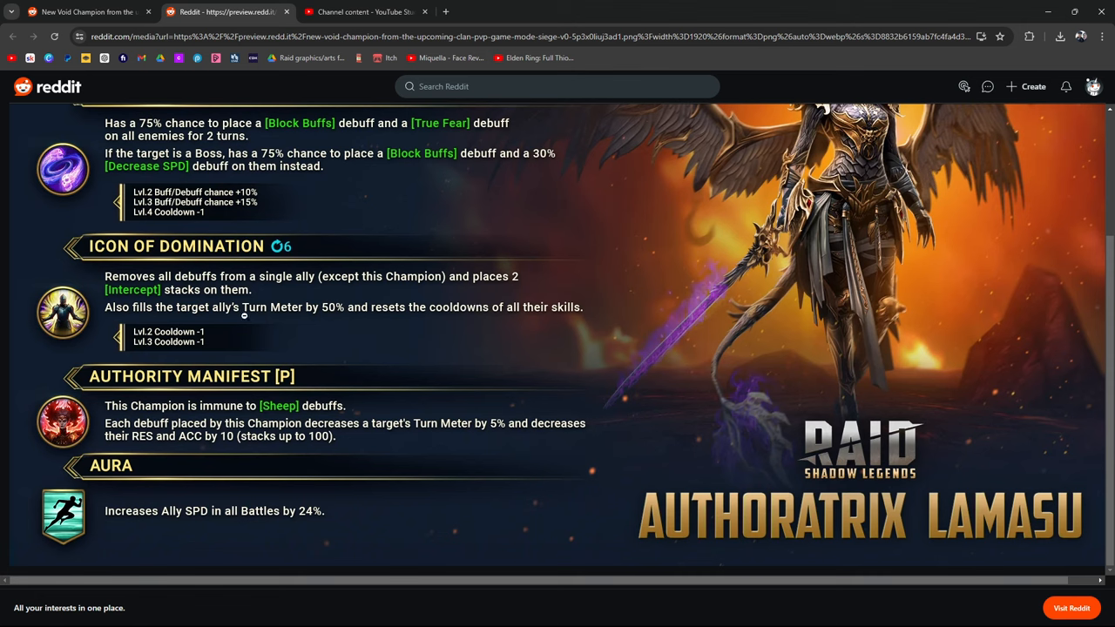
pyautogui.moveTo(254, 320)
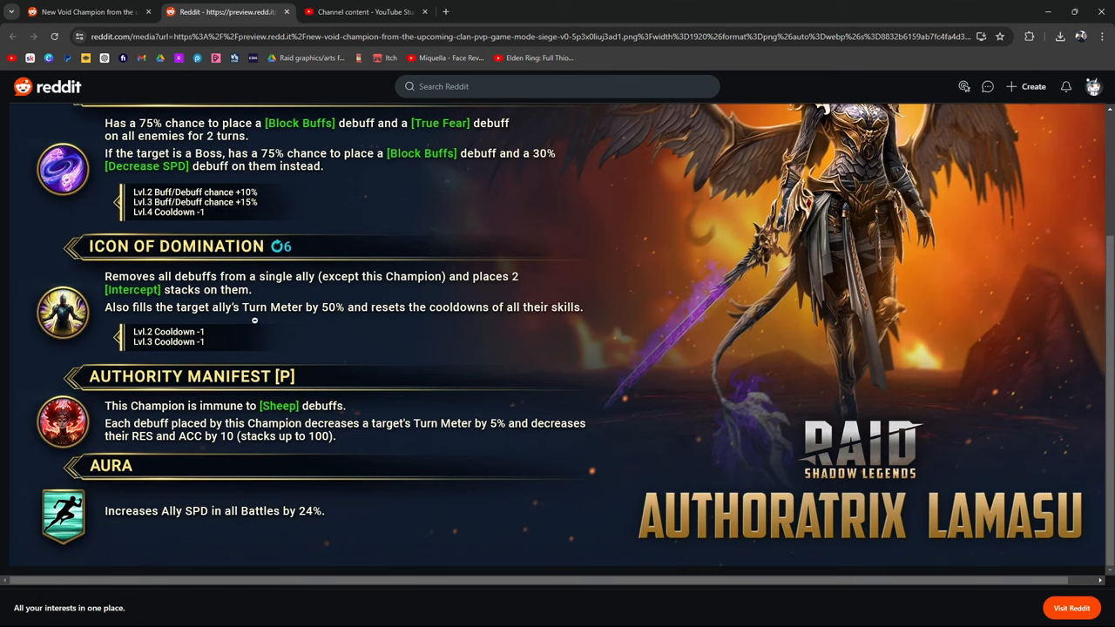
pyautogui.moveTo(321, 323)
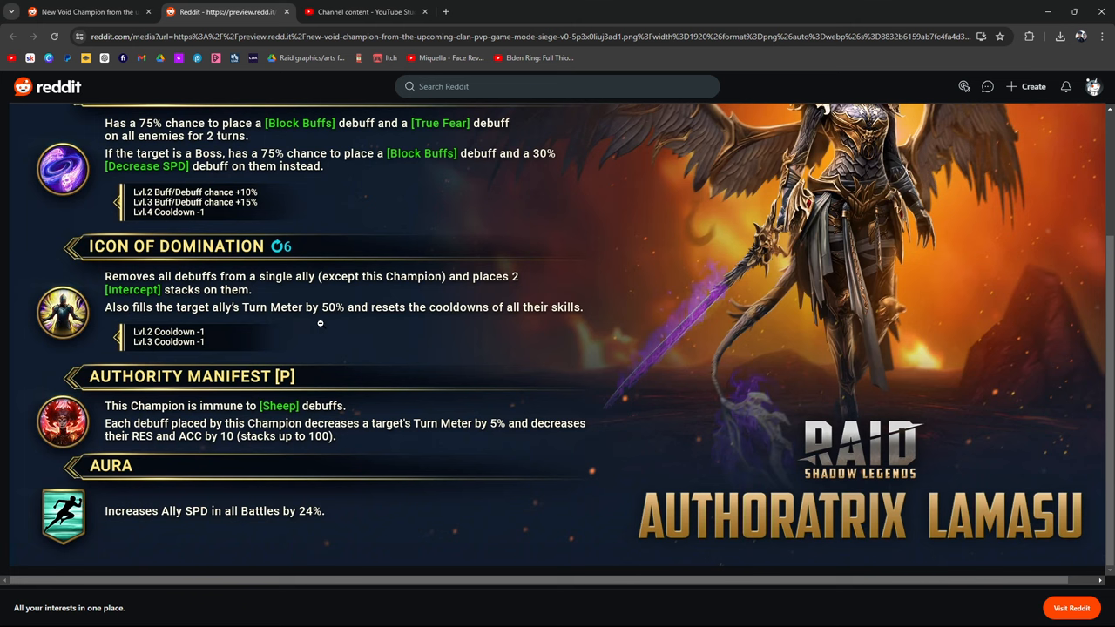
pyautogui.moveTo(501, 331)
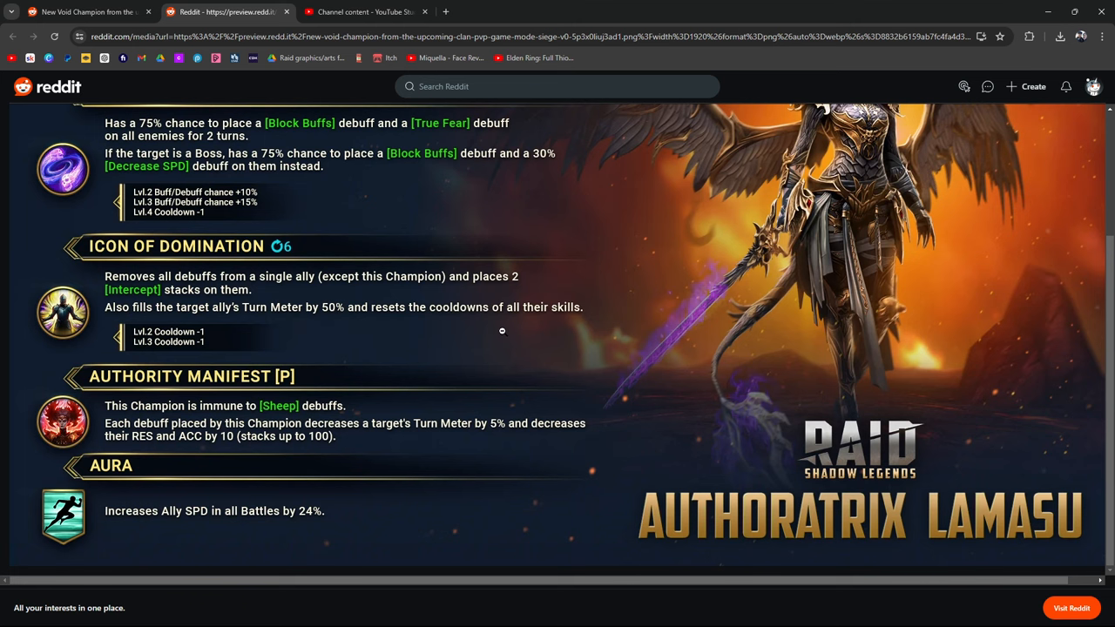
pyautogui.scroll(3)
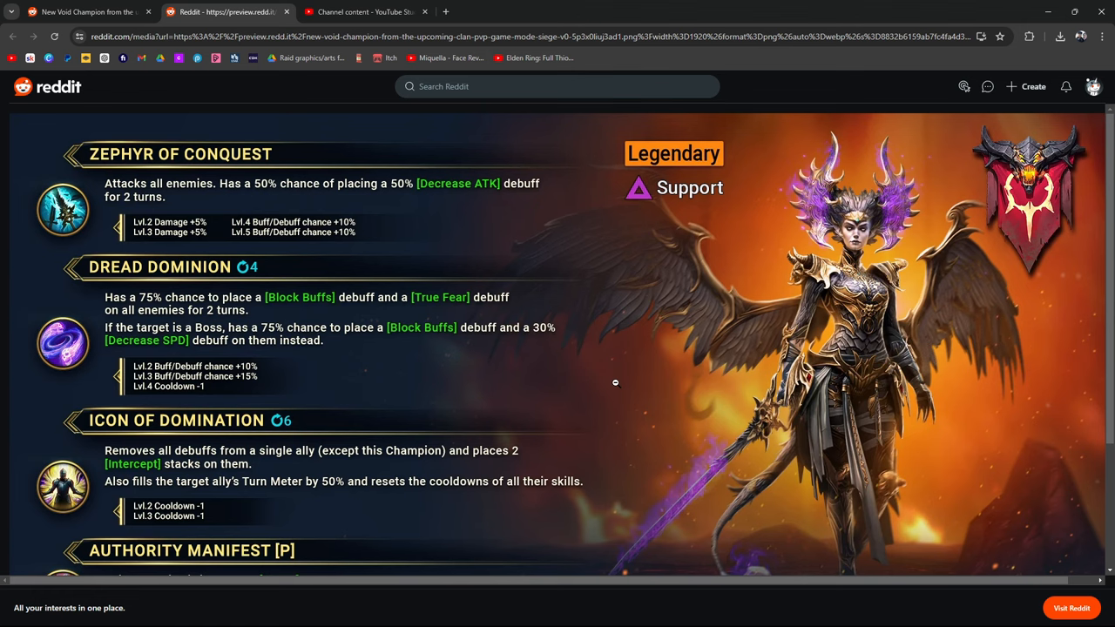
pyautogui.scroll(-3)
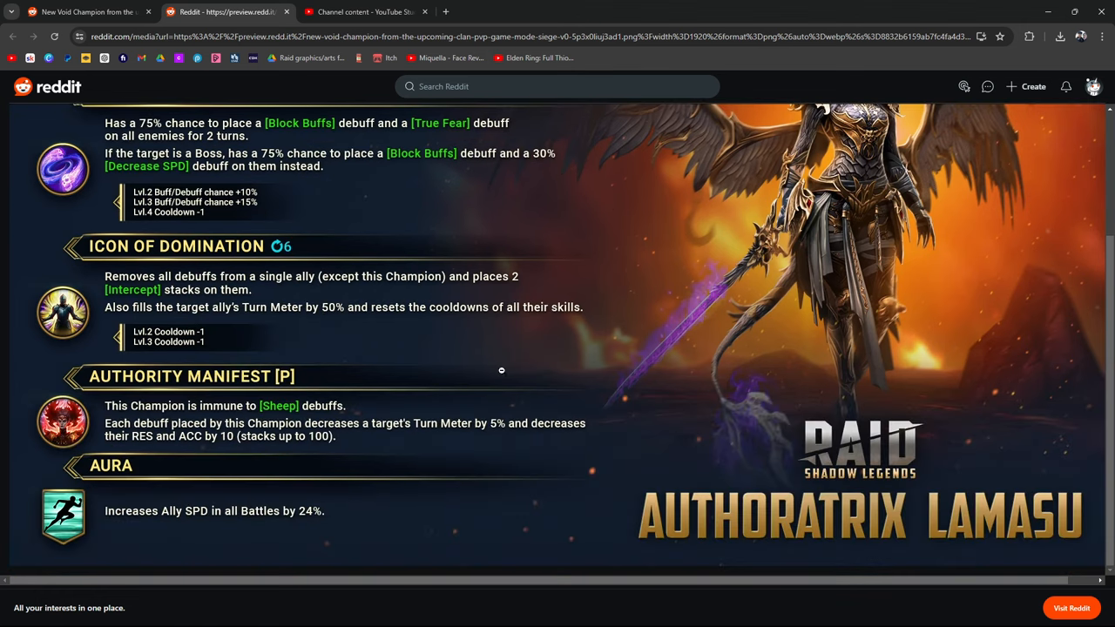
pyautogui.moveTo(445, 296)
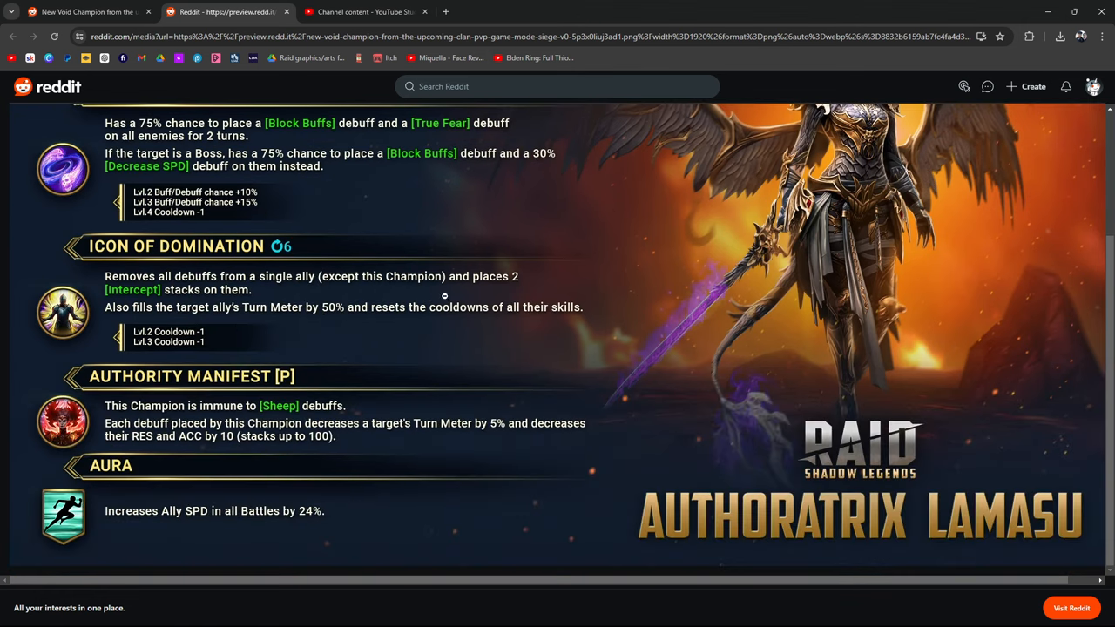
pyautogui.moveTo(397, 321)
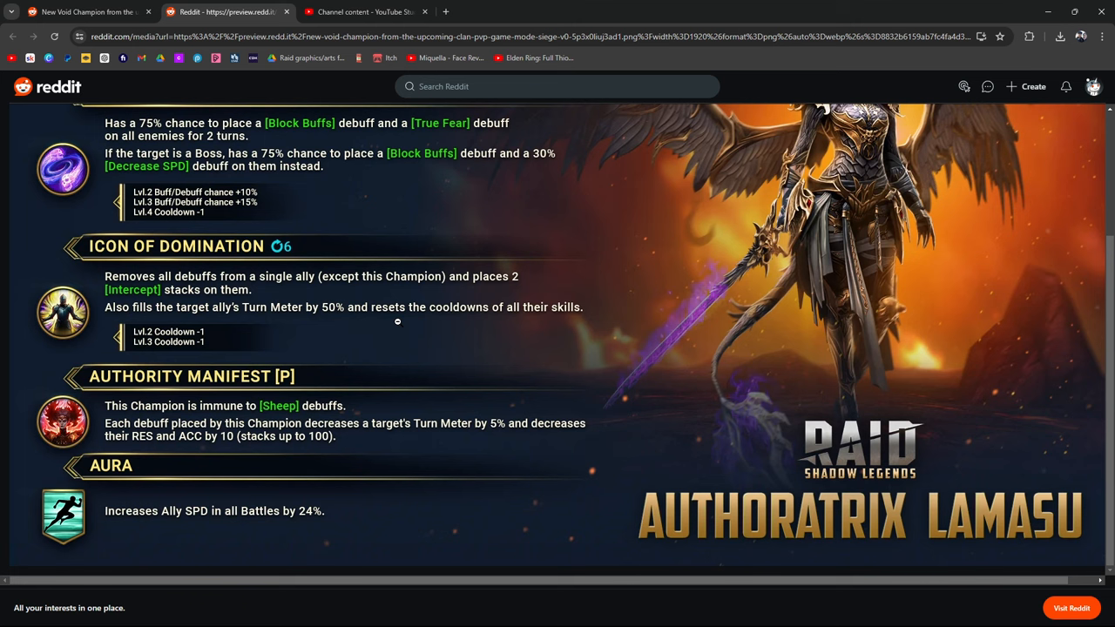
pyautogui.click(12, 35)
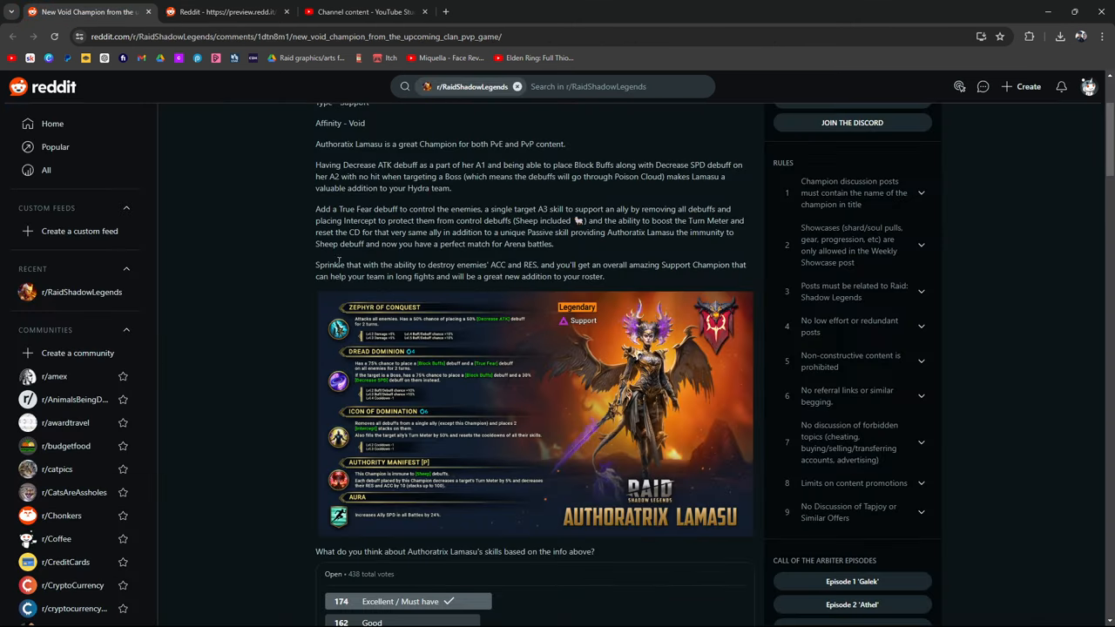
pyautogui.scroll(-3)
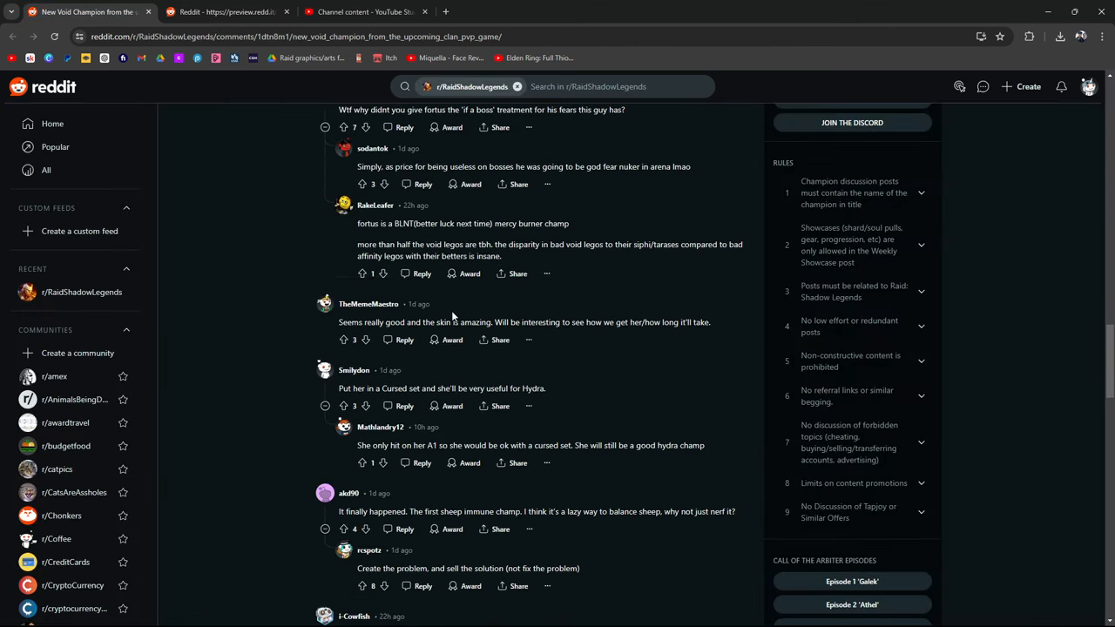
pyautogui.scroll(-3)
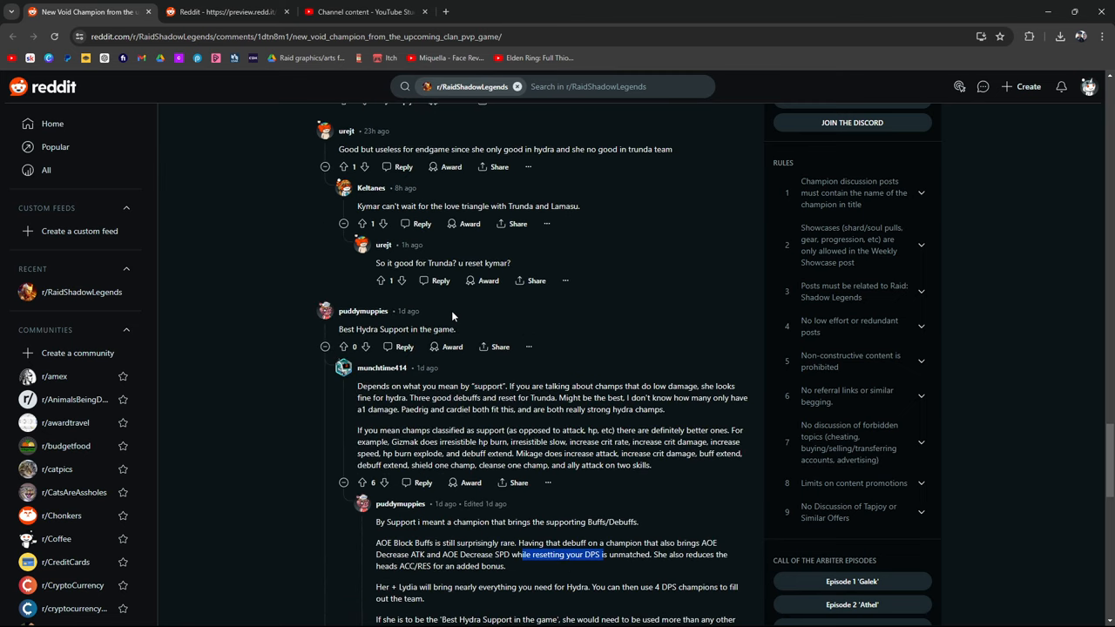
pyautogui.scroll(-3)
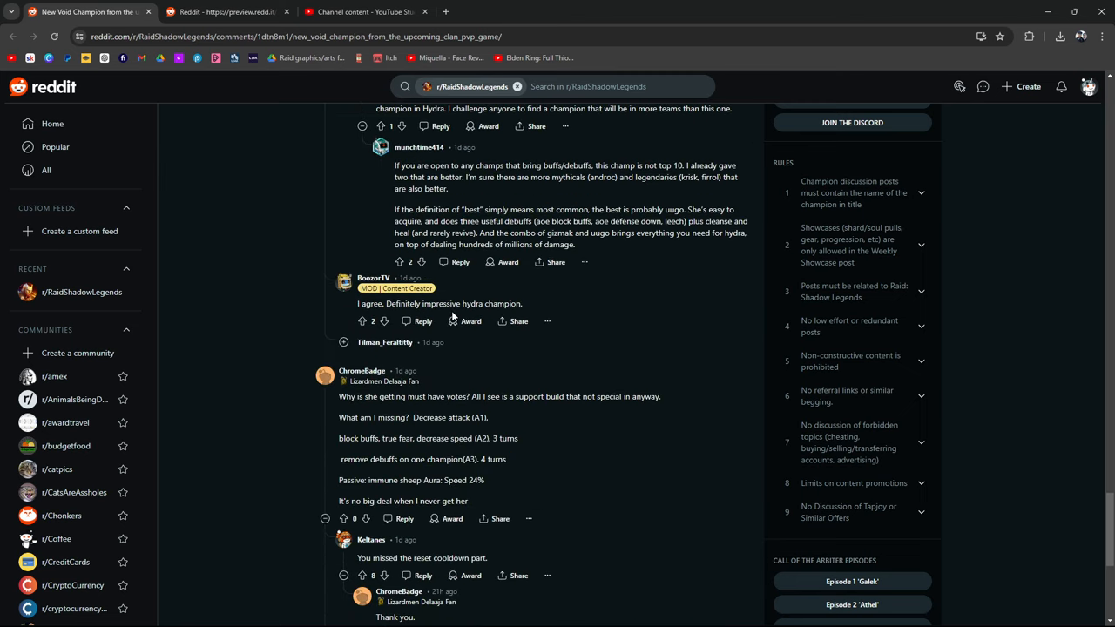
pyautogui.moveTo(527, 336)
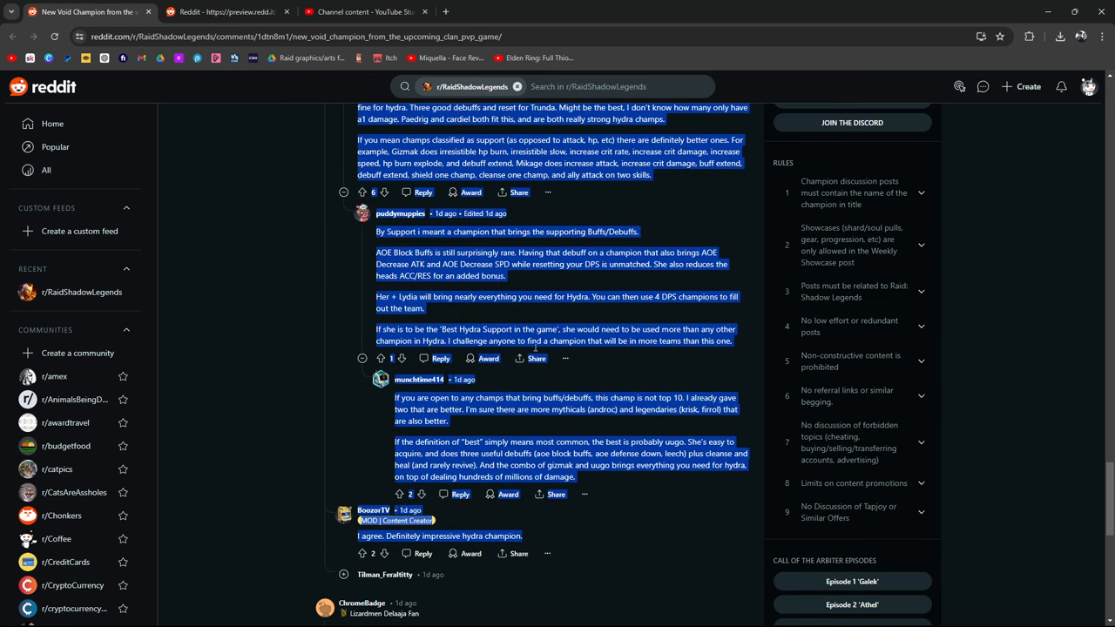
pyautogui.click(610, 391)
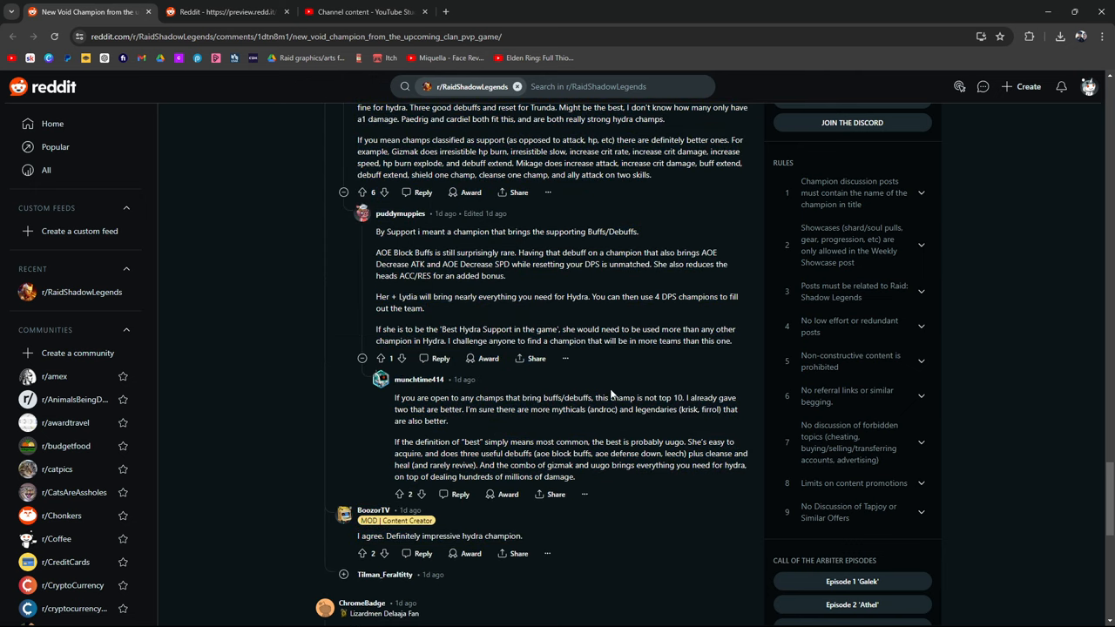
pyautogui.moveTo(540, 399)
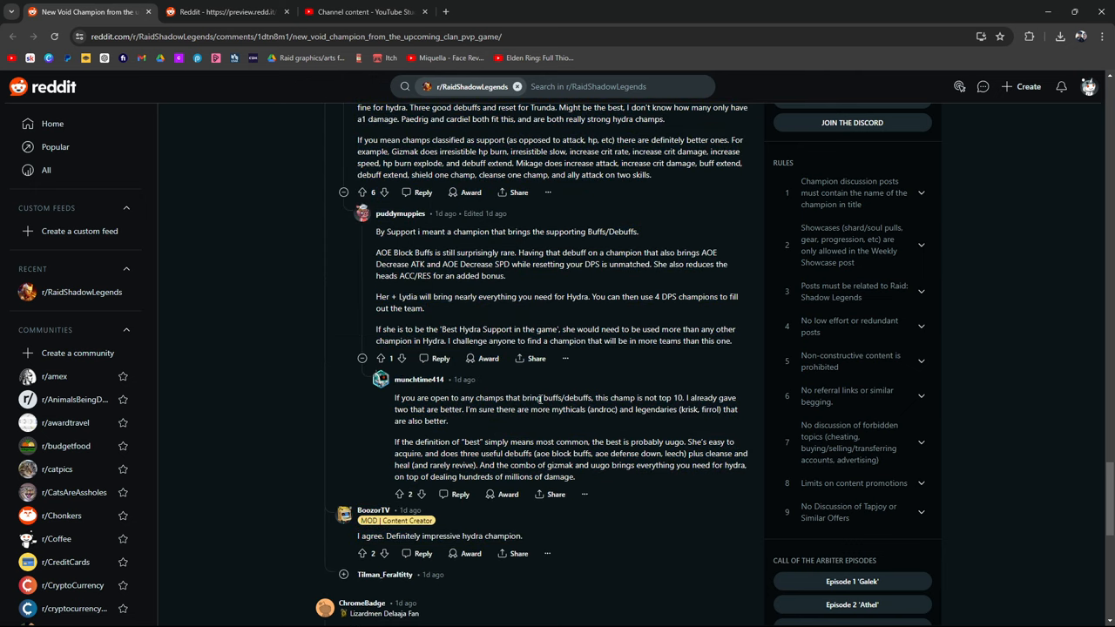
pyautogui.moveTo(648, 393)
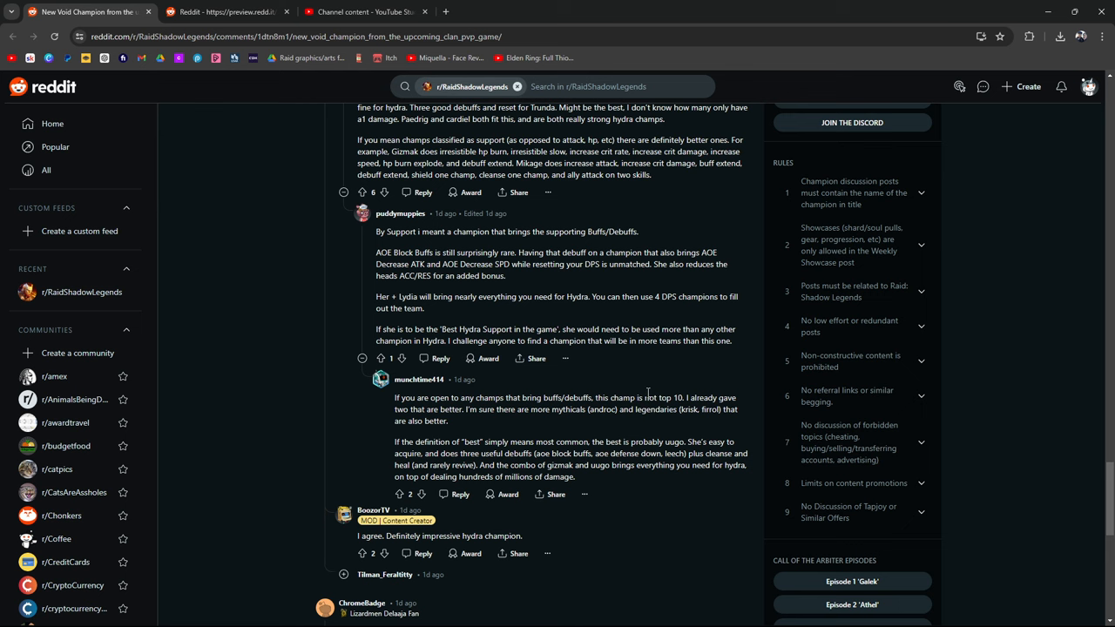
pyautogui.scroll(-3)
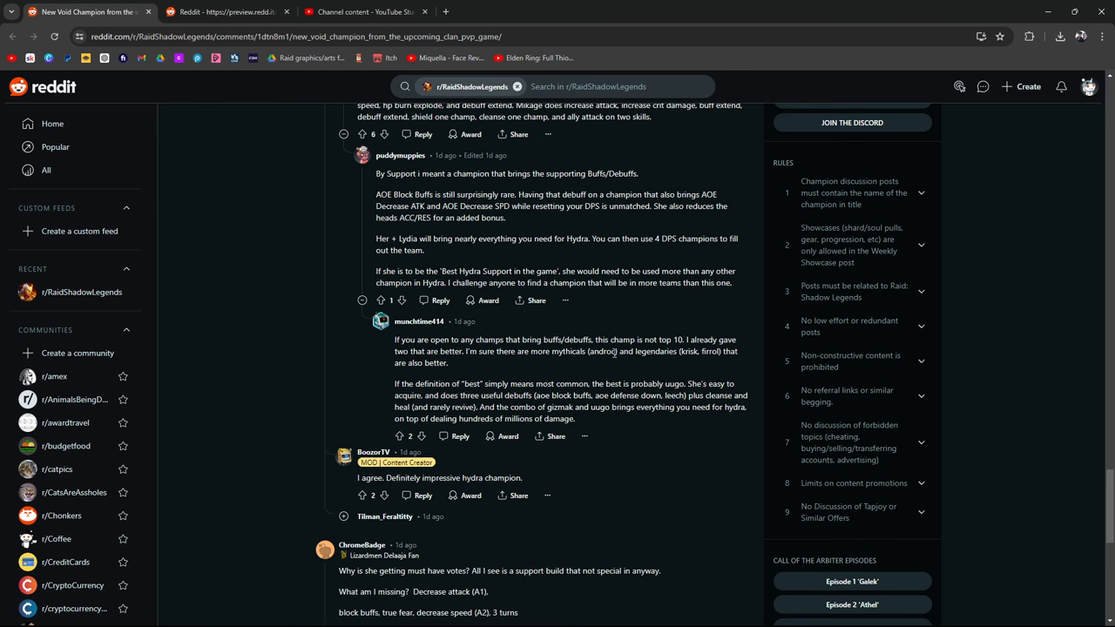
pyautogui.doubleClick(566, 352)
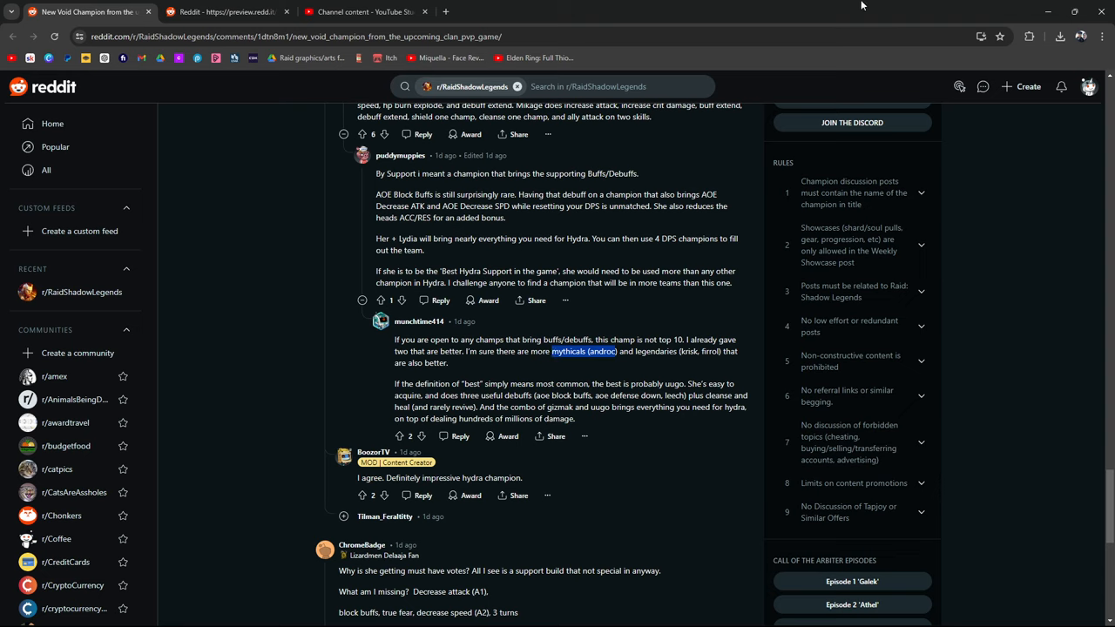
pyautogui.moveTo(669, 109)
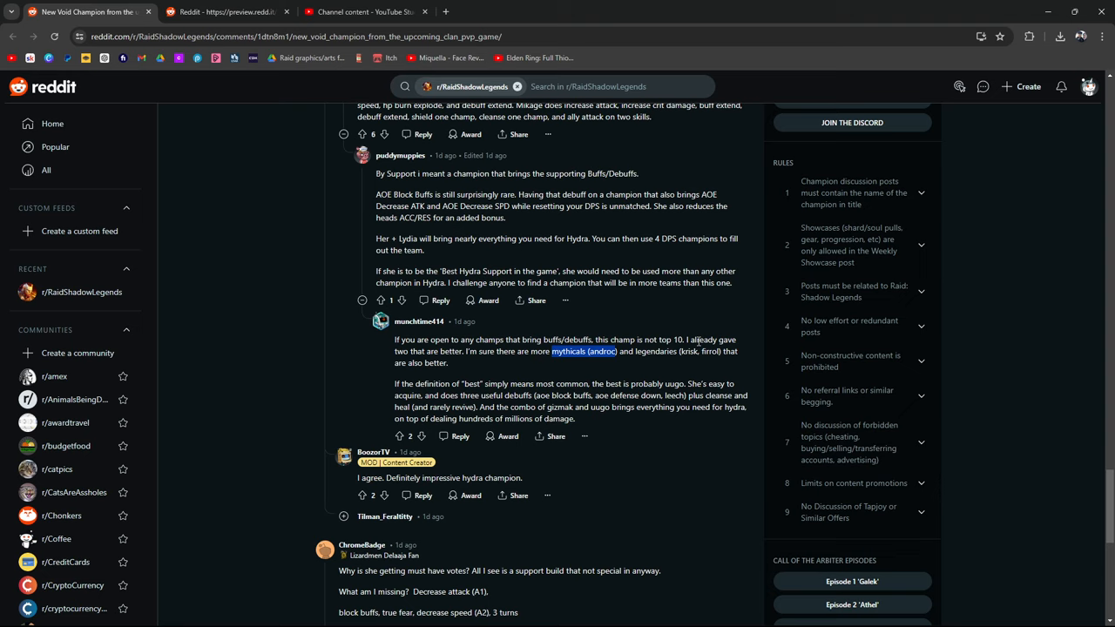
pyautogui.moveTo(568, 269)
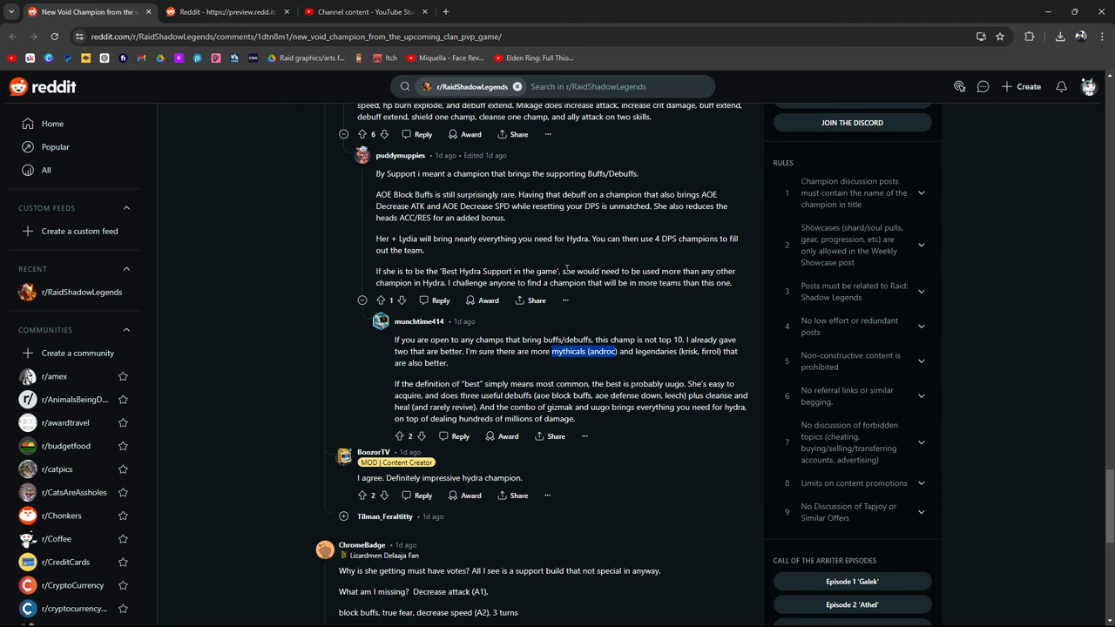
pyautogui.moveTo(610, 369)
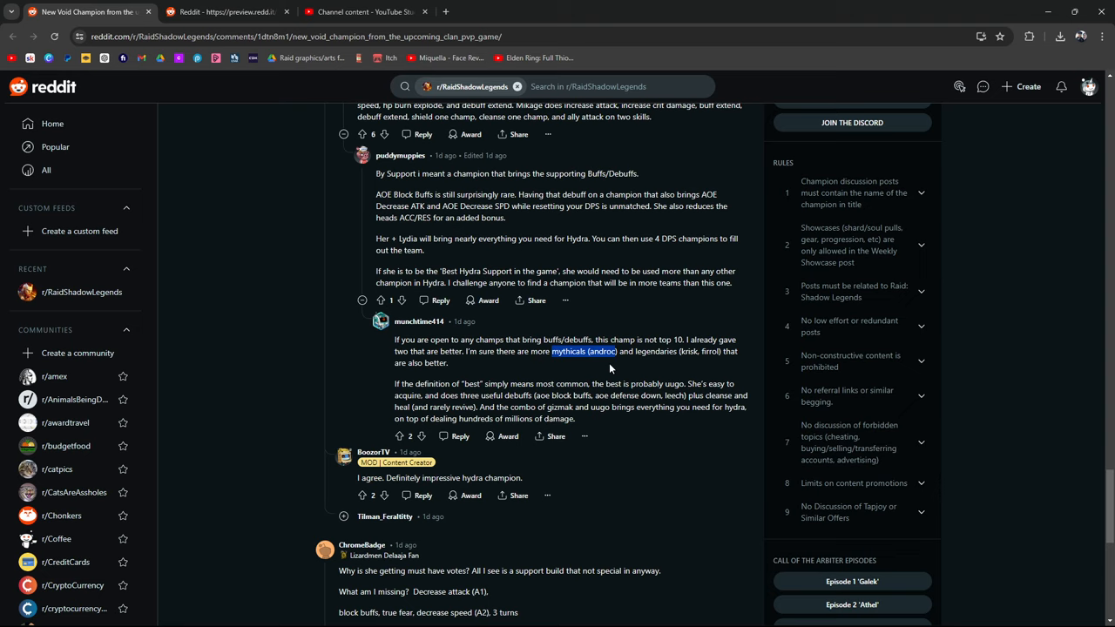
pyautogui.moveTo(695, 373)
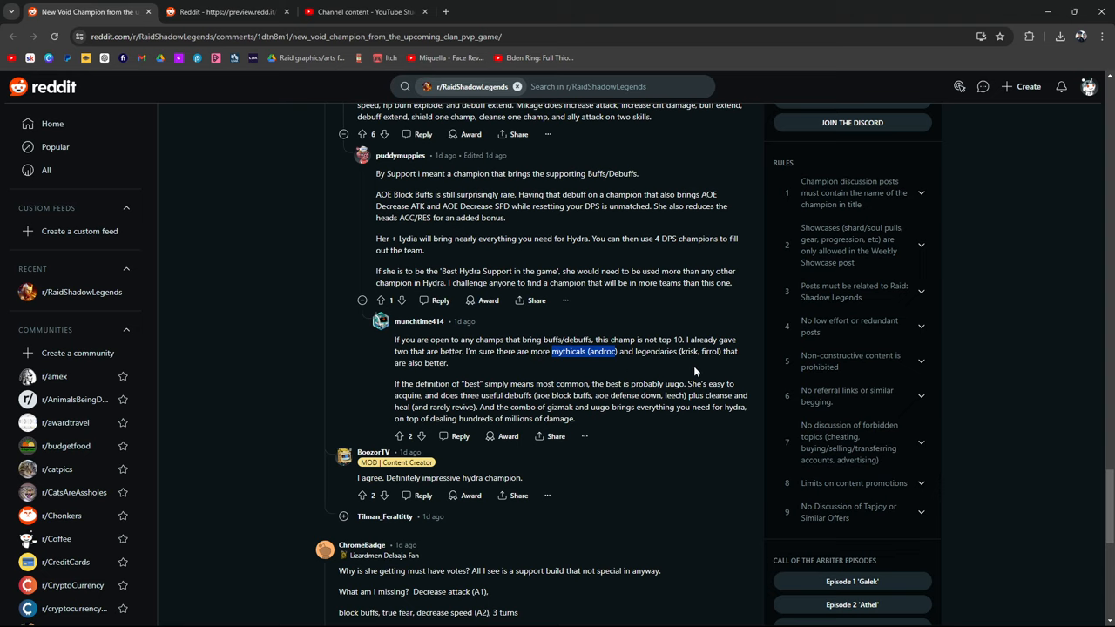
pyautogui.moveTo(505, 373)
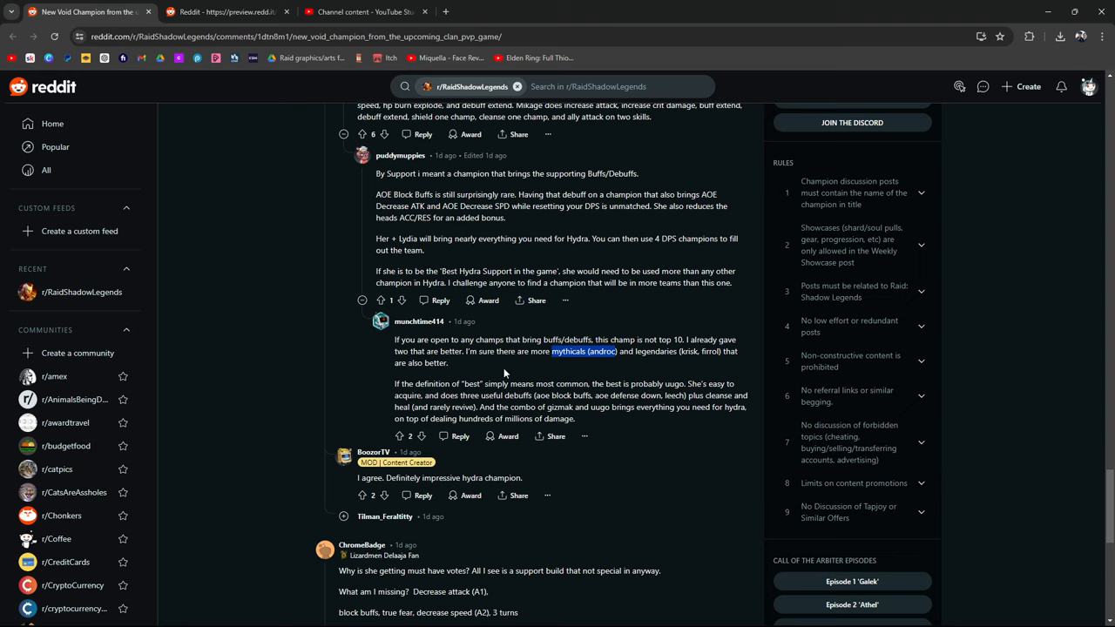
pyautogui.moveTo(572, 376)
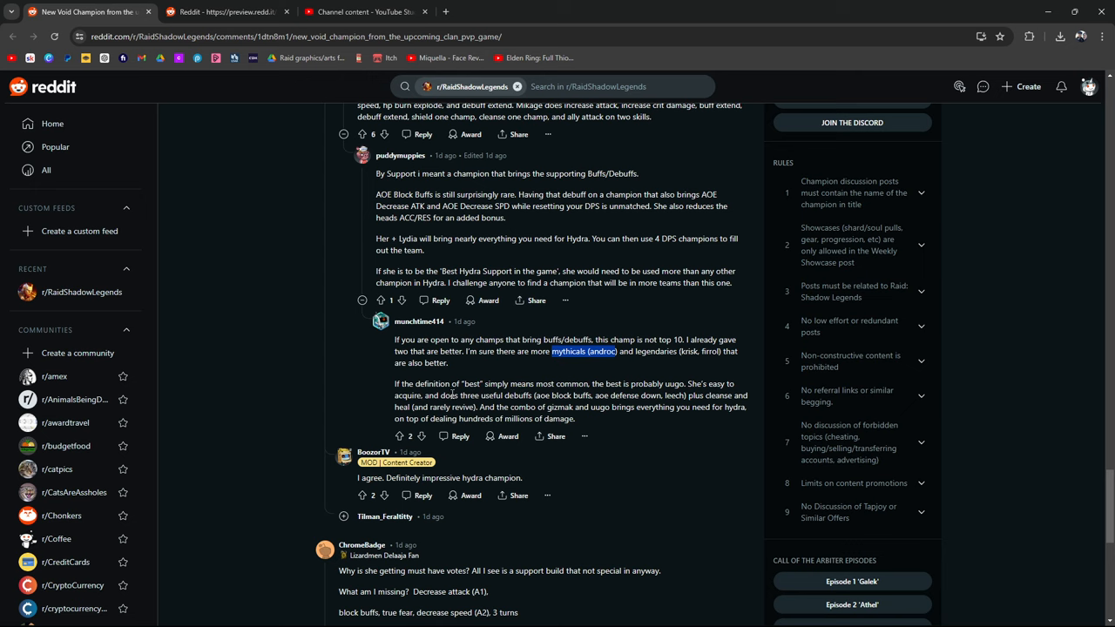
pyautogui.scroll(-3)
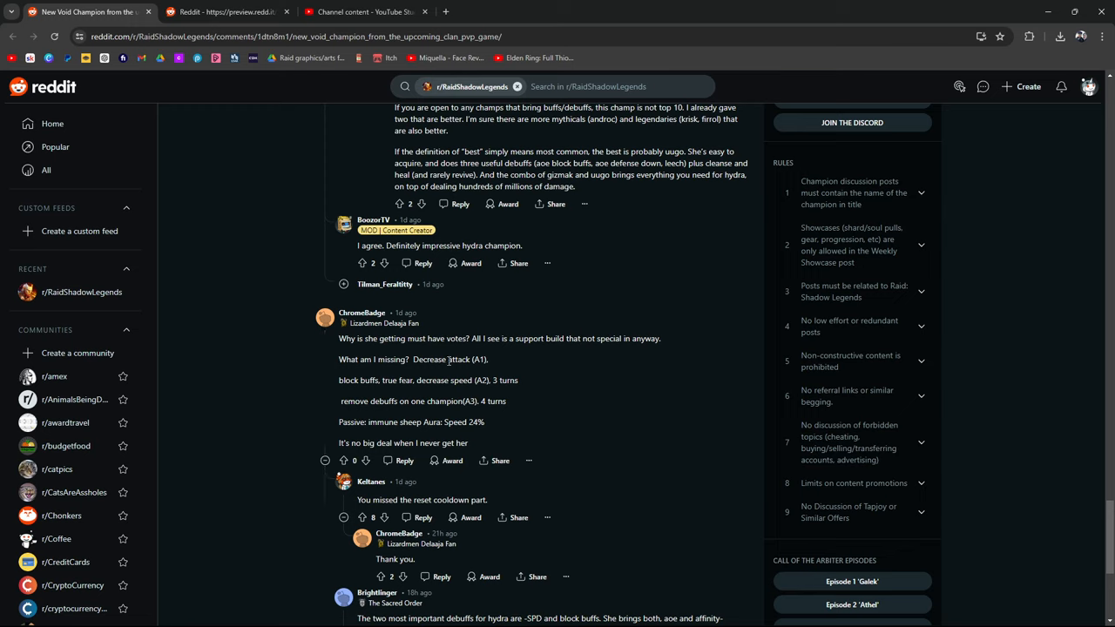
pyautogui.moveTo(453, 392)
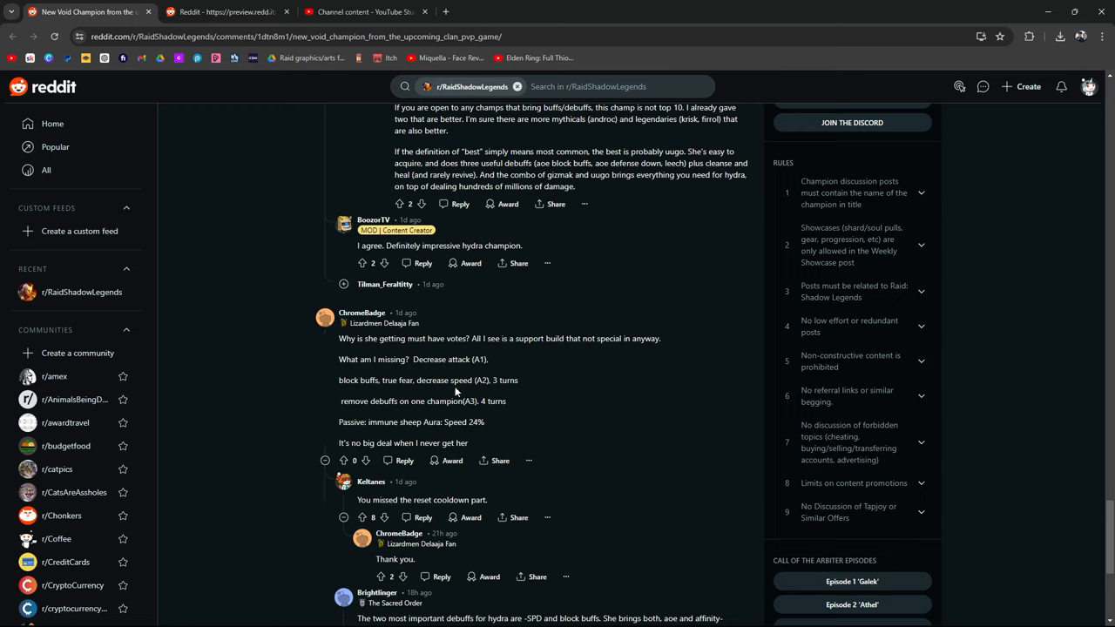
pyautogui.moveTo(387, 417)
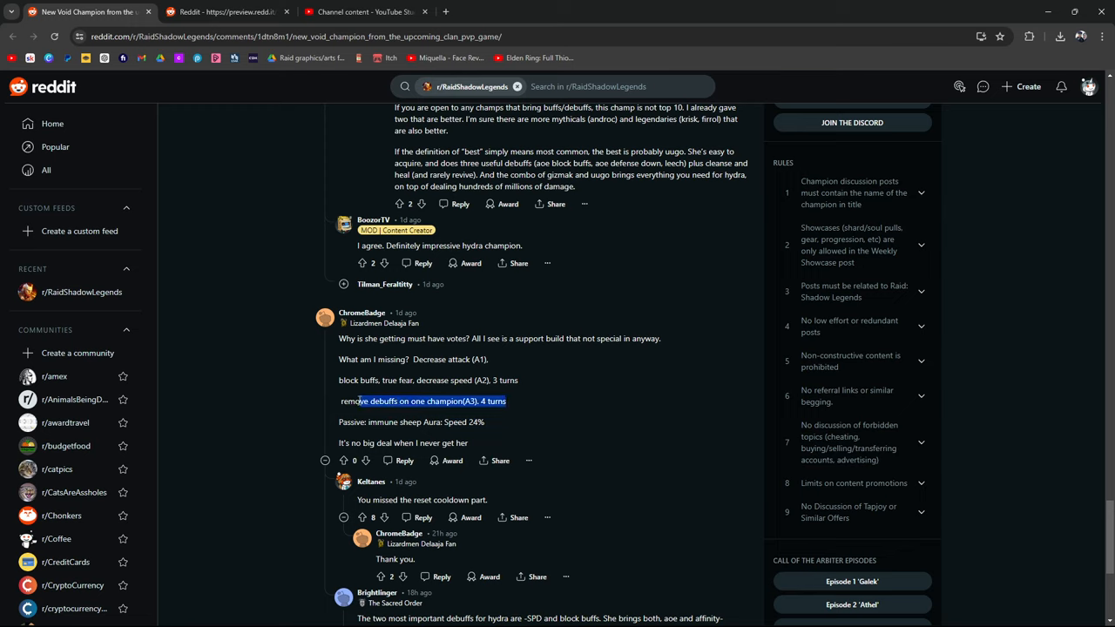
pyautogui.click(415, 400)
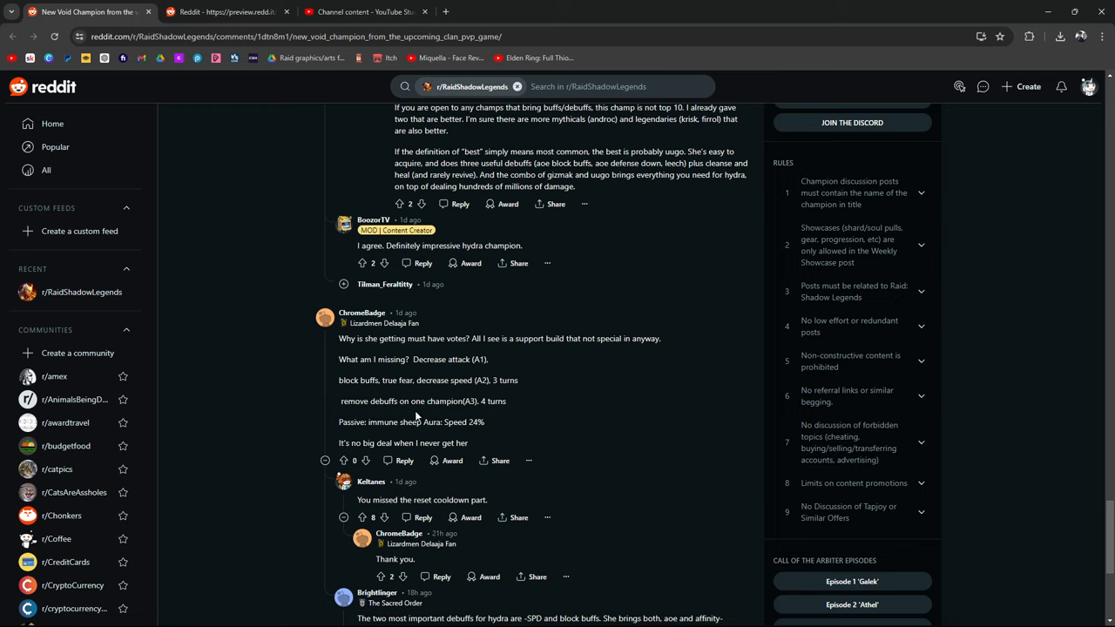
pyautogui.moveTo(523, 428)
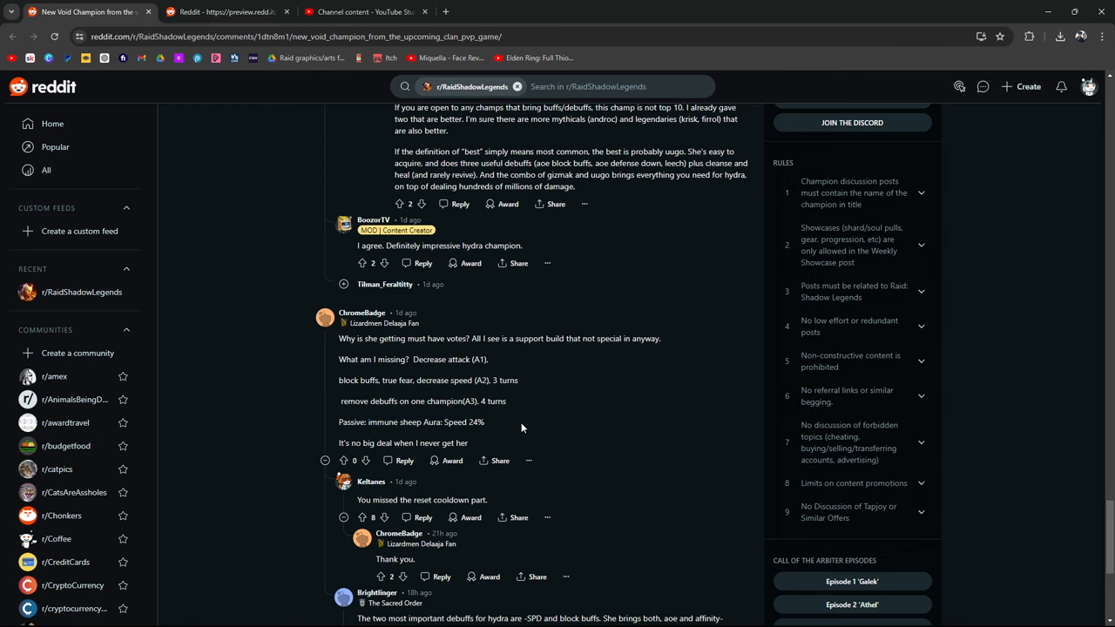
pyautogui.scroll(-3)
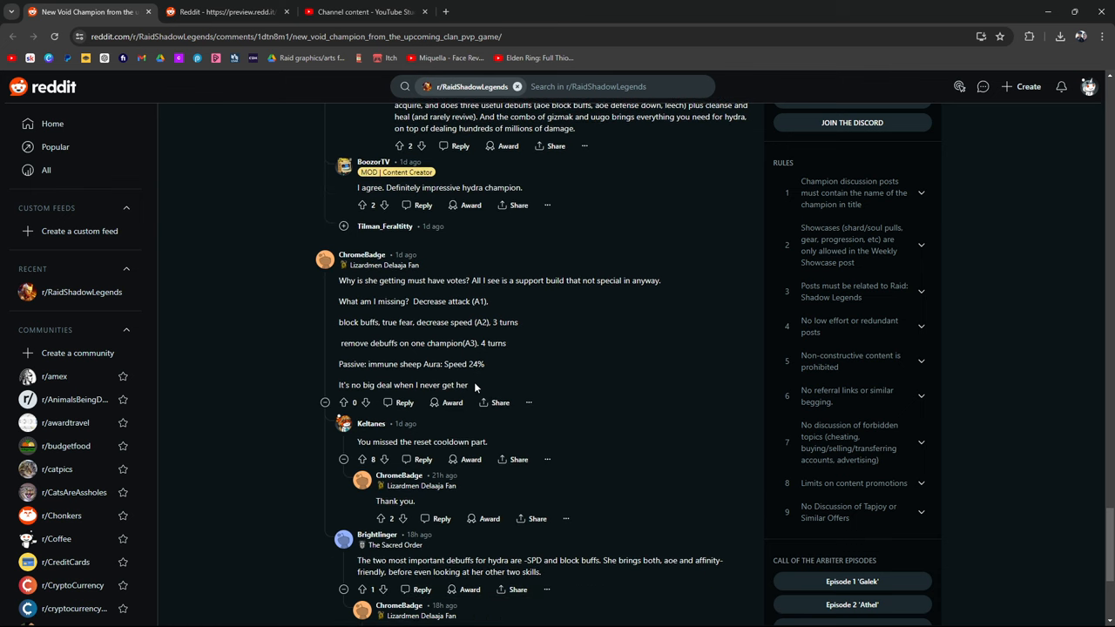
pyautogui.scroll(-3)
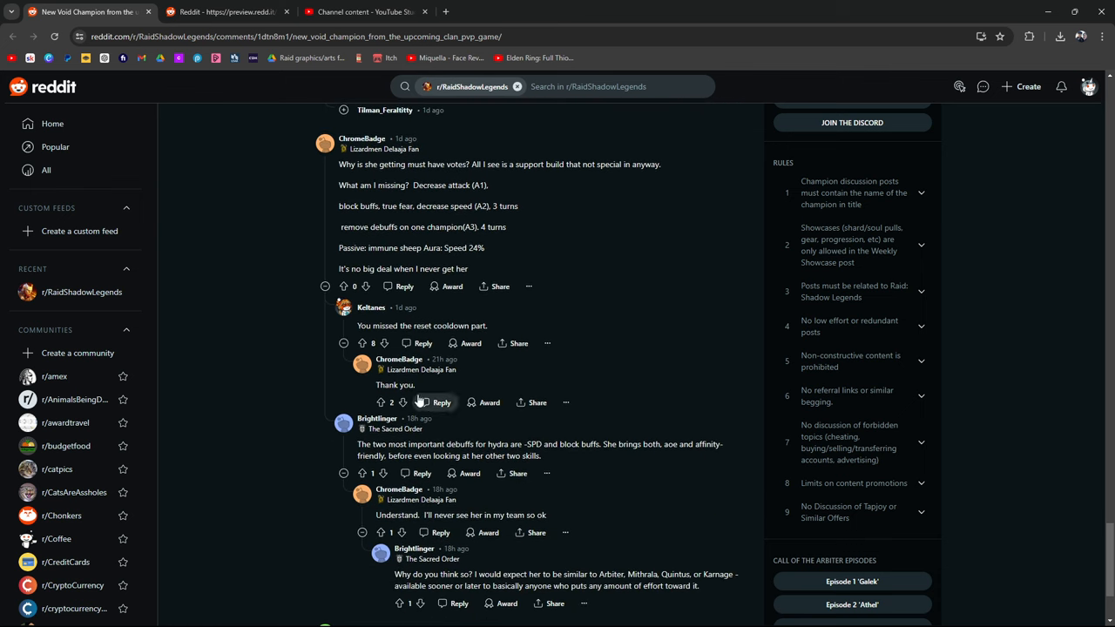
pyautogui.scroll(-3)
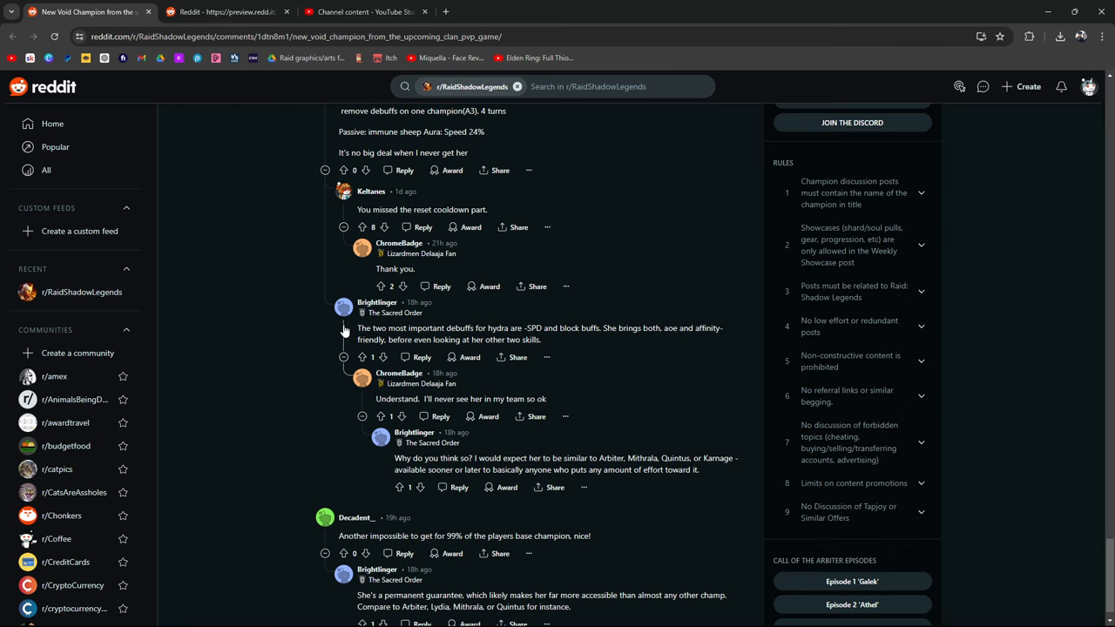
pyautogui.scroll(-3)
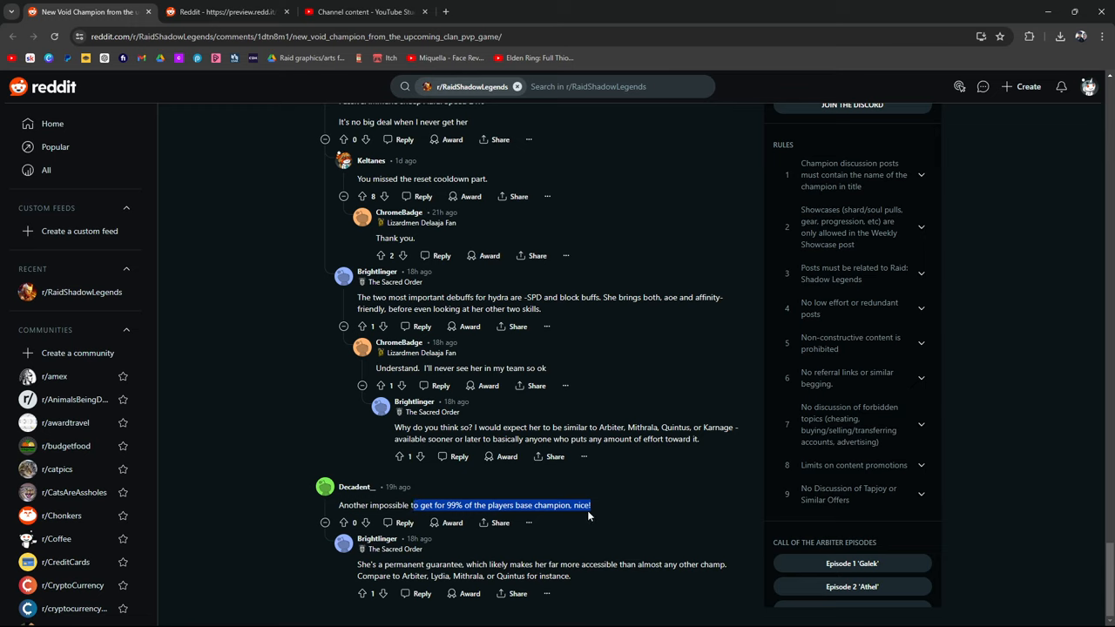
pyautogui.moveTo(606, 488)
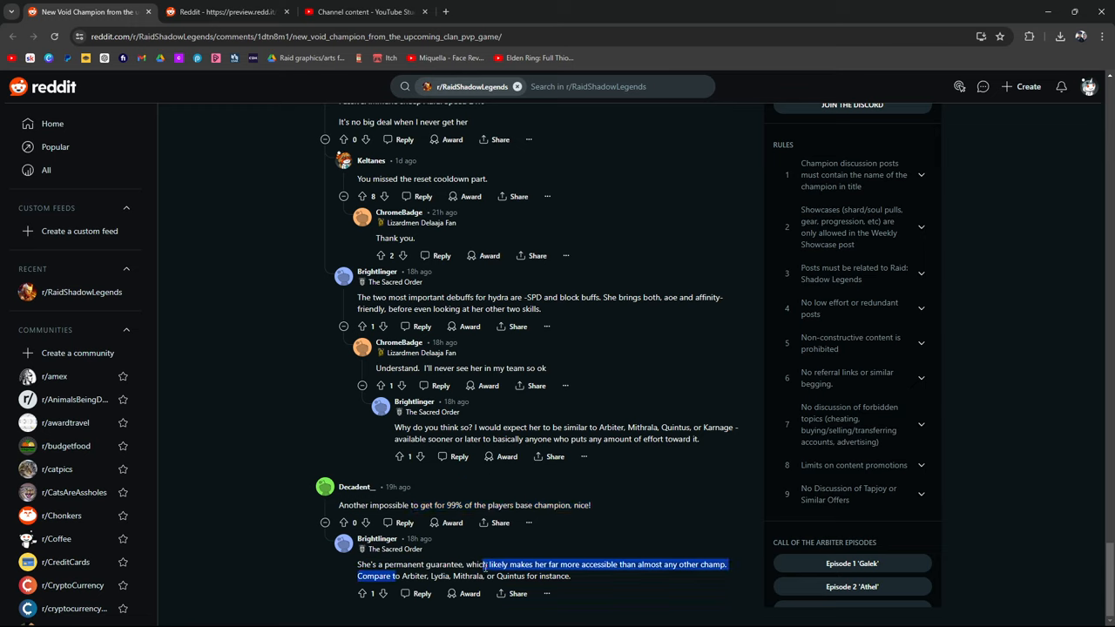
pyautogui.click(617, 577)
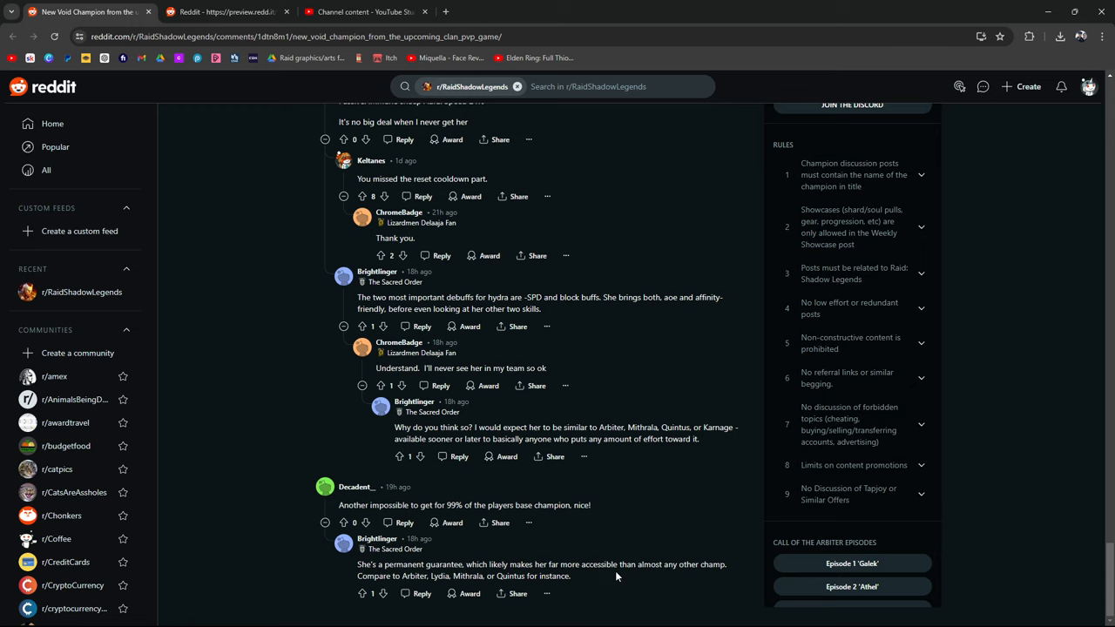
pyautogui.moveTo(606, 578)
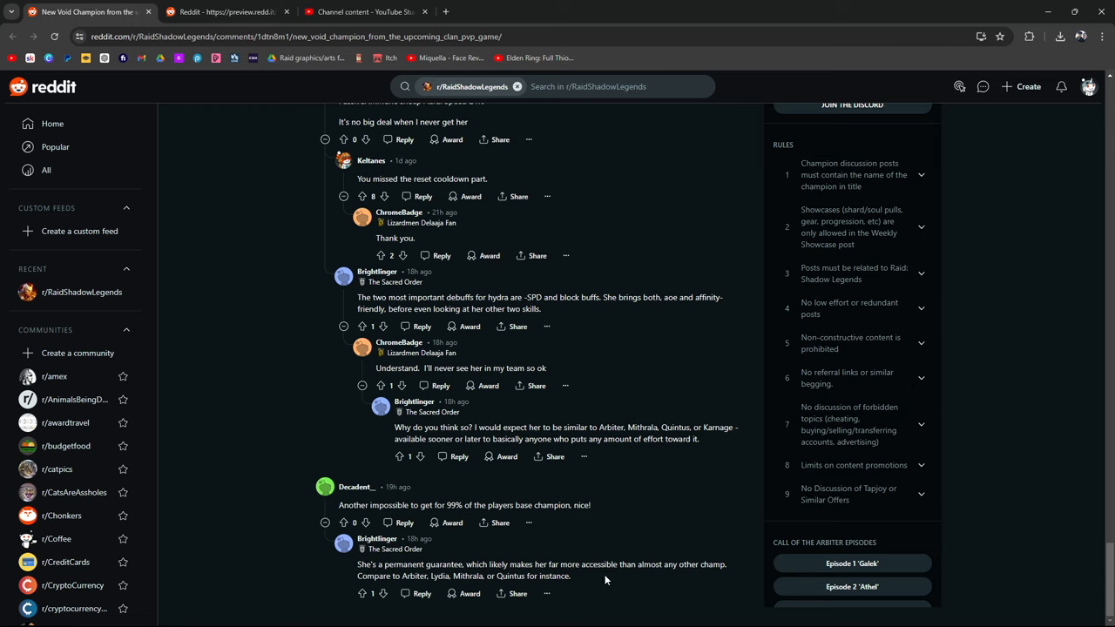
pyautogui.moveTo(582, 597)
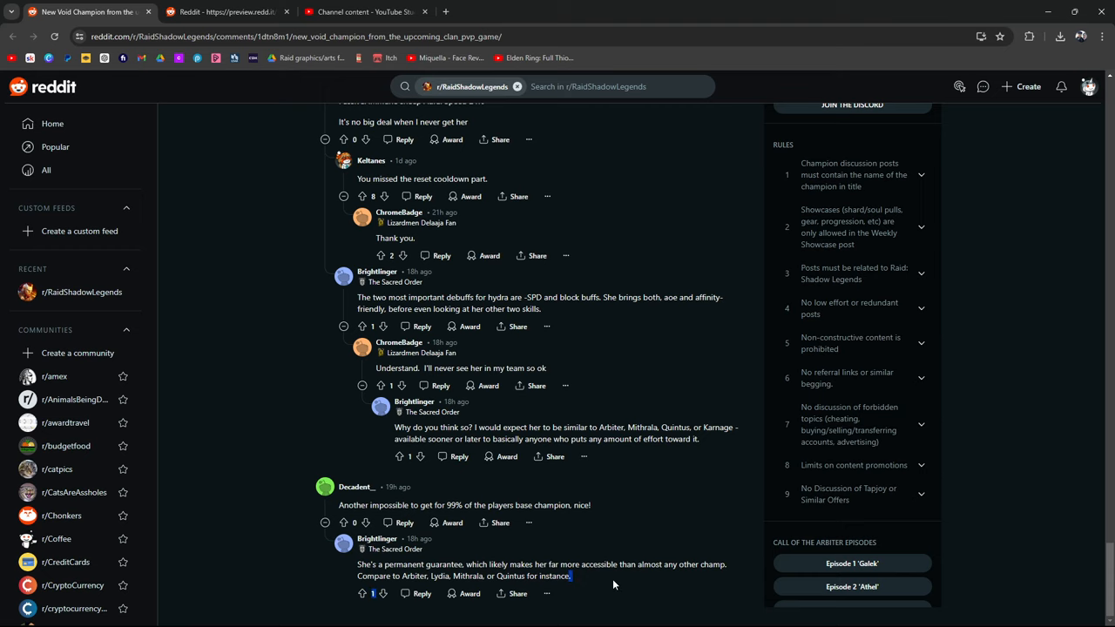
# Step: Scroll up past the comments to the Authoratrix Lamasu skill card image and poll results
pyautogui.scroll(3)
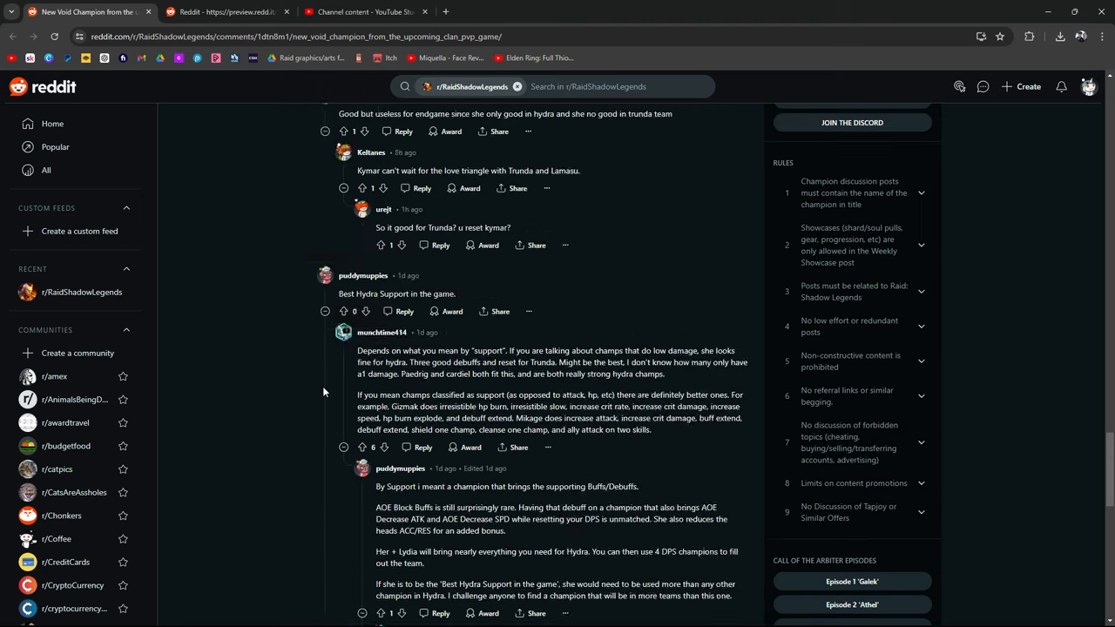
pyautogui.scroll(3)
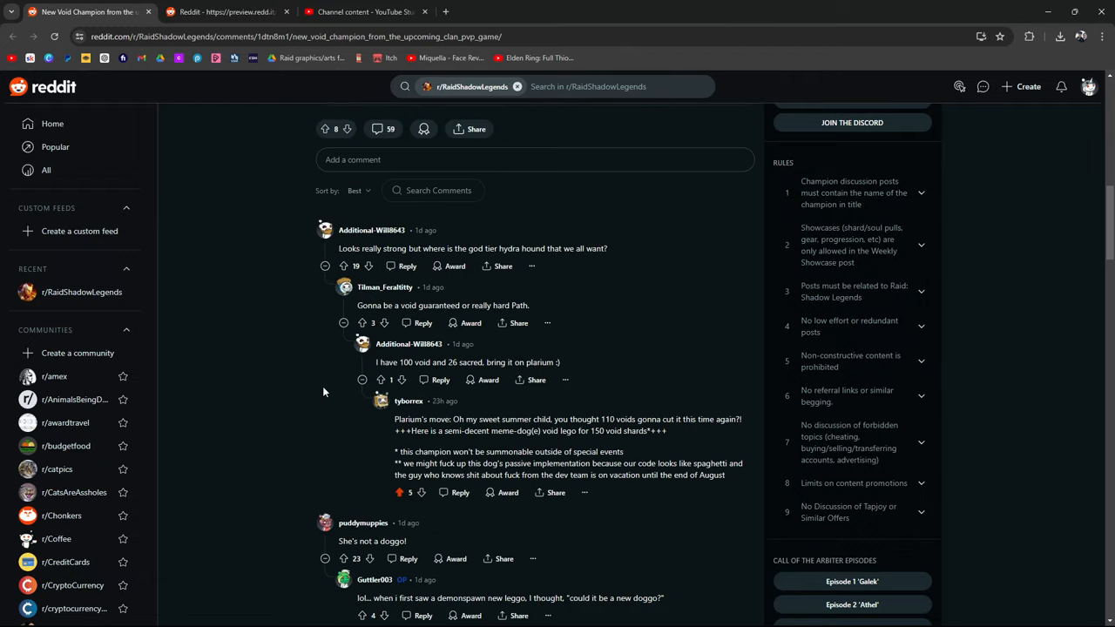
pyautogui.scroll(3)
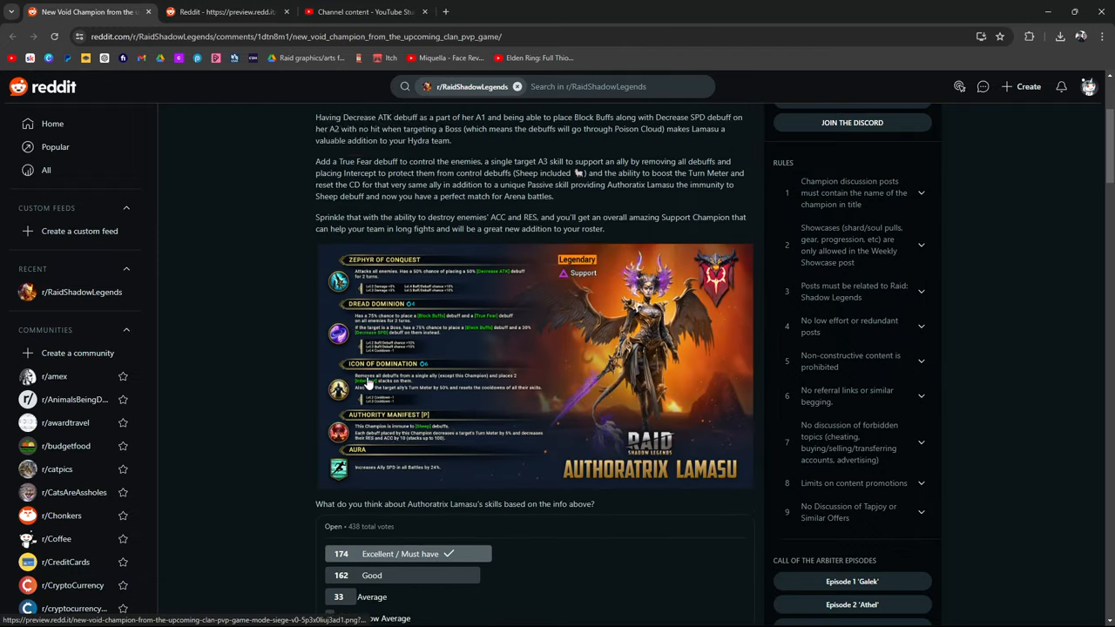